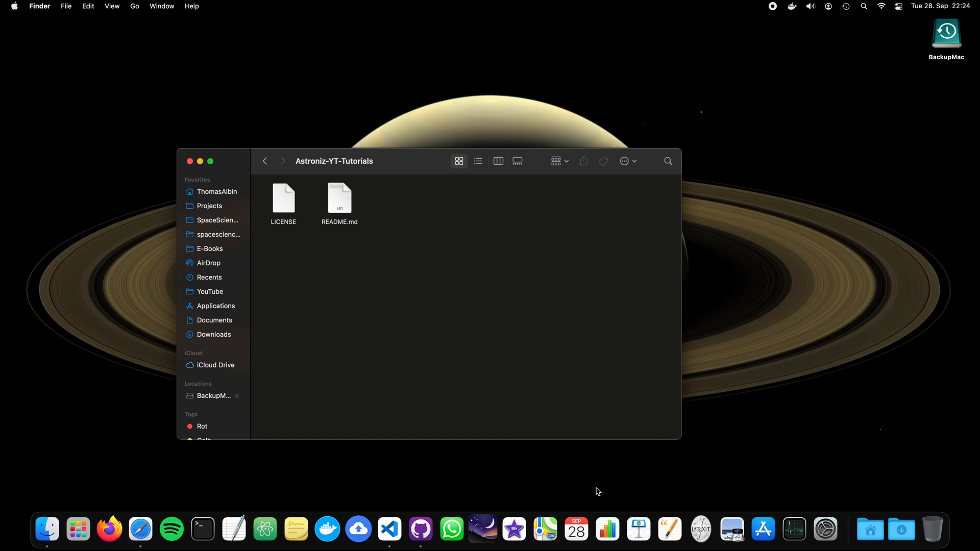
mouse_move(415, 158)
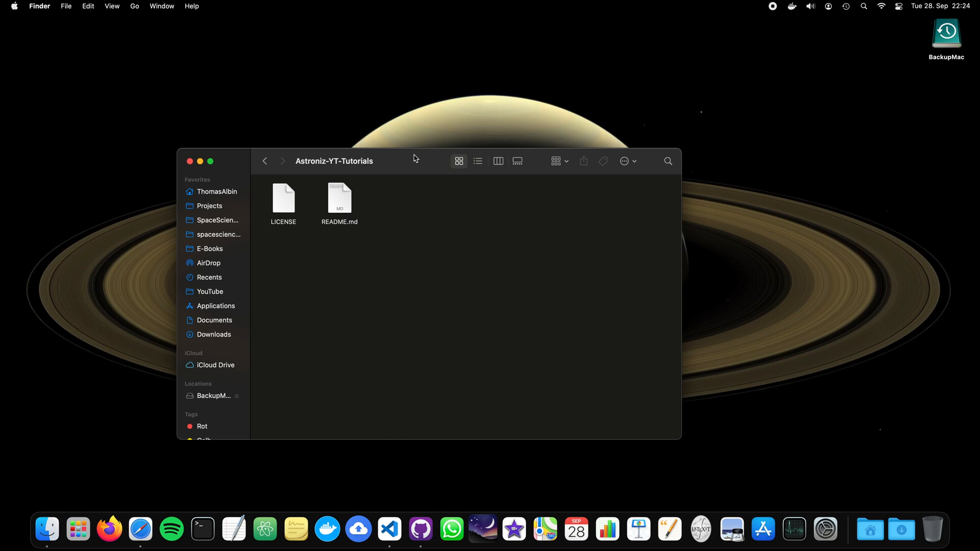
Step: Show Docker's Get Started page in Safari and confirm Docker Desktop is running
left_click_drag(413, 161, 413, 170)
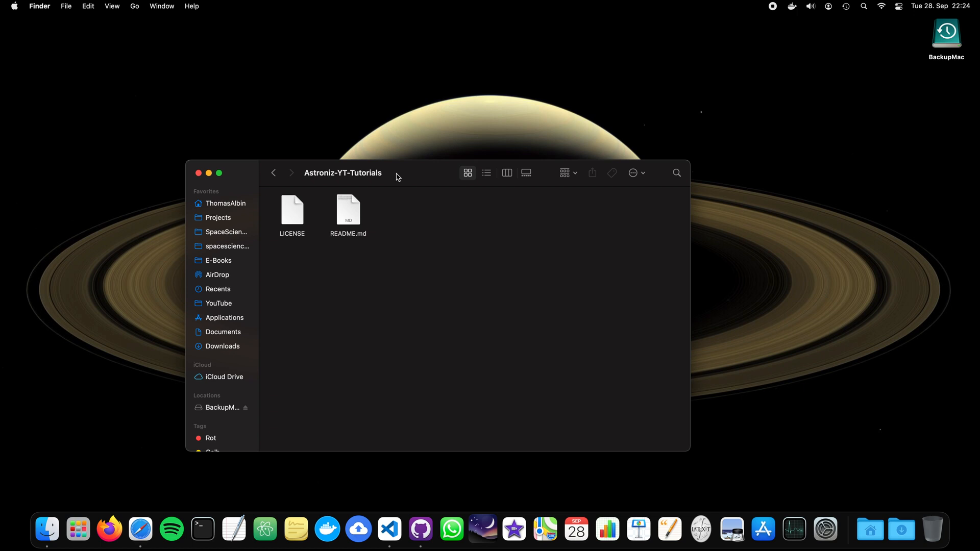
mouse_move(404, 173)
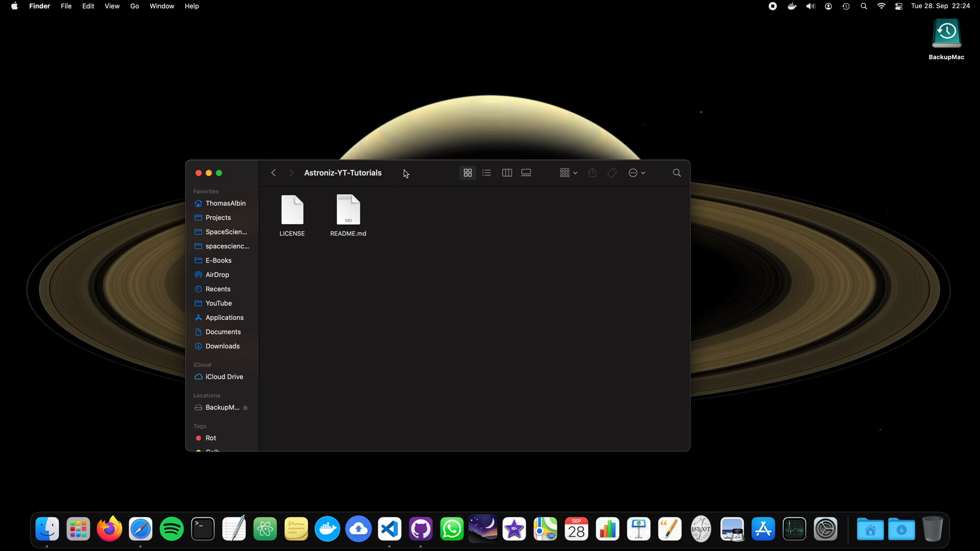
mouse_move(400, 176)
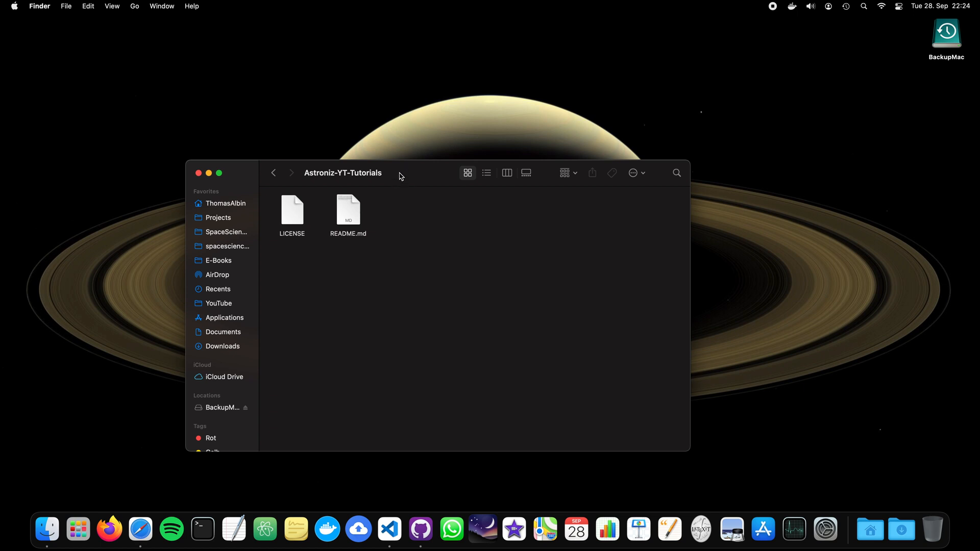
mouse_move(417, 176)
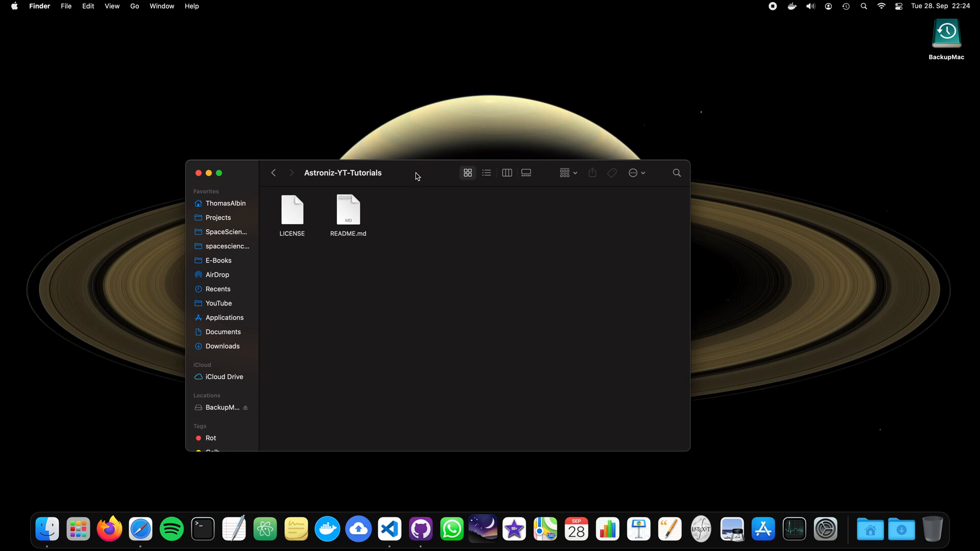
mouse_move(401, 172)
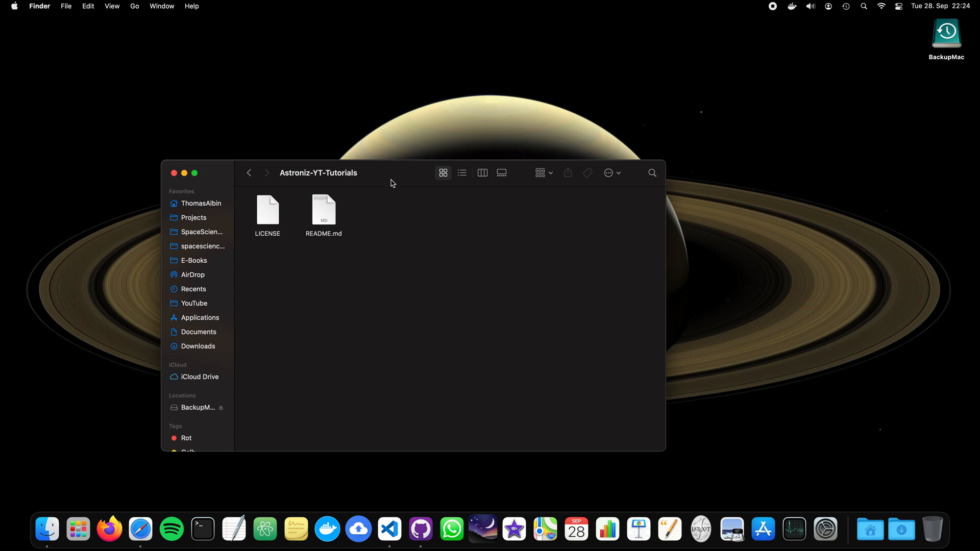
mouse_move(346, 221)
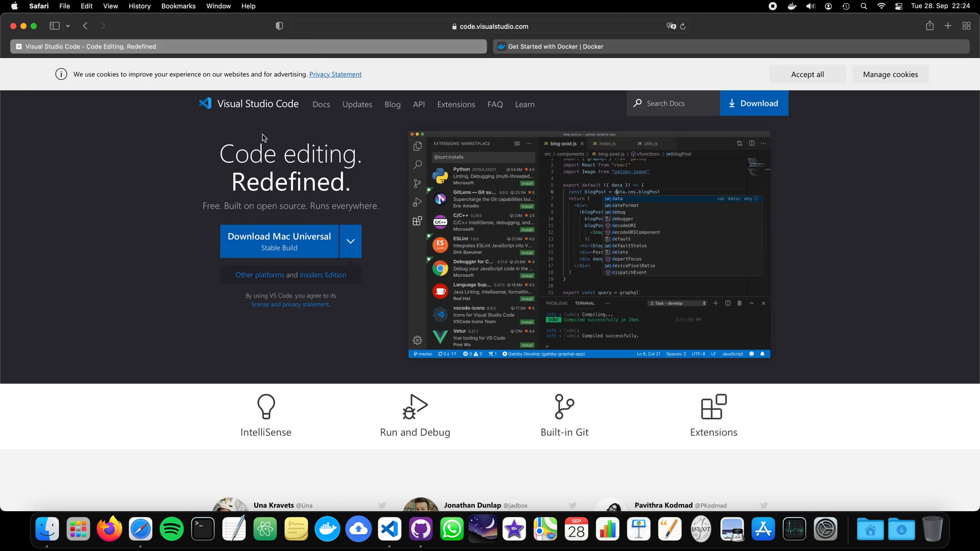
mouse_move(280, 243)
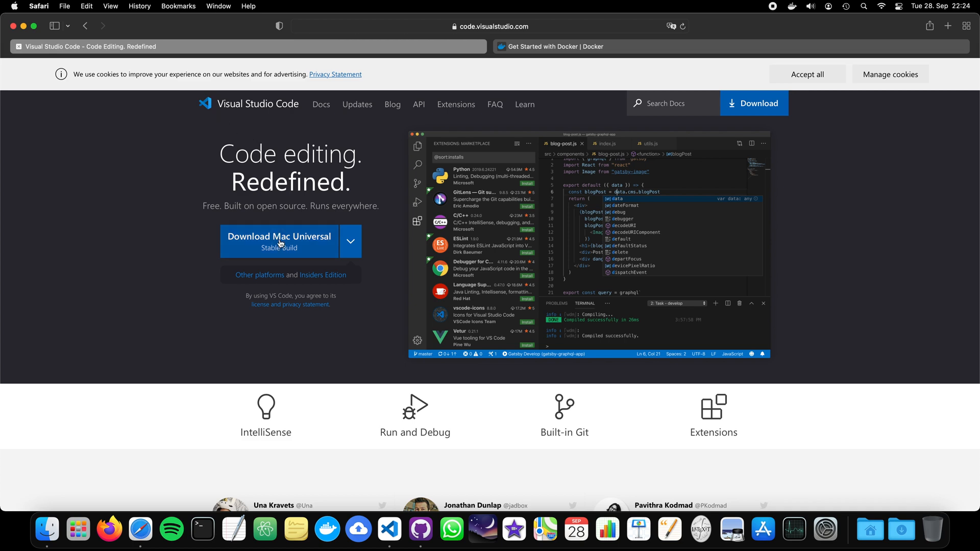
mouse_move(628, 39)
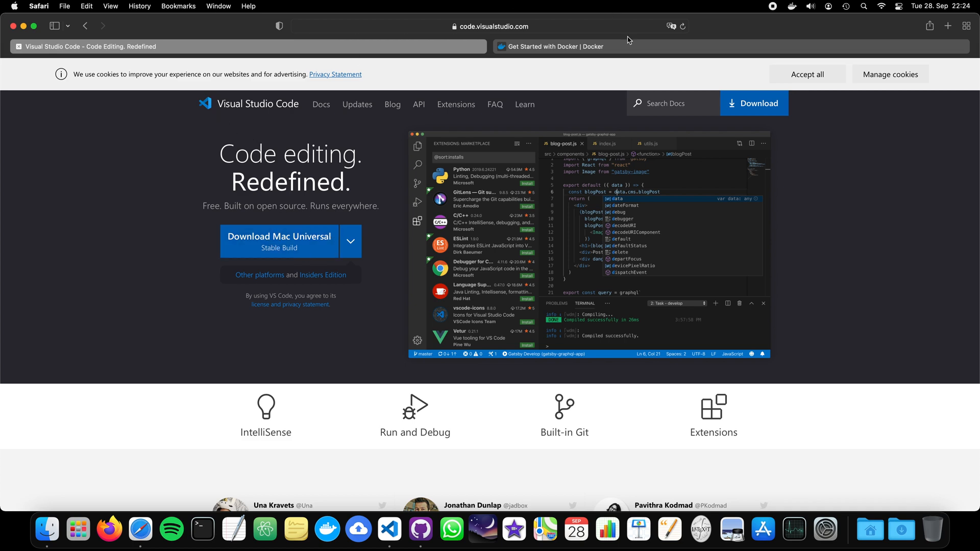
left_click(555, 46)
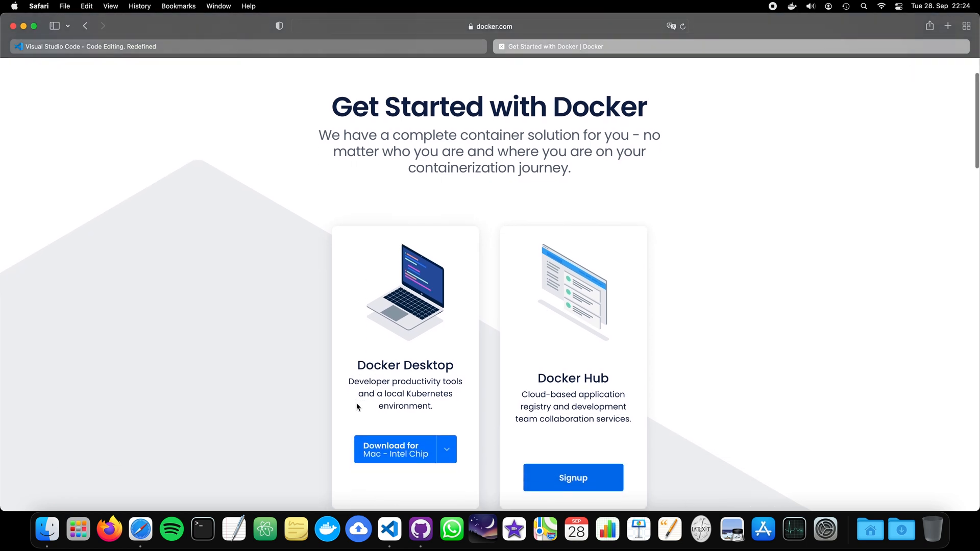
scroll("up", 3)
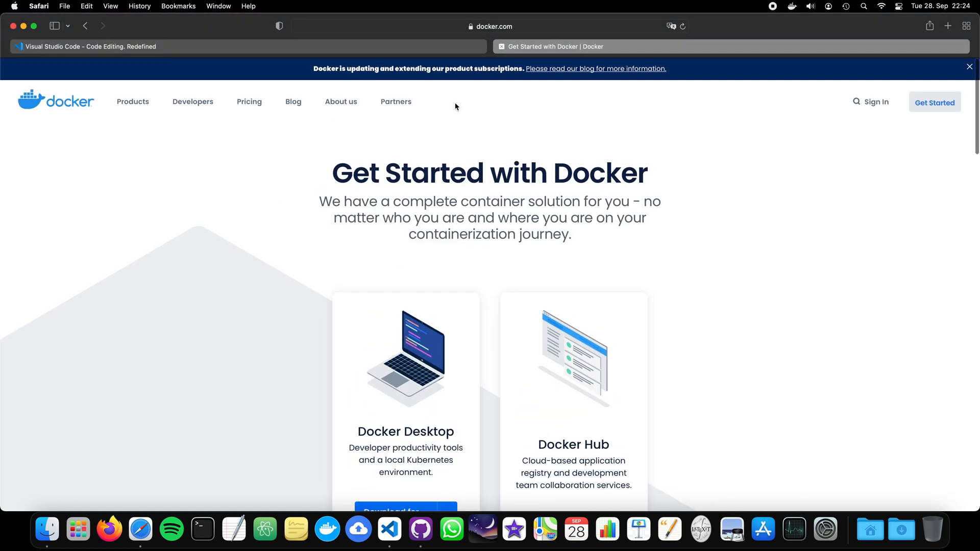
mouse_move(575, 4)
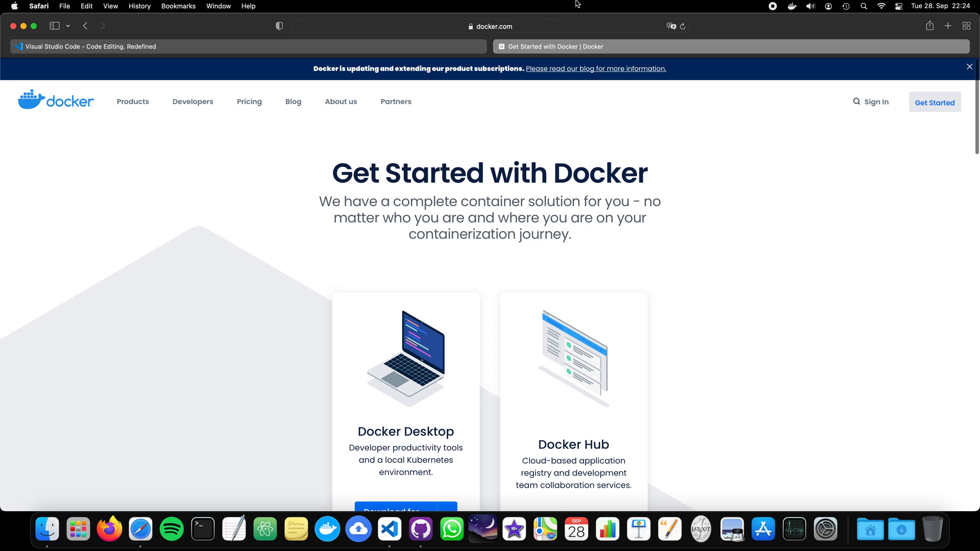
left_click(791, 6)
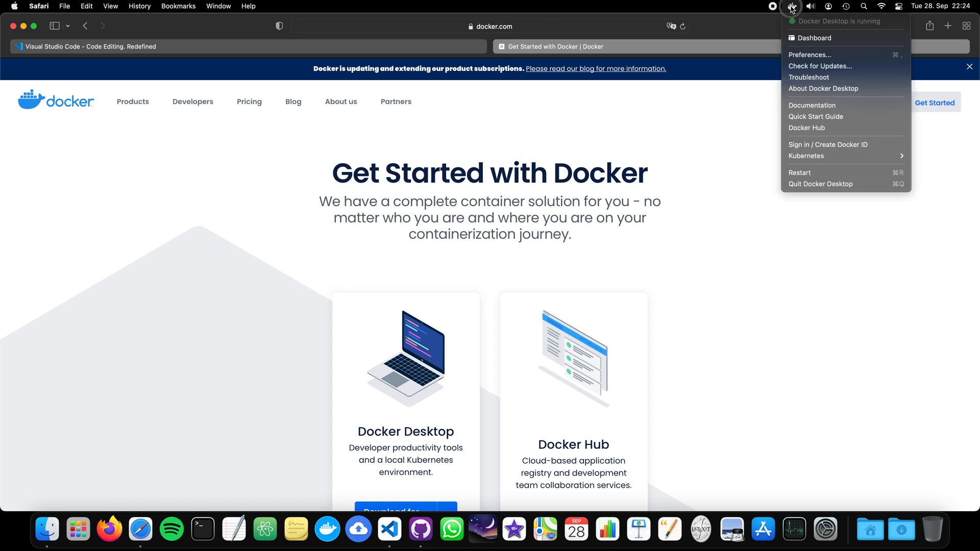
mouse_move(796, 31)
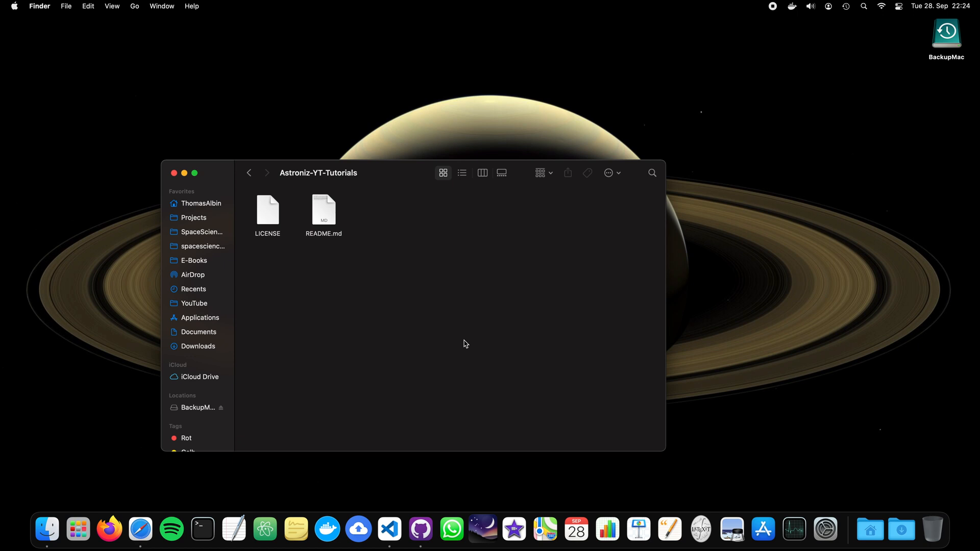
mouse_move(428, 351)
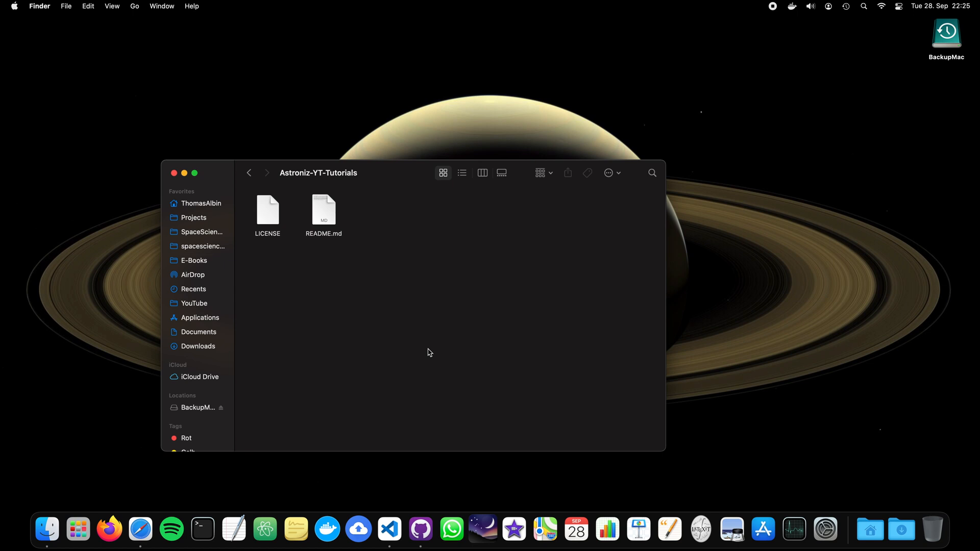
Step: Create a new folder named [3]-Setup-VSCode inside Astroniz-YT-Tutorials in Finder
right_click(429, 353)
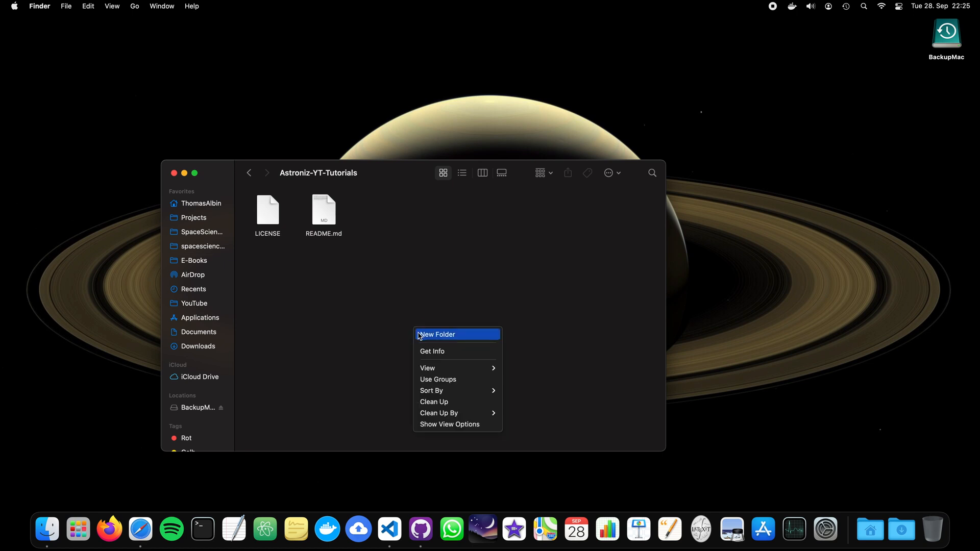
left_click(437, 335)
type("[3]-")
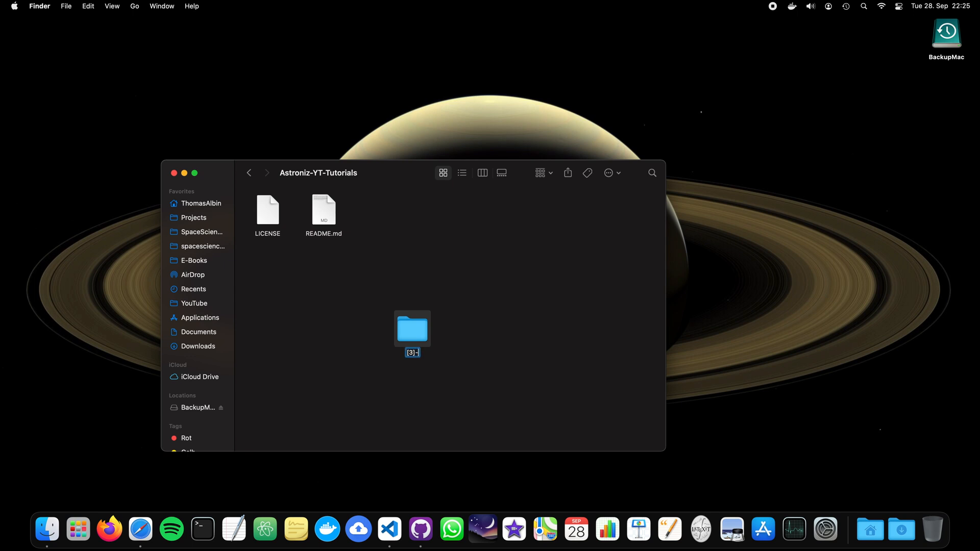
type("C")
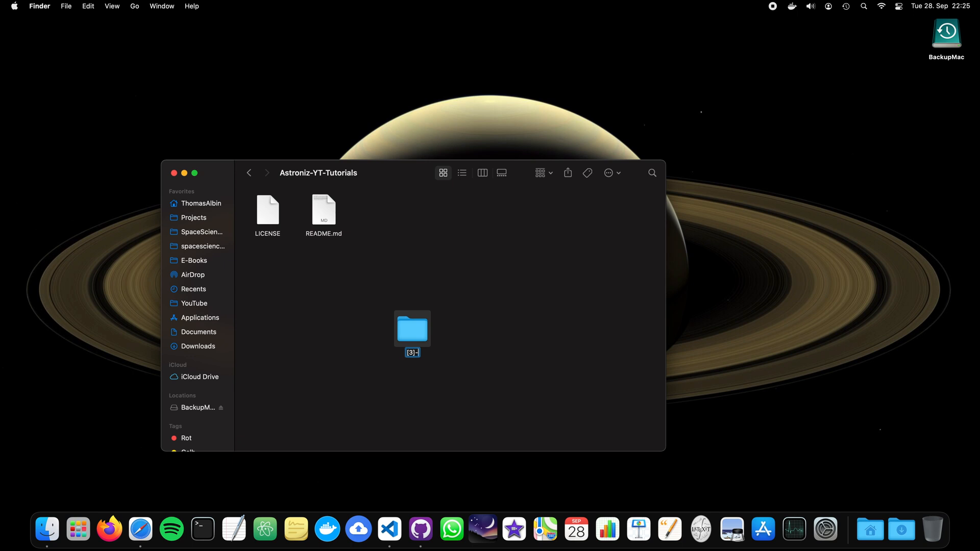
type("Setup-VS")
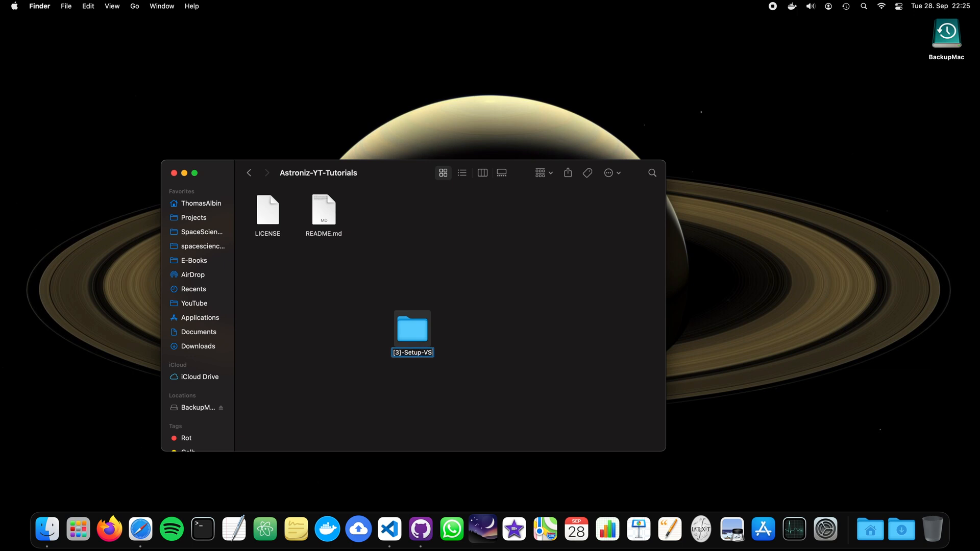
type("VSCode")
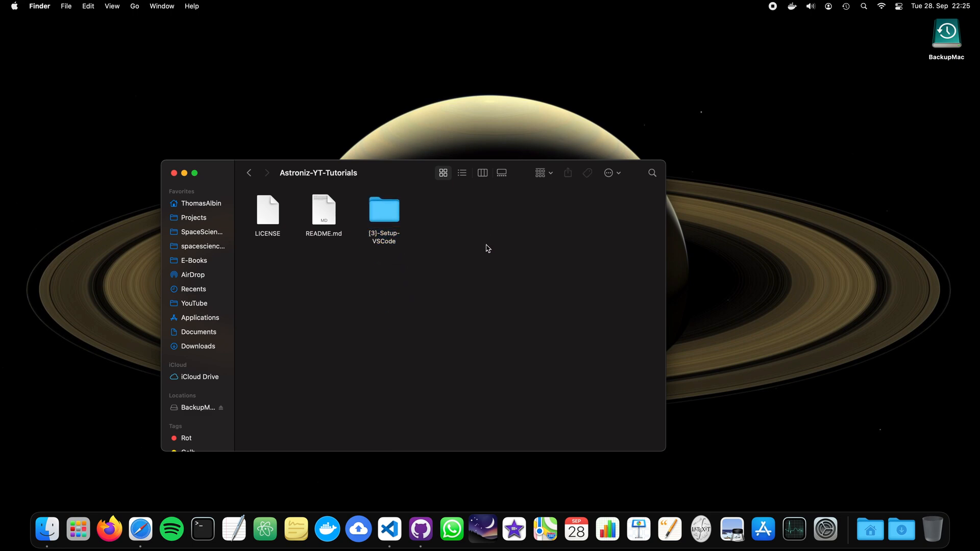
left_click(389, 529)
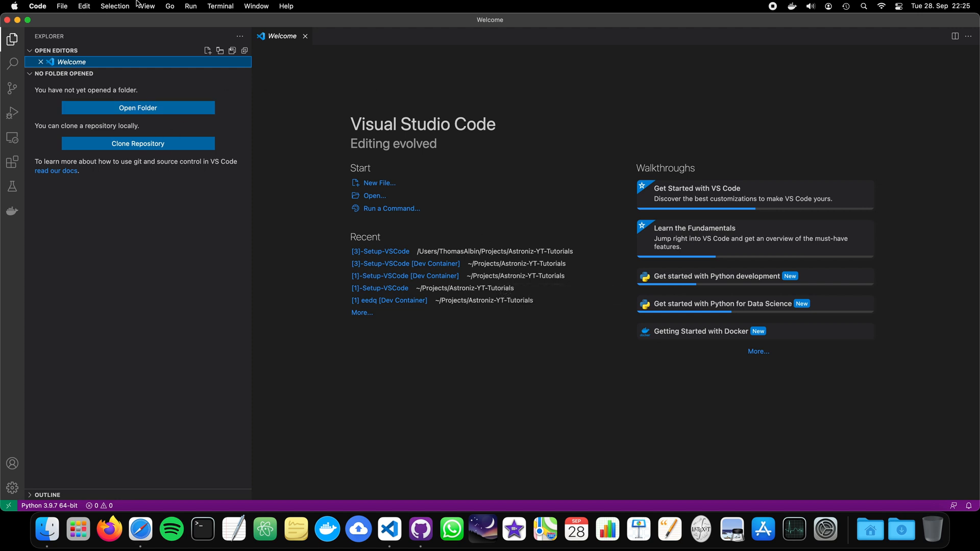
mouse_move(11, 161)
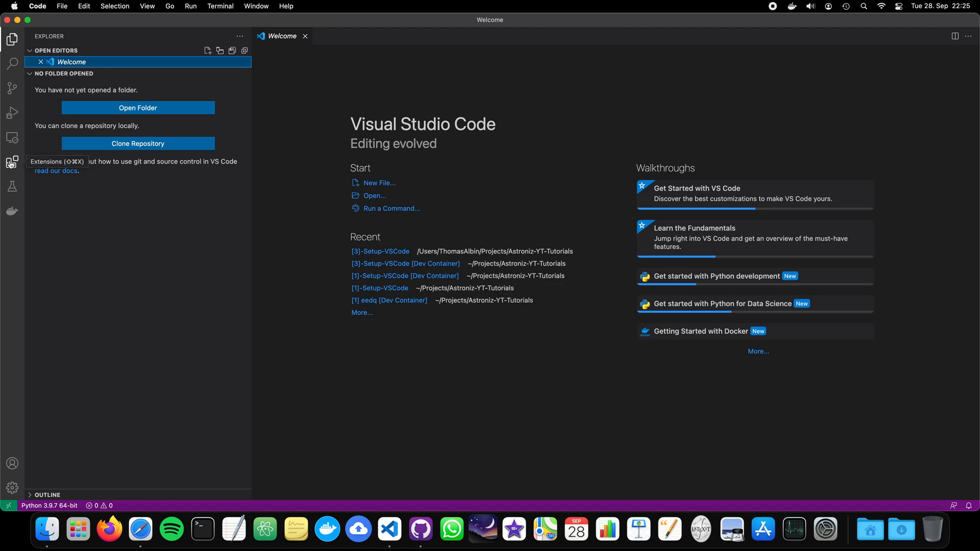
Step: Search extensions for 'remote containers' to view the installed Remote - Containers extension
left_click(11, 162)
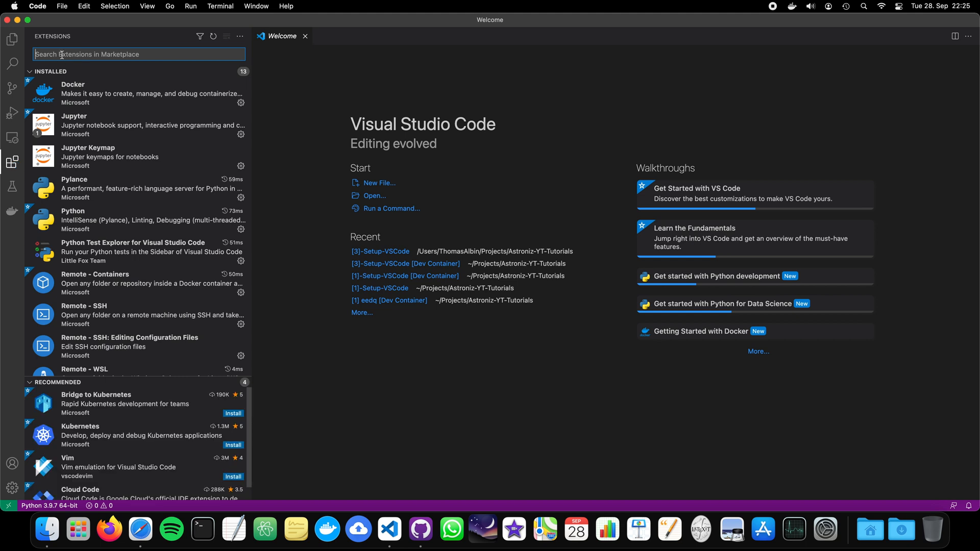
type("remote")
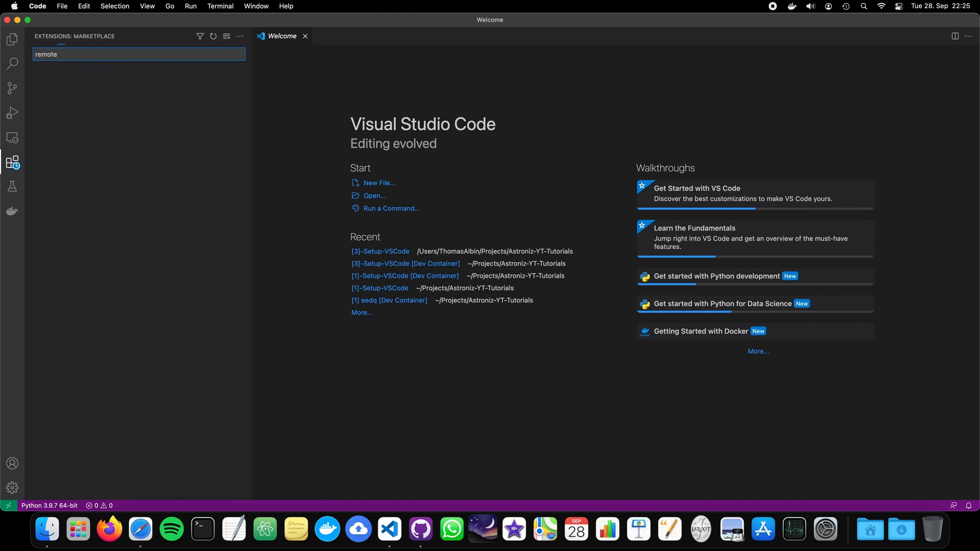
type("container")
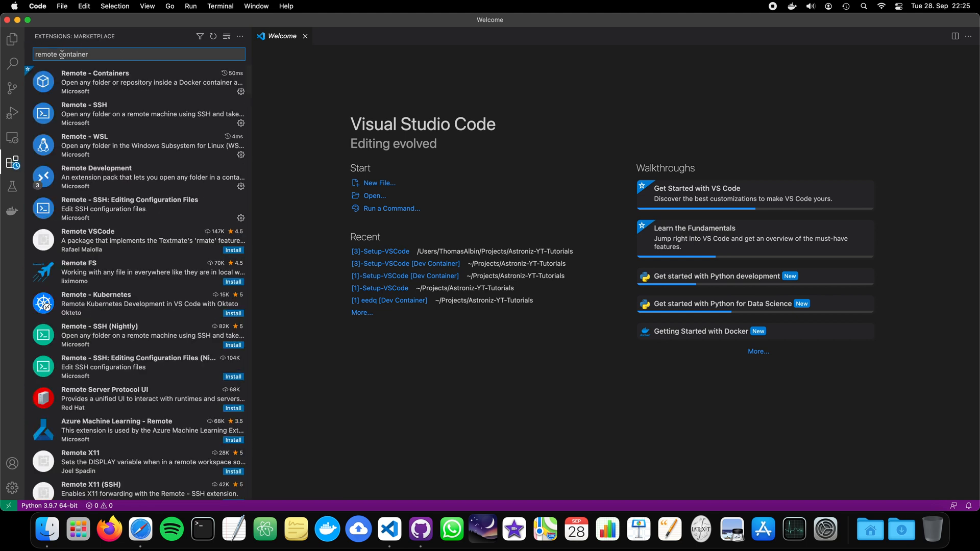
type("s")
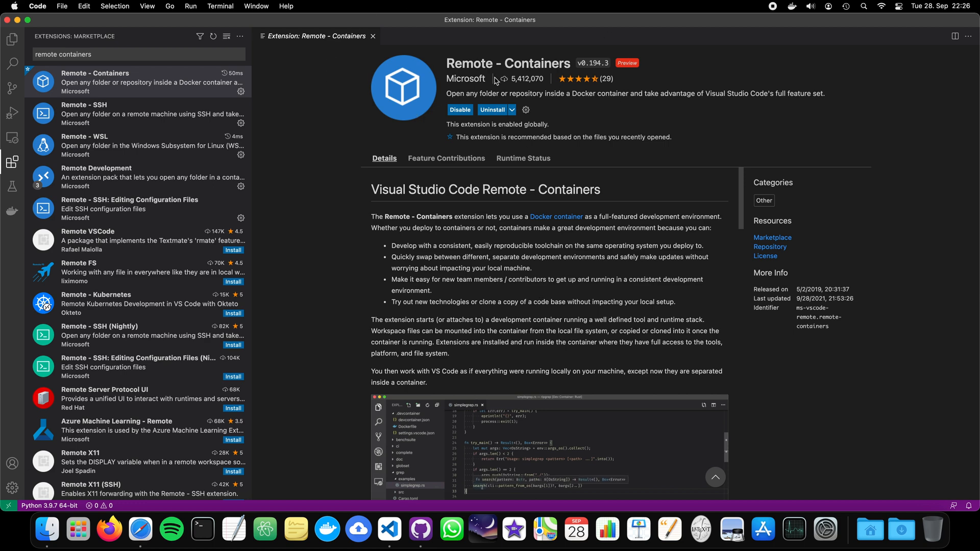
Step: Open the [3]-Setup-VSCode folder as the workspace through the Open Folder dialog
left_click(12, 39)
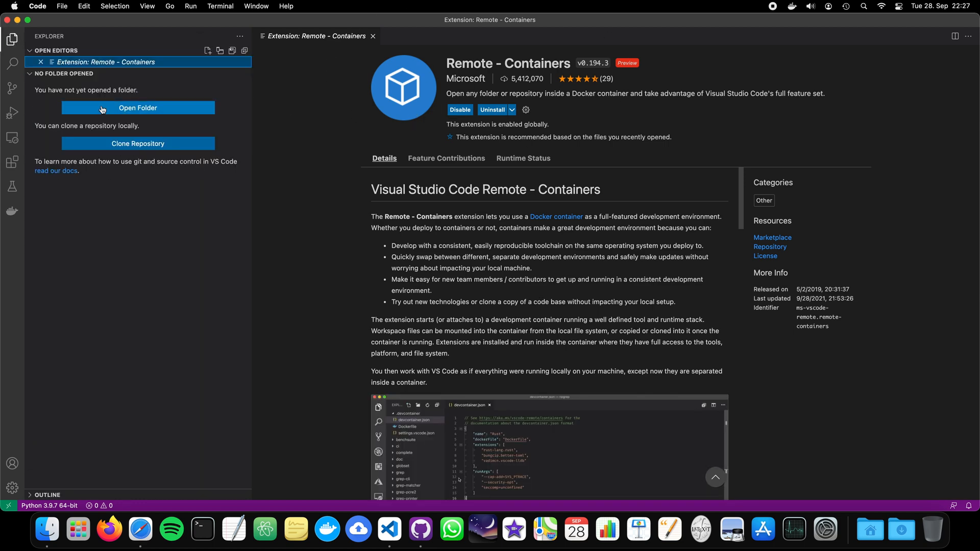
left_click(139, 108)
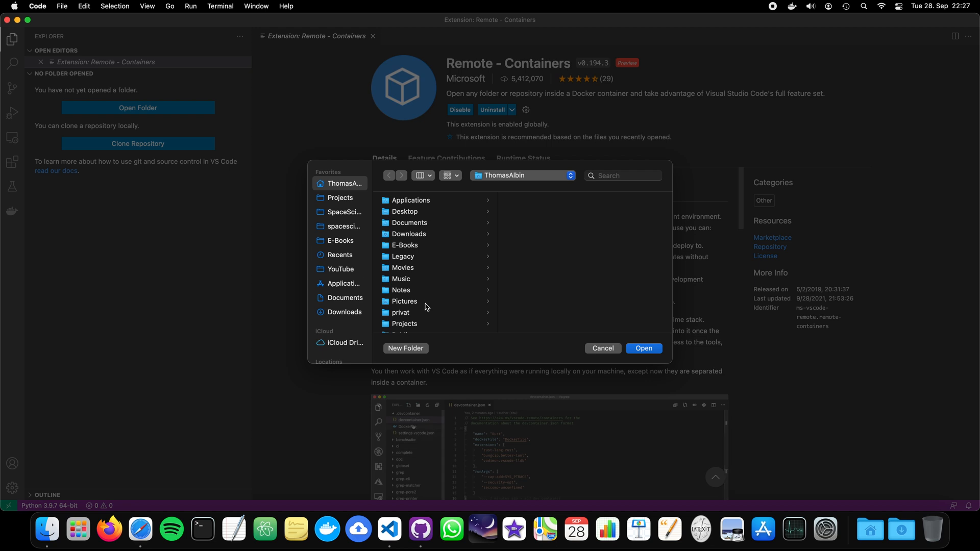
left_click(404, 324)
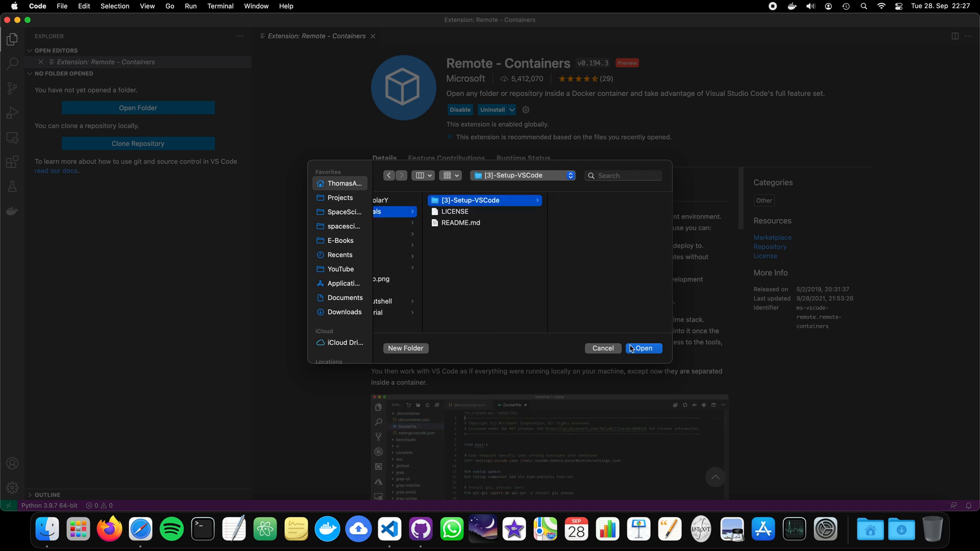
left_click(643, 348)
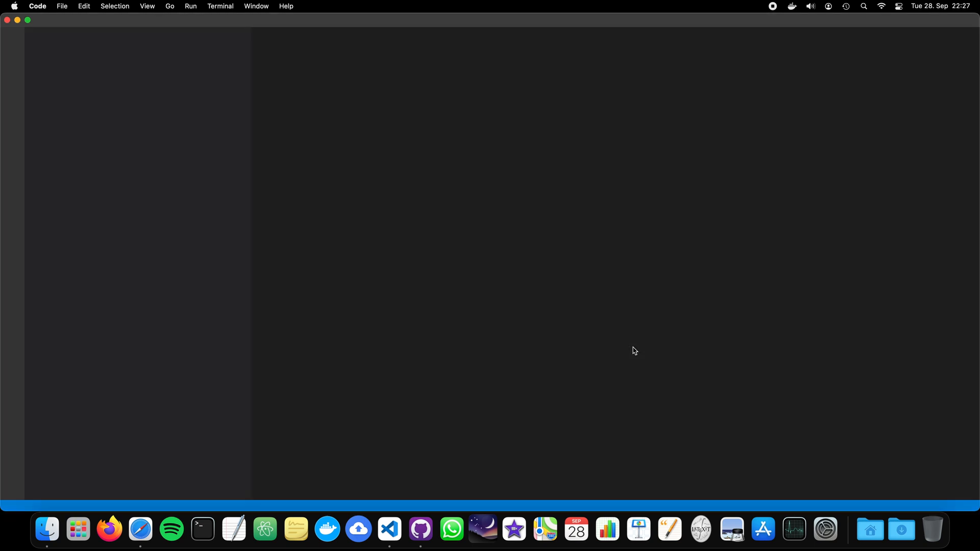
left_click(388, 529)
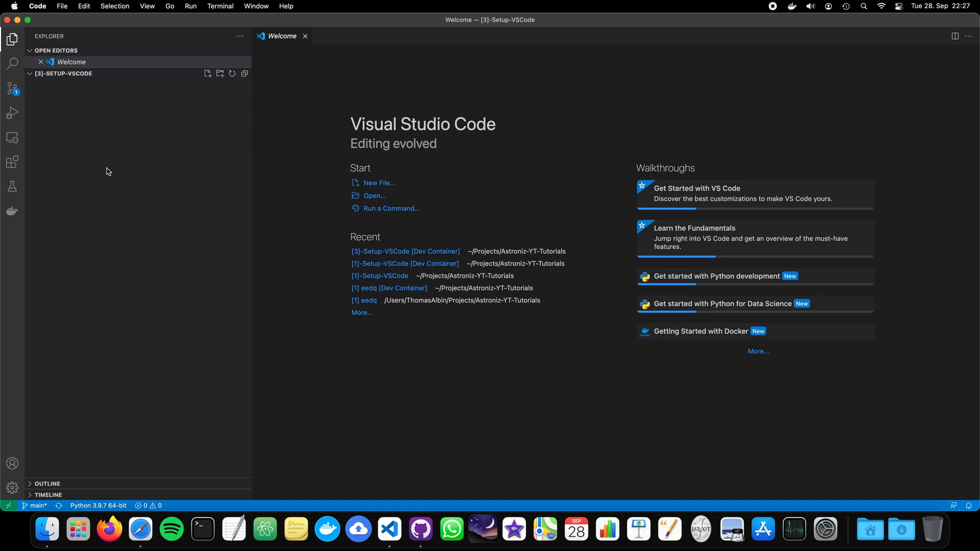
Step: Create requirements.txt listing numpy, scipy, jupyterlab and matplotlib, one per line
left_click(207, 73)
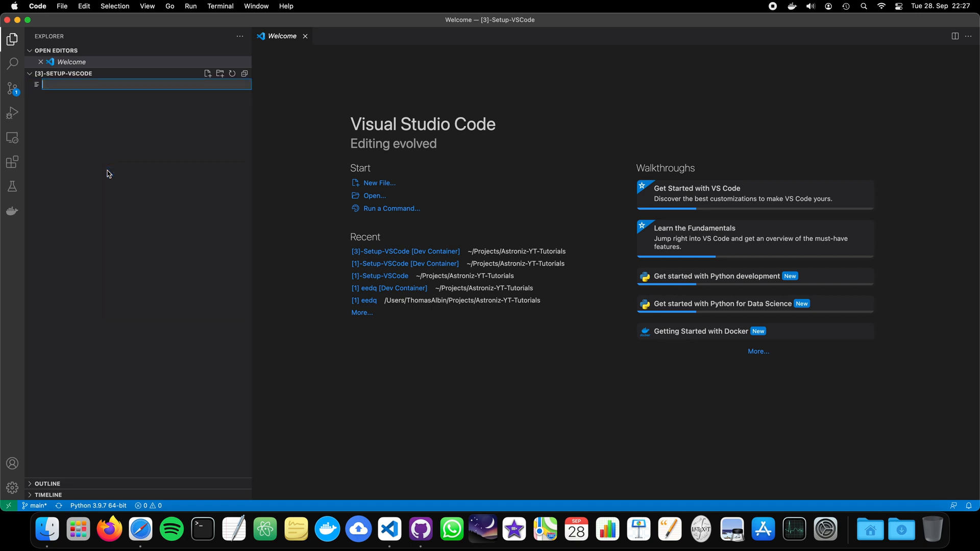
mouse_move(105, 195)
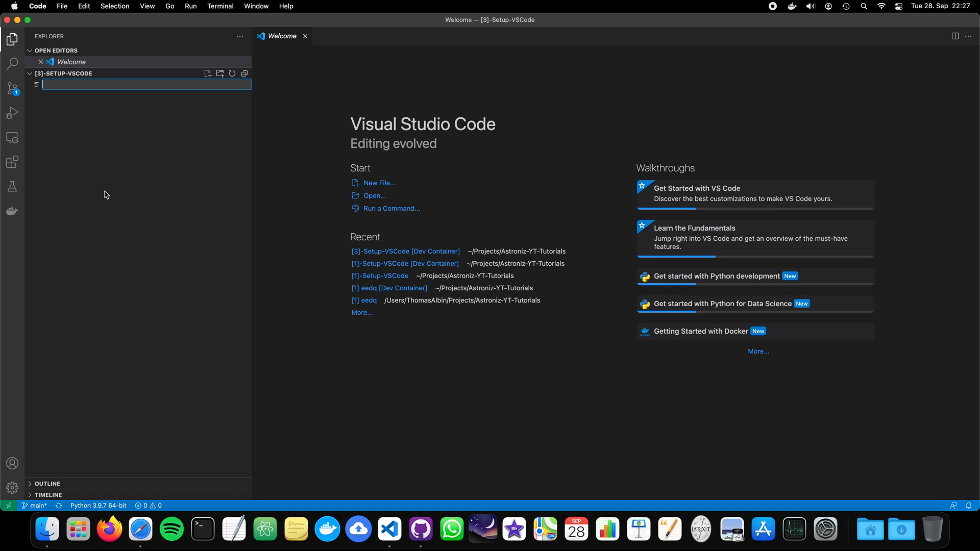
type("requirements.t")
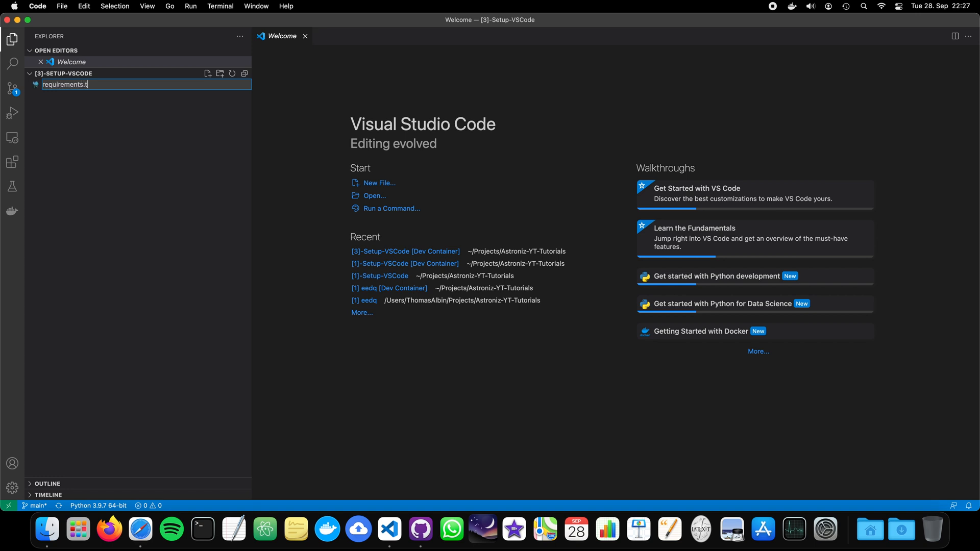
key("Return")
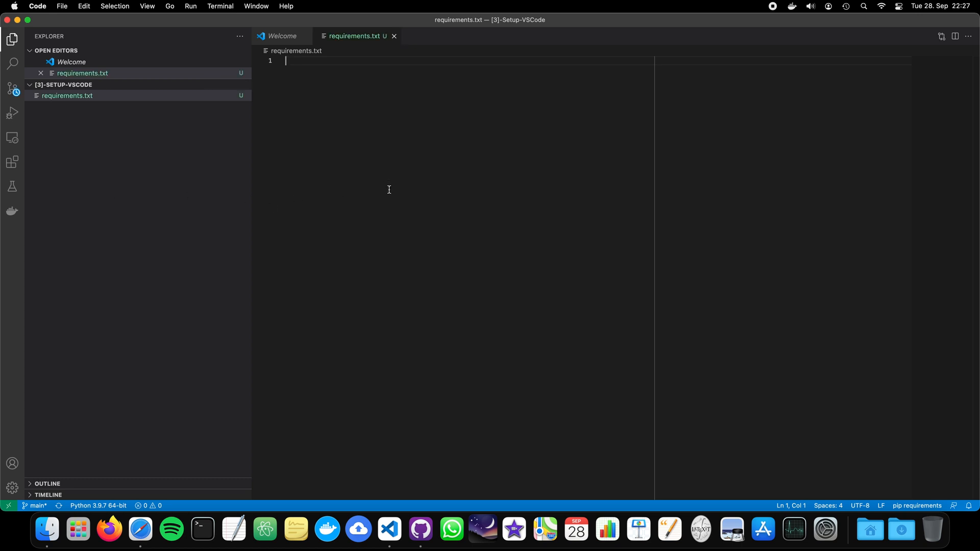
type("nump")
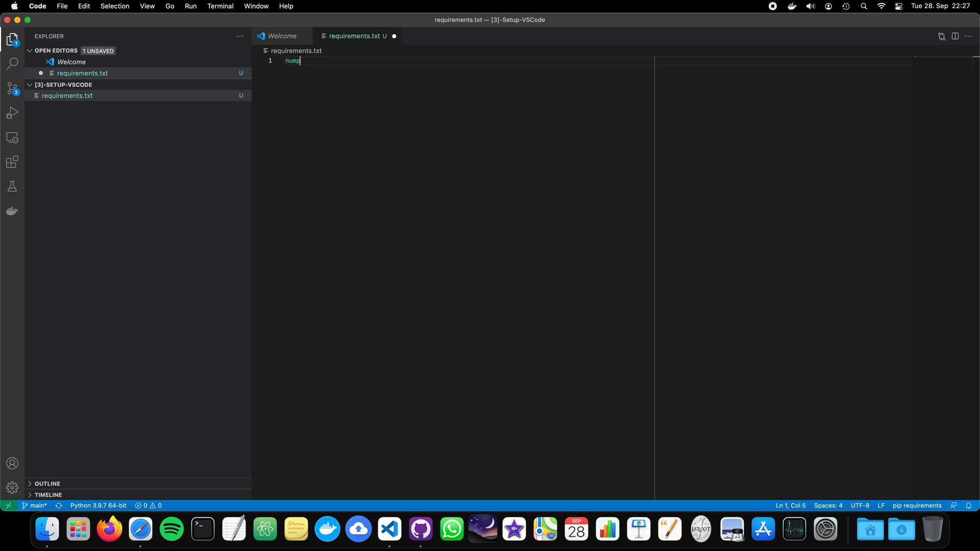
key("Return")
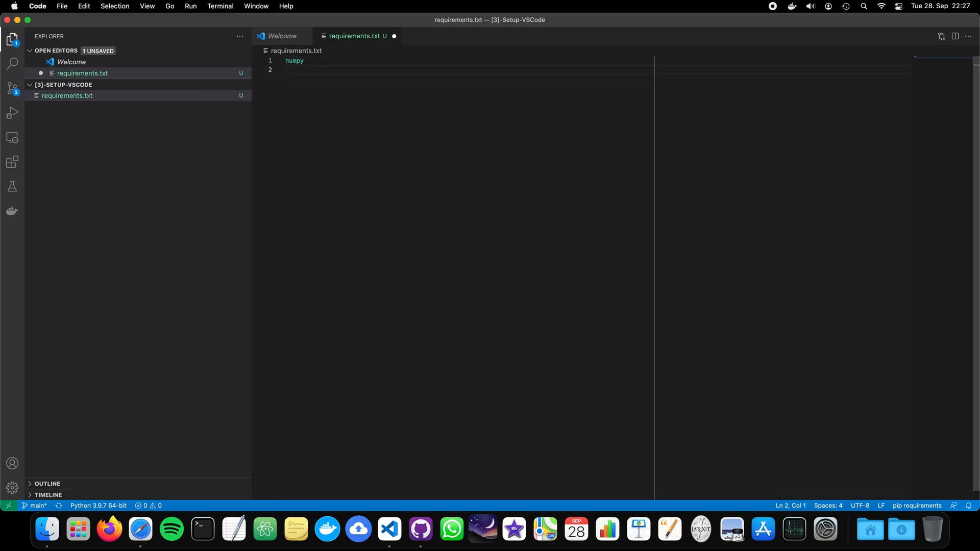
type("scipy")
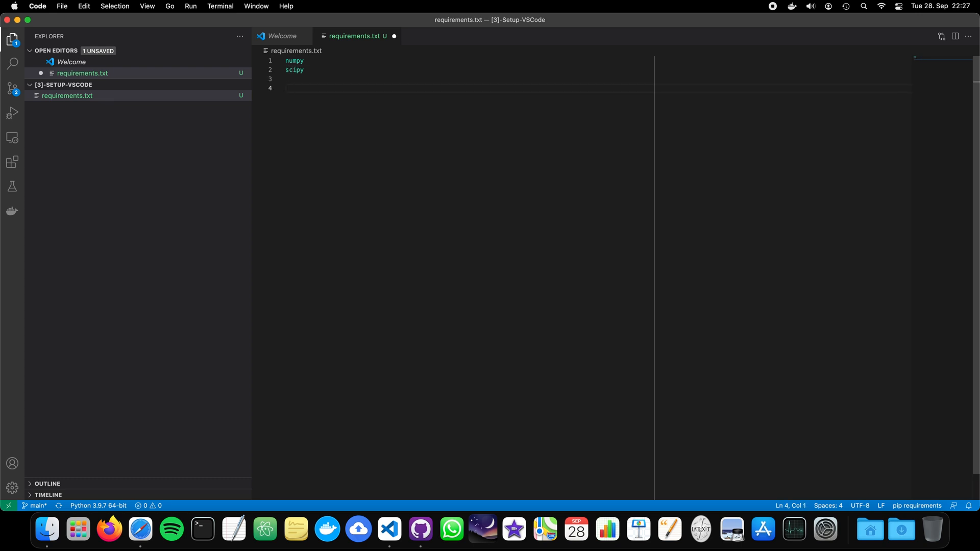
type("jupyterlab")
type("ma")
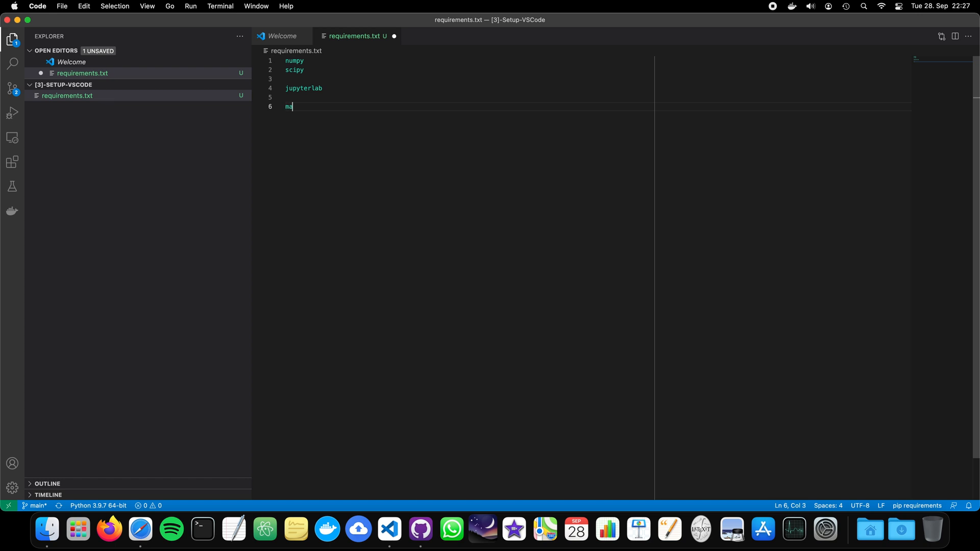
type("tplotlib")
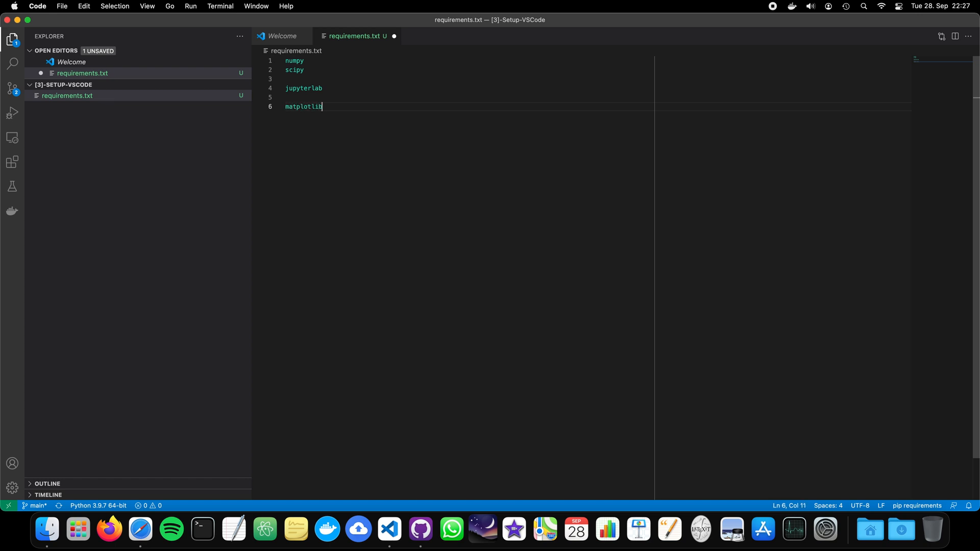
left_click(304, 61)
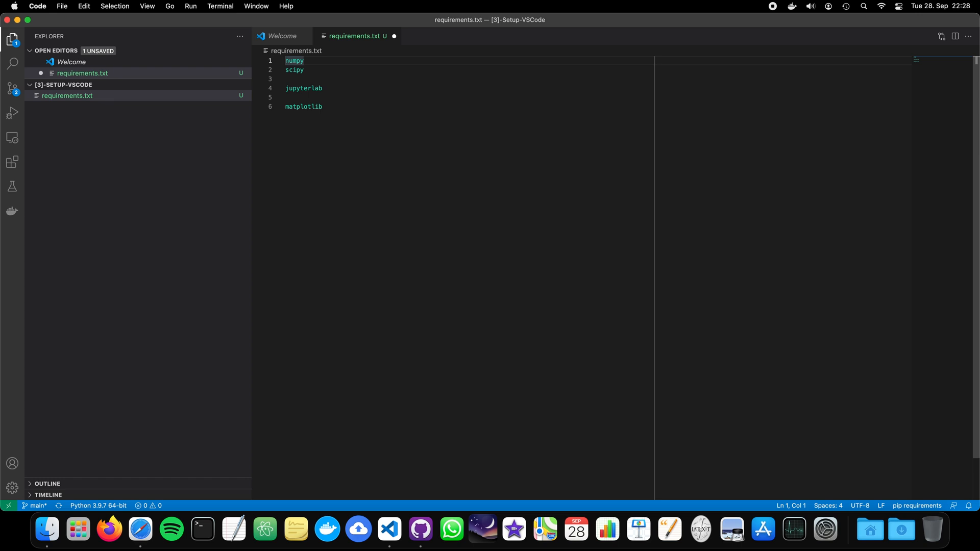
mouse_move(340, 179)
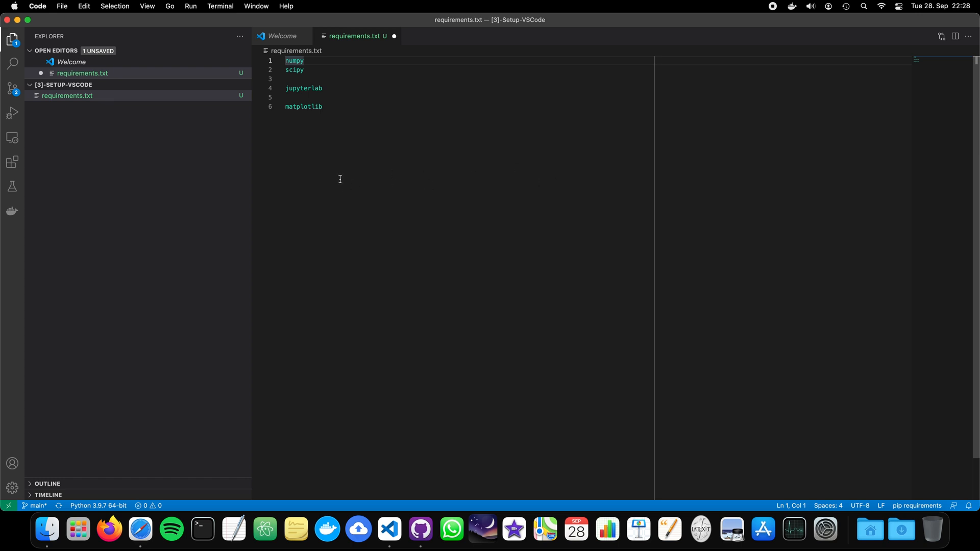
mouse_move(383, 35)
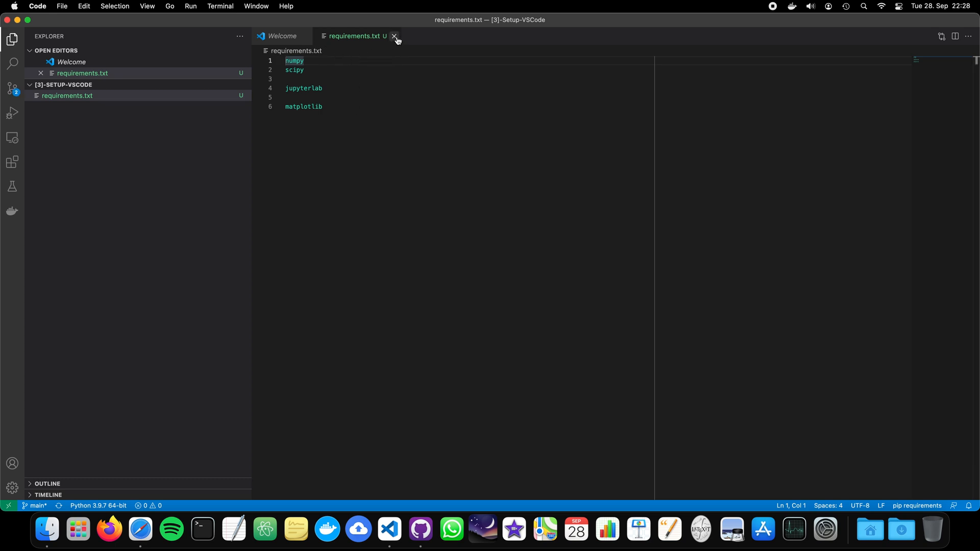
Step: Create a Dockerfile whose first line is FROM python:3.9-buster
left_click(394, 36)
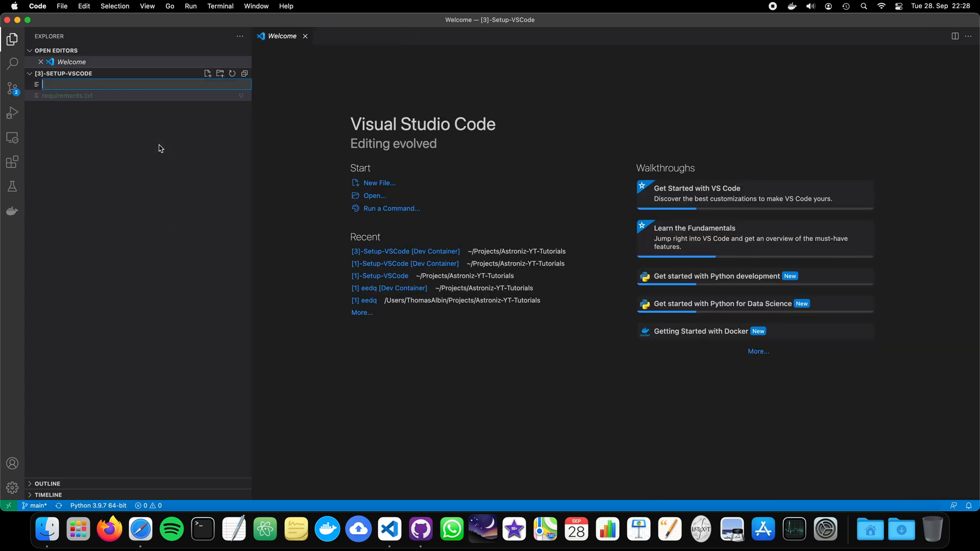
type("Do")
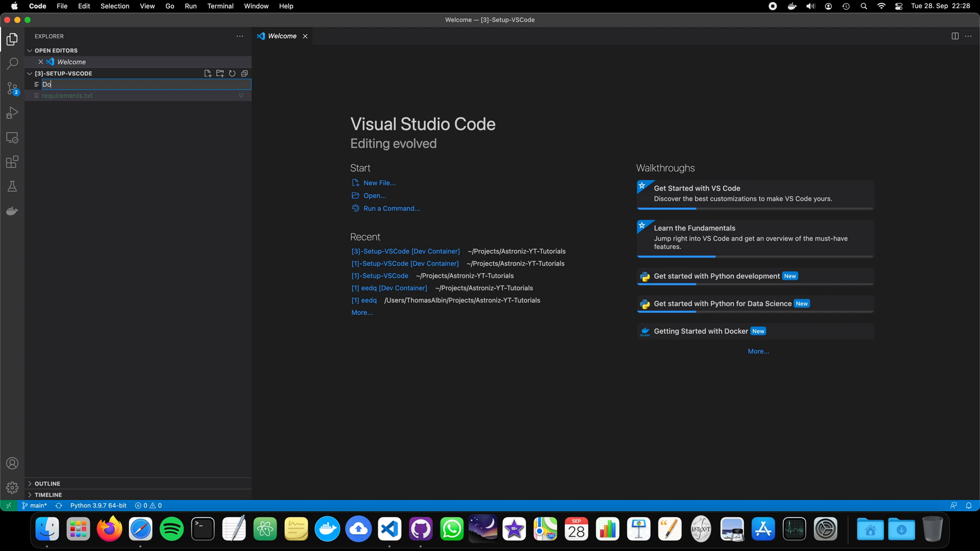
key("Return")
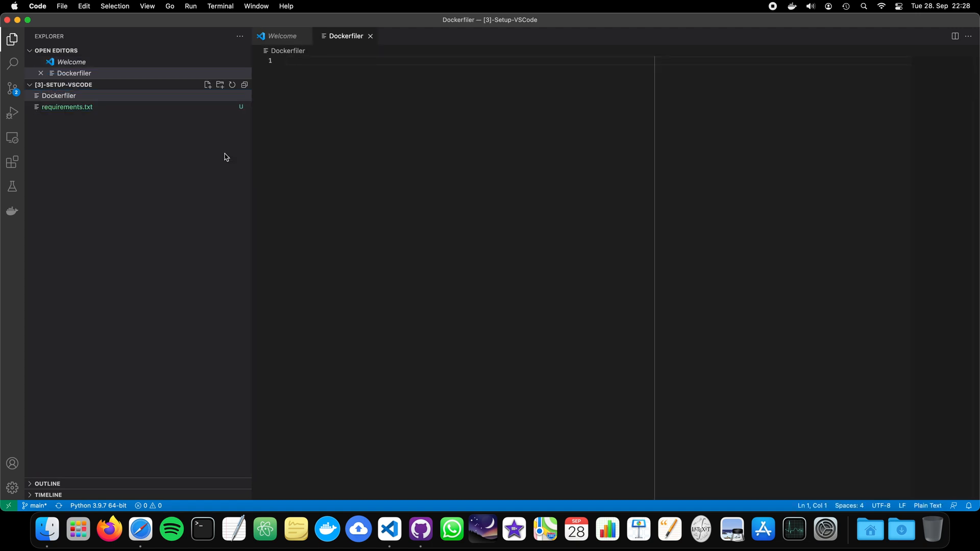
left_click(404, 187)
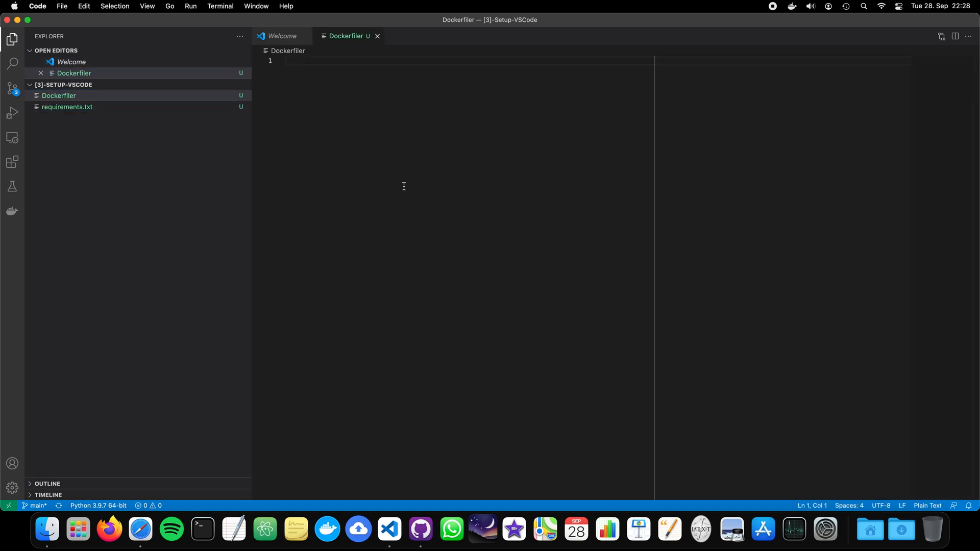
type("FROM")
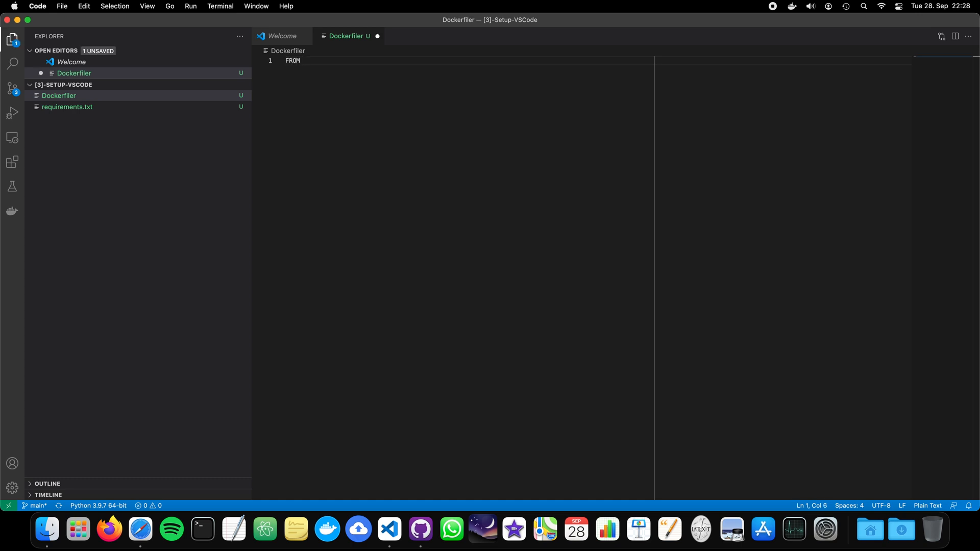
type("python3.")
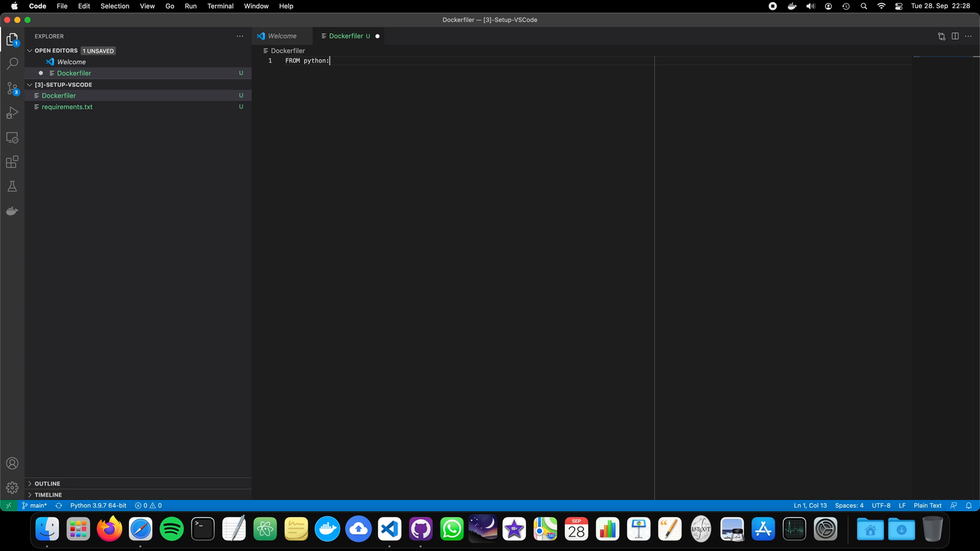
type("3.9-bus")
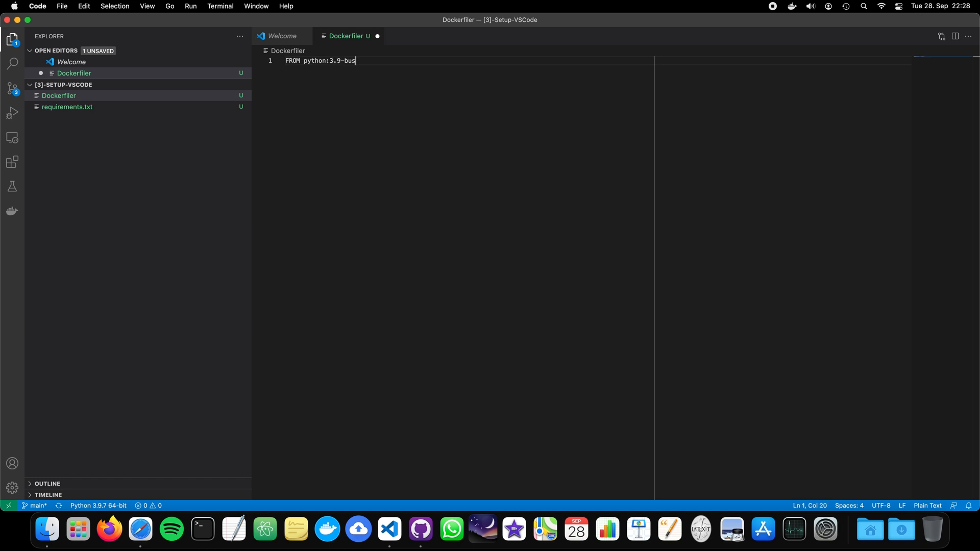
type("ter")
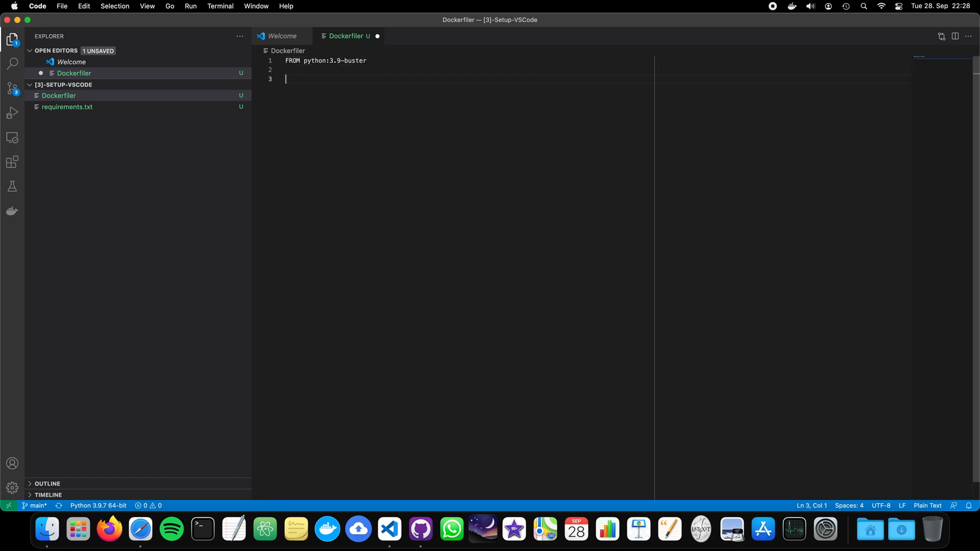
Step: Add LABEL description="Remote Container Test" to the Dockerfile
type("L")
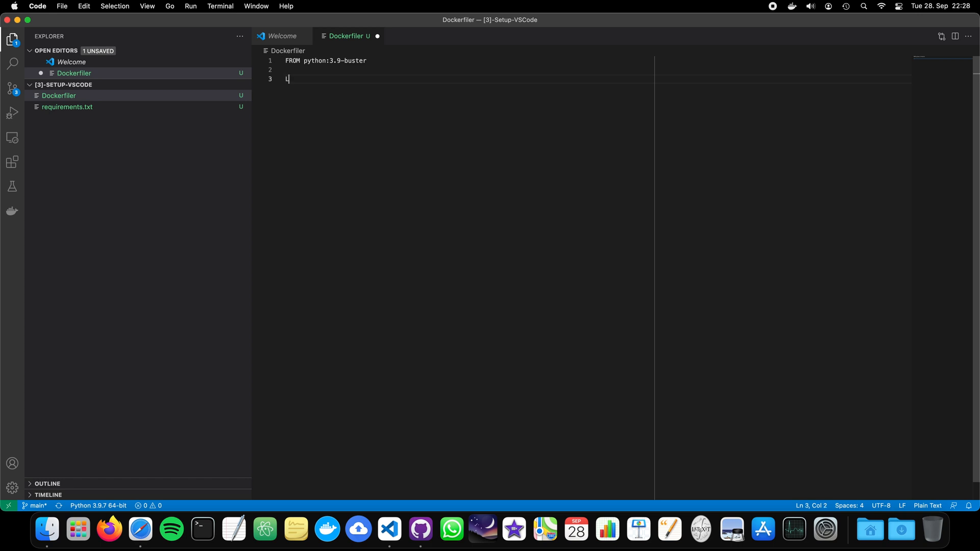
type("ABEL")
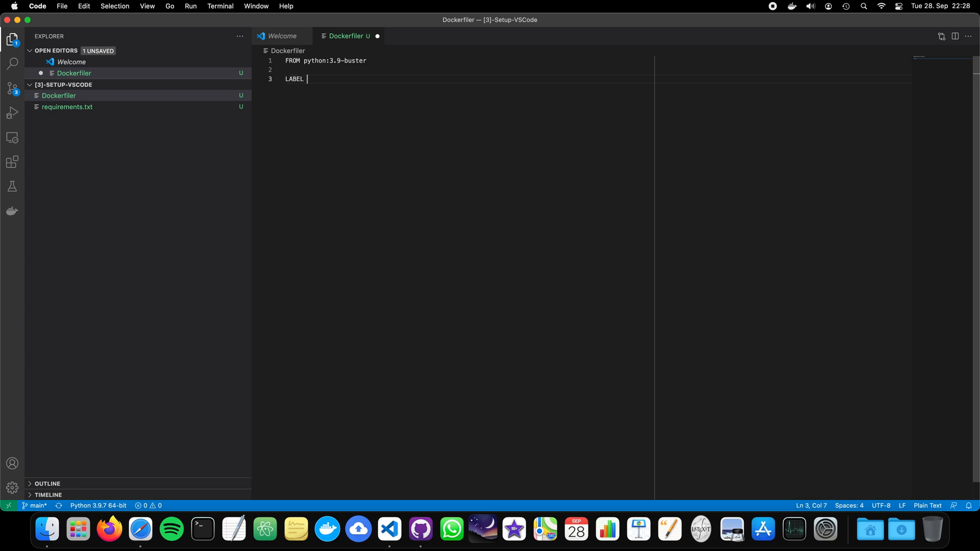
type("descr")
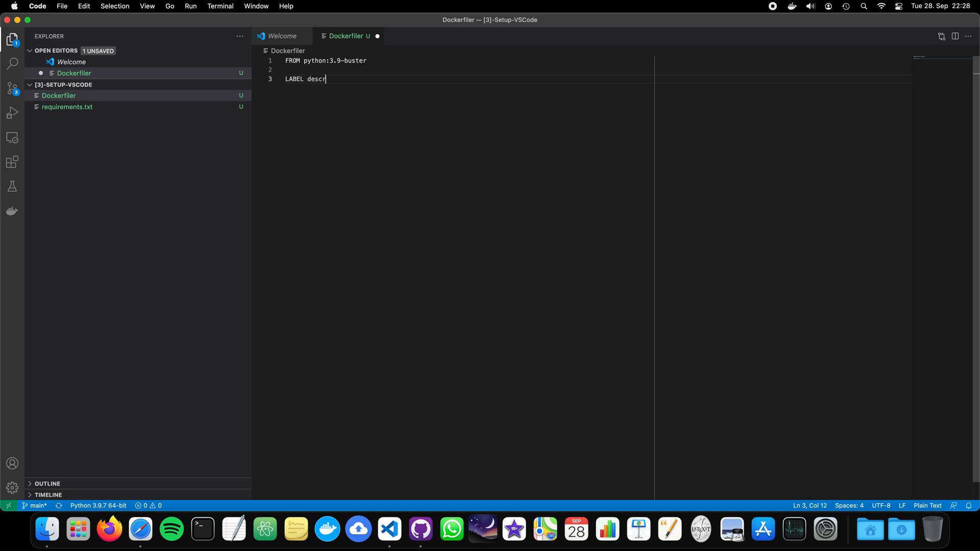
type("iption")
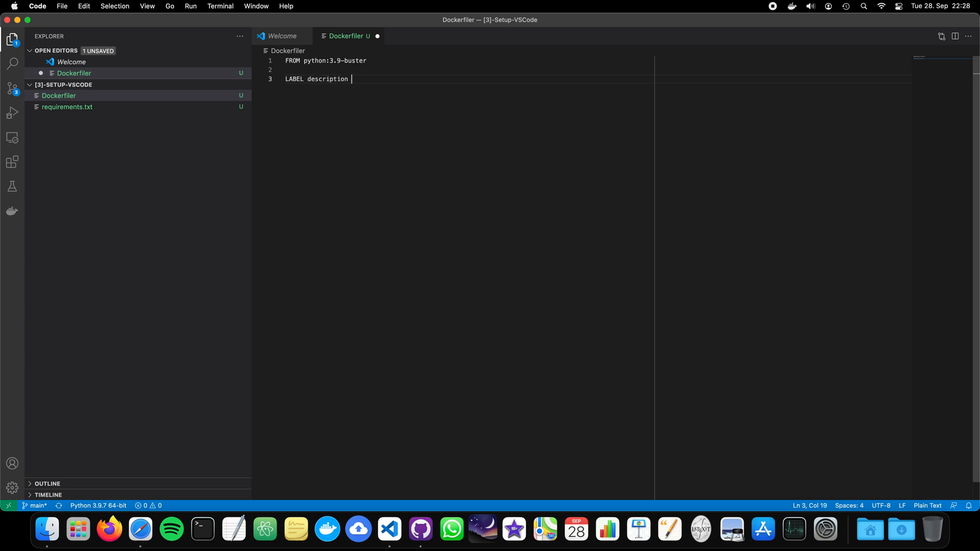
key("Backspace")
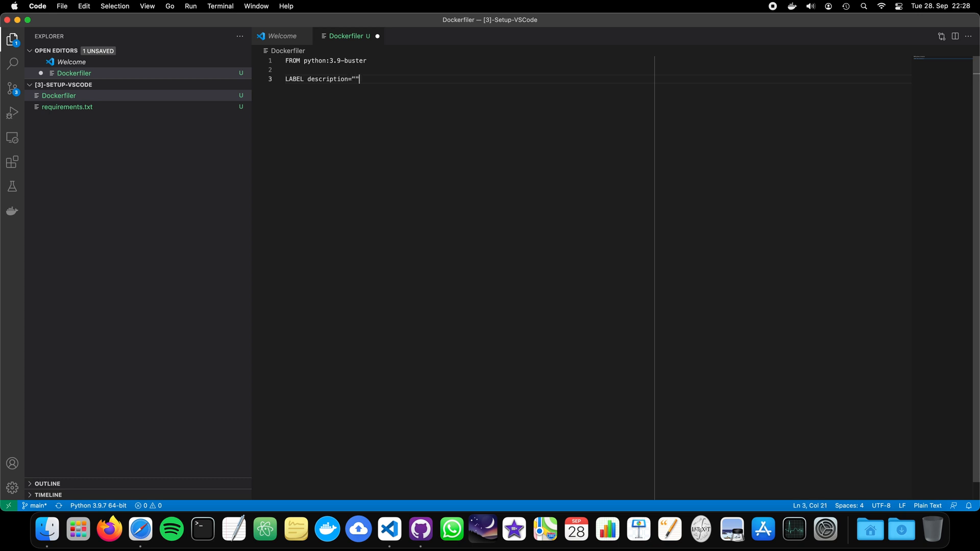
type("Remote Container")
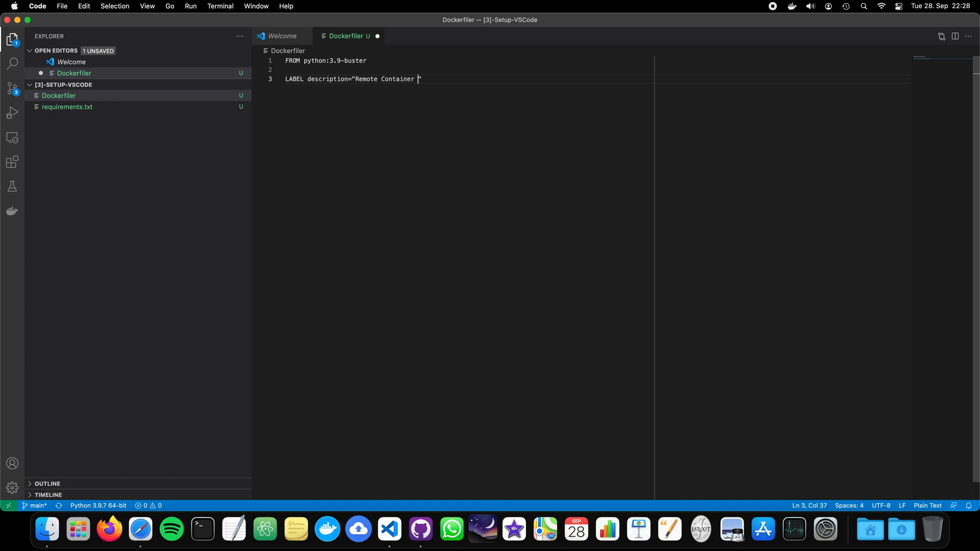
type("Test\"")
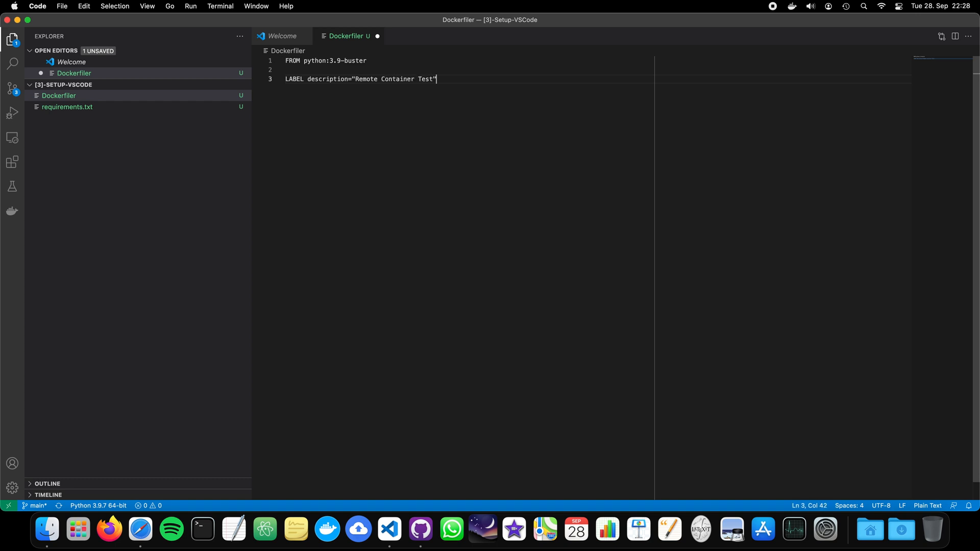
key("Return")
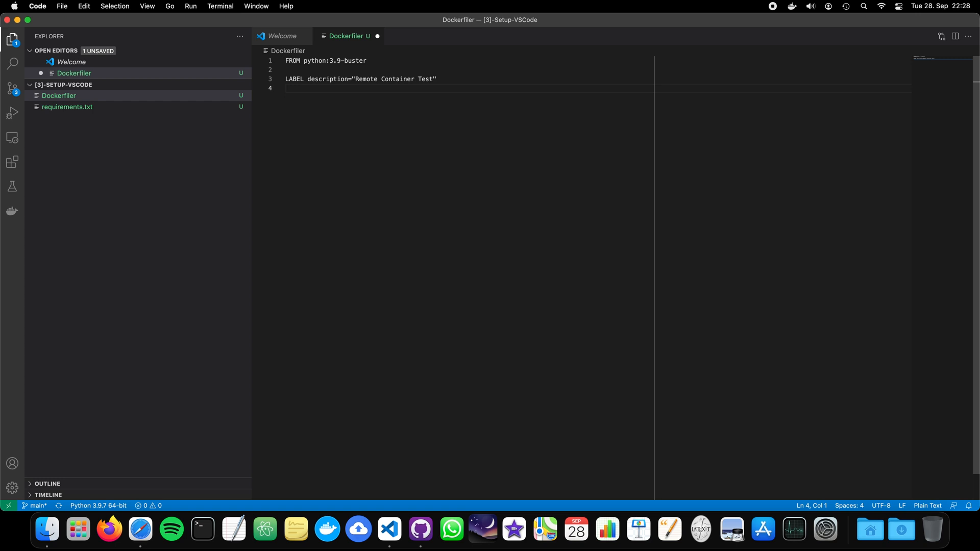
Step: Add LABEL version="1.0" and COPY requirements.txt ./ to the Dockerfile
type("LABEL")
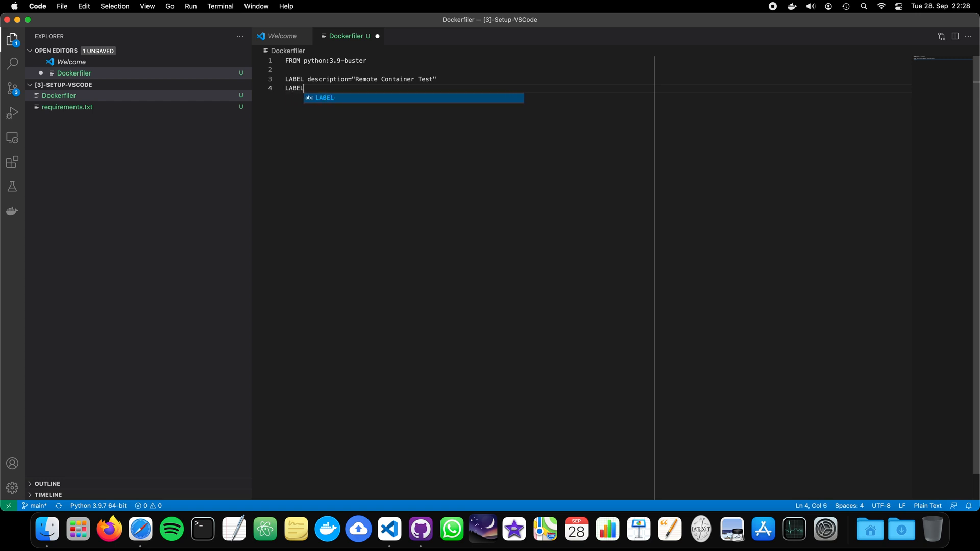
type("versio")
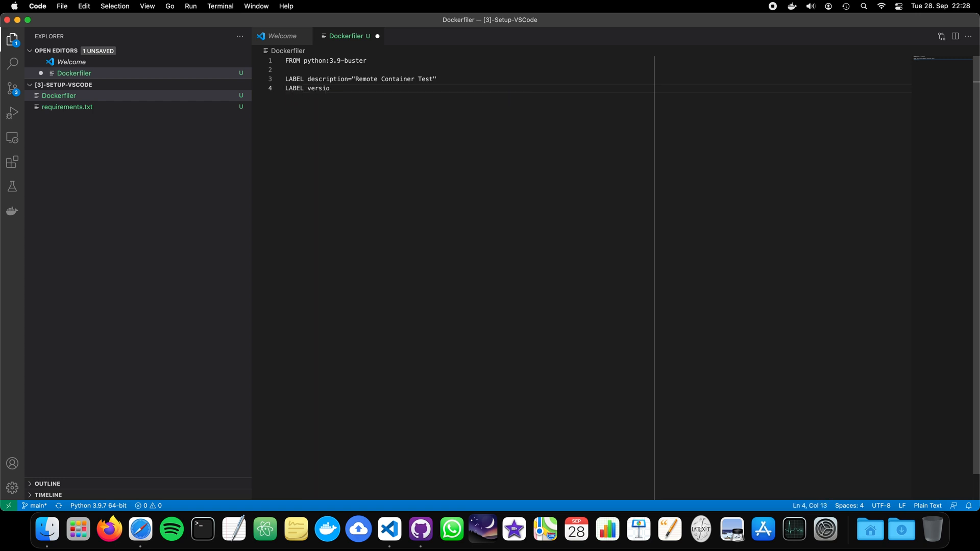
type("n=\"")
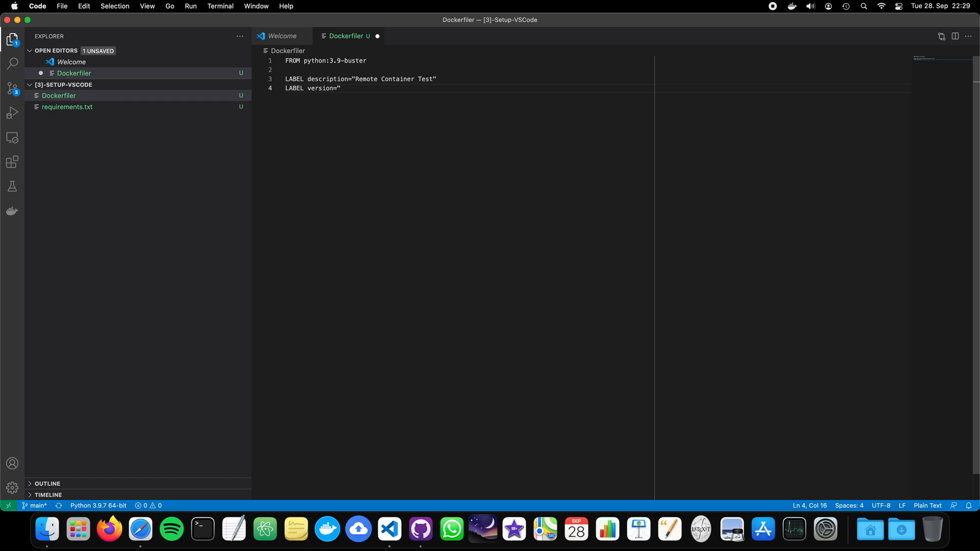
type("1.0\"")
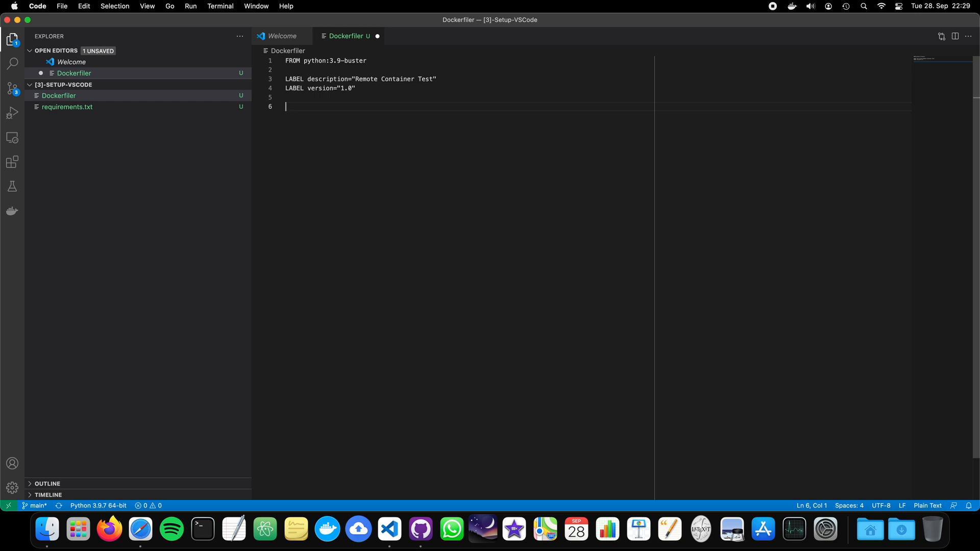
type("COPY")
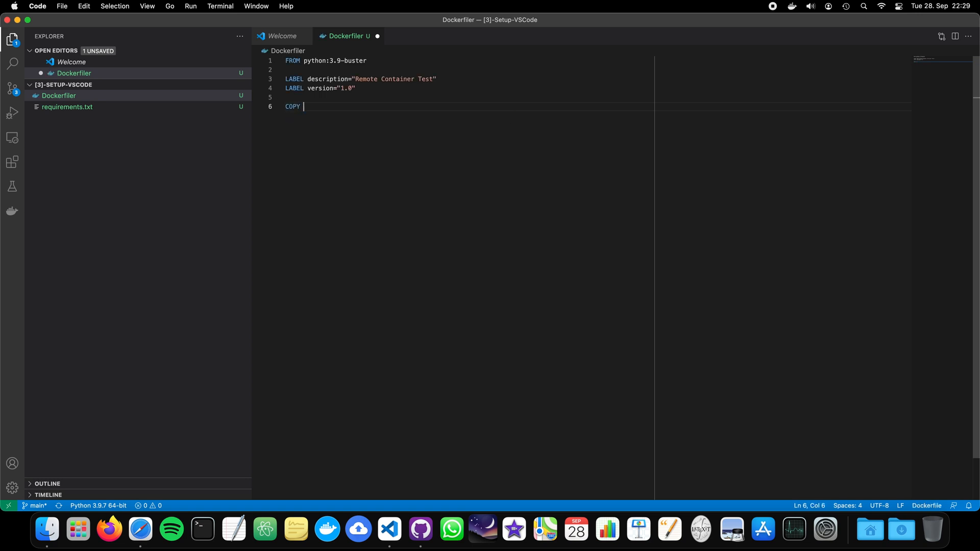
type("requirements")
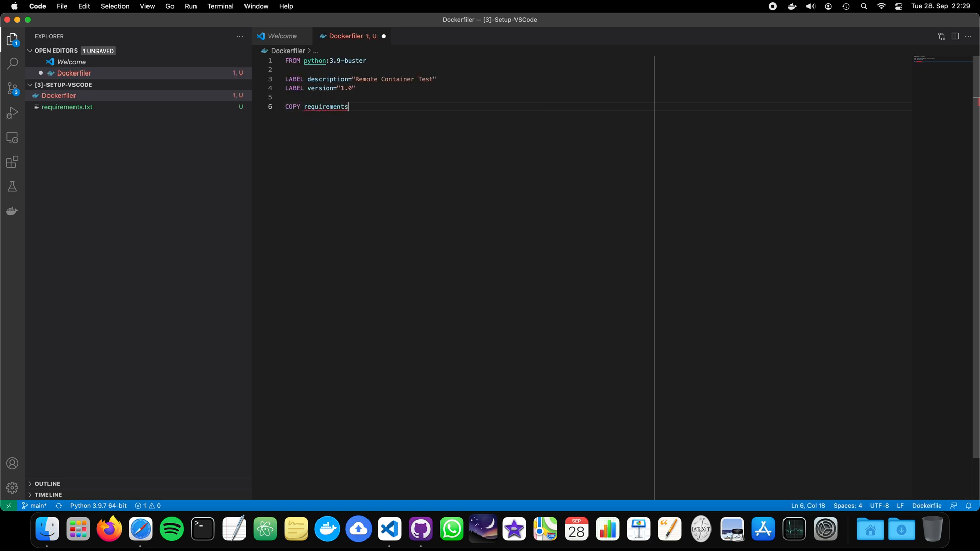
type(".txt ./")
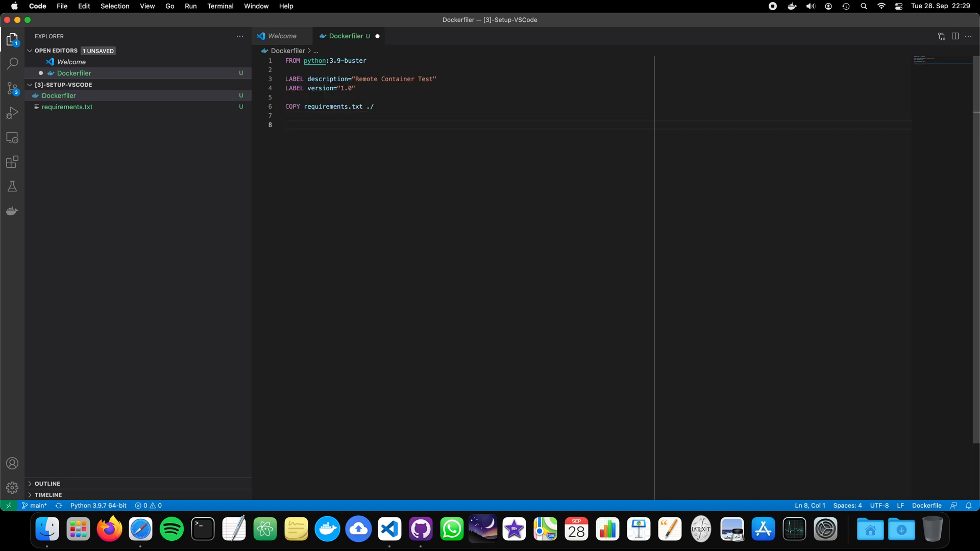
Step: Add RUN pip install --upgrade pip && pip install --no-cache-dir -r requirements.txt
type("RUN pip")
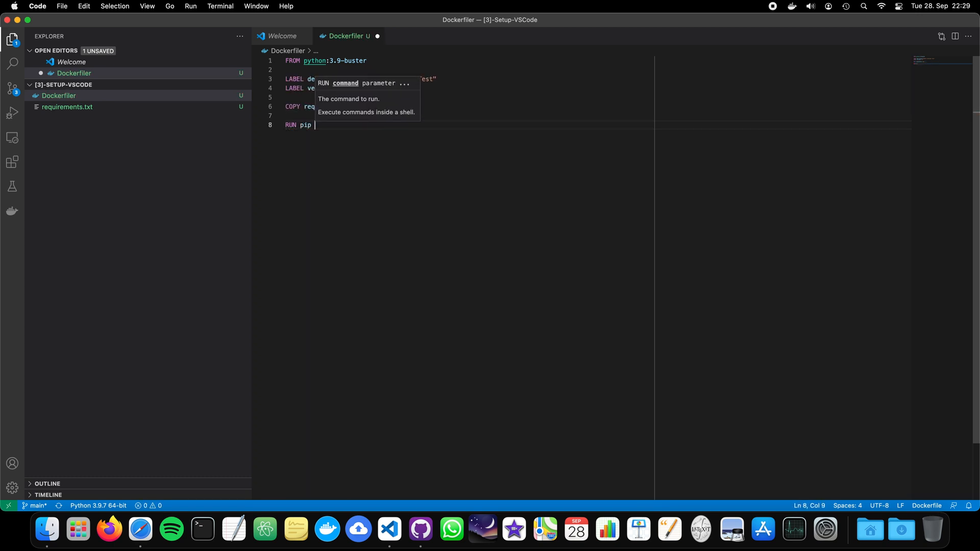
type("install")
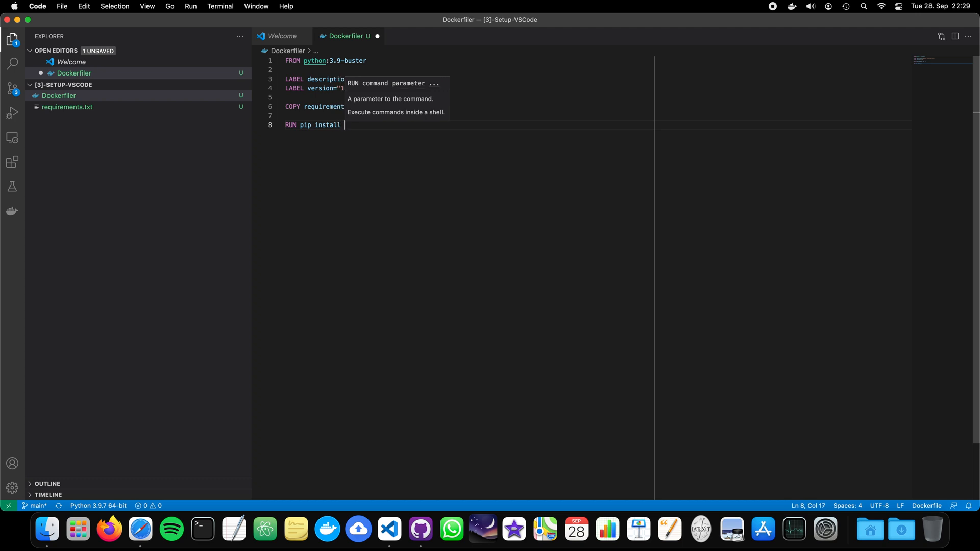
type("--upgrad")
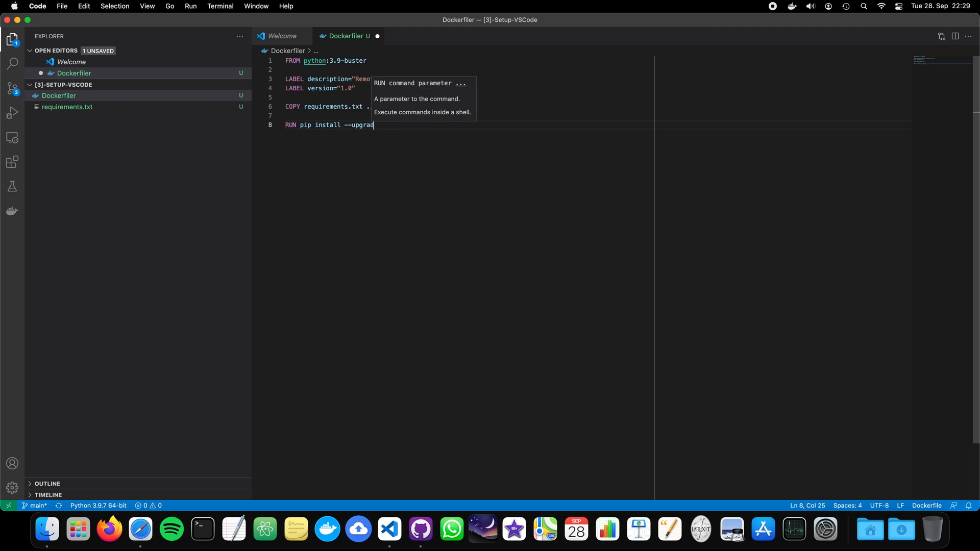
type("e")
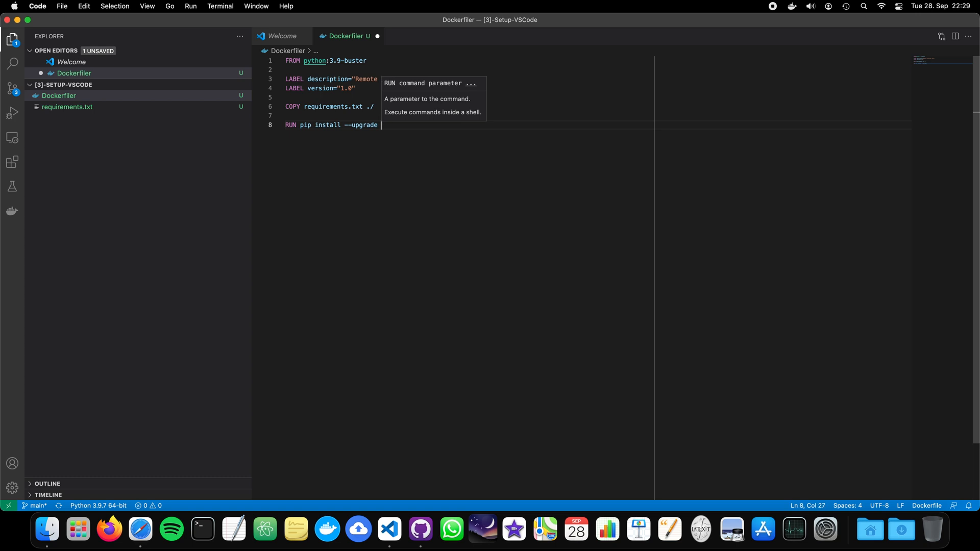
type("pip")
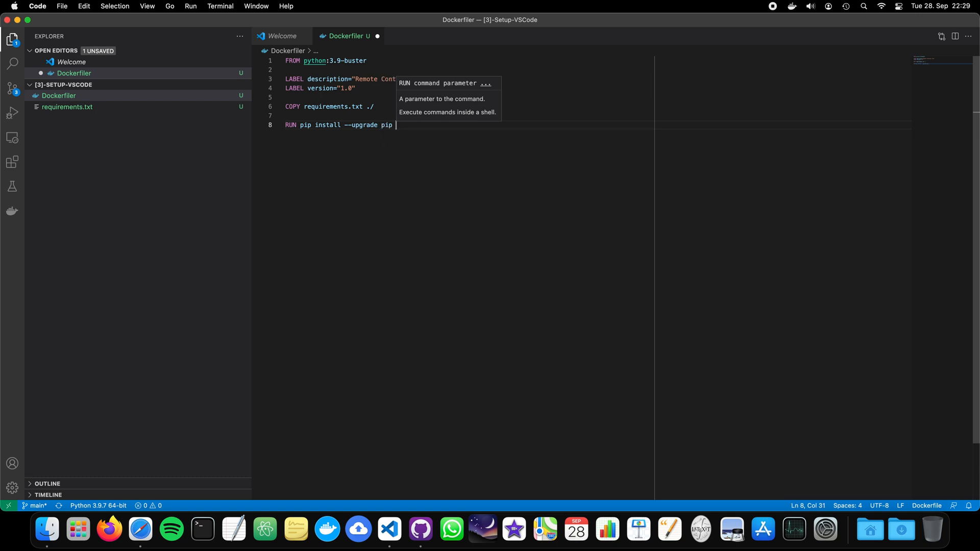
type("&& pip")
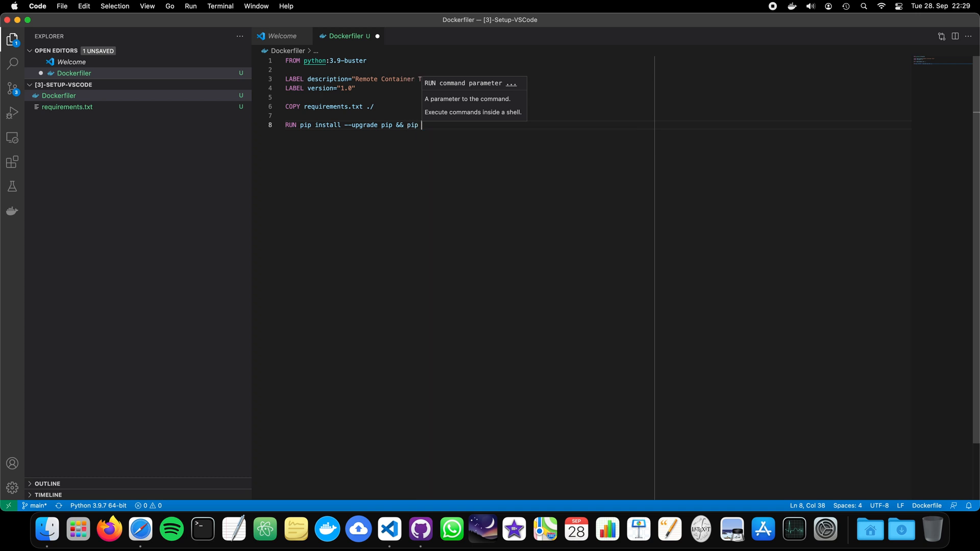
type("install")
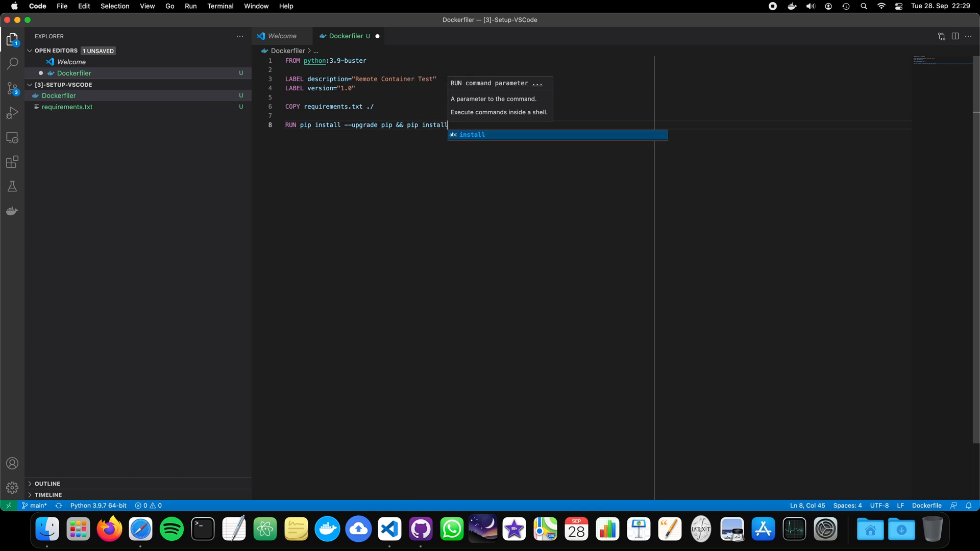
type("--no-c")
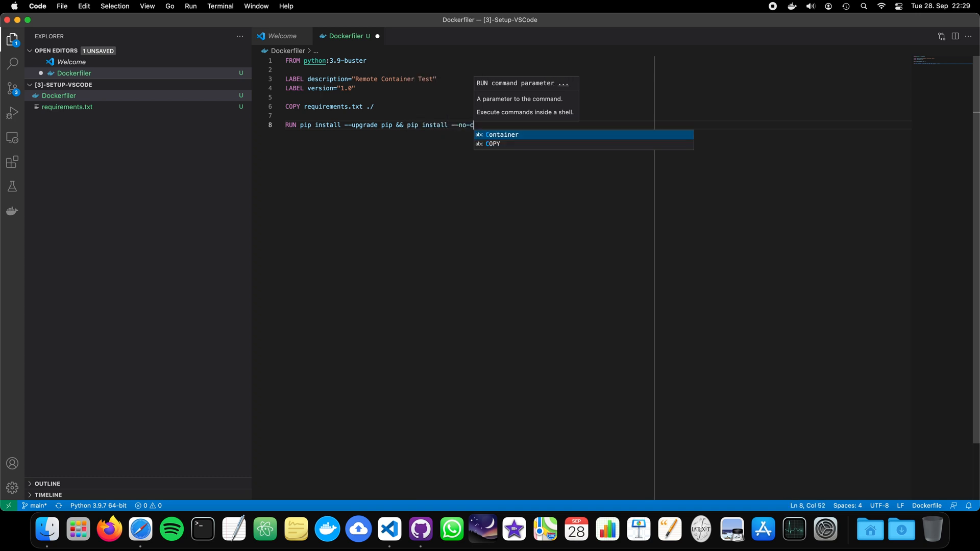
type("ahch")
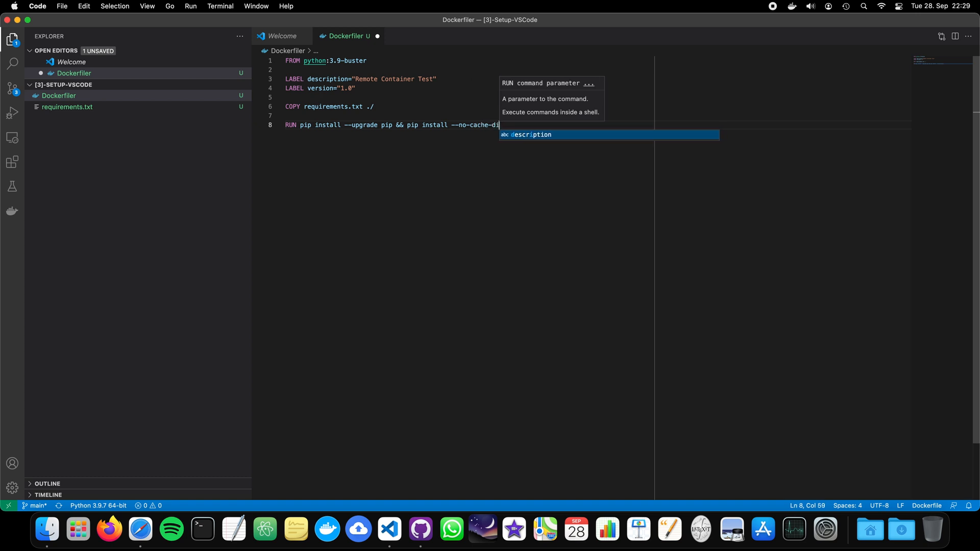
type("-r requirements.txt")
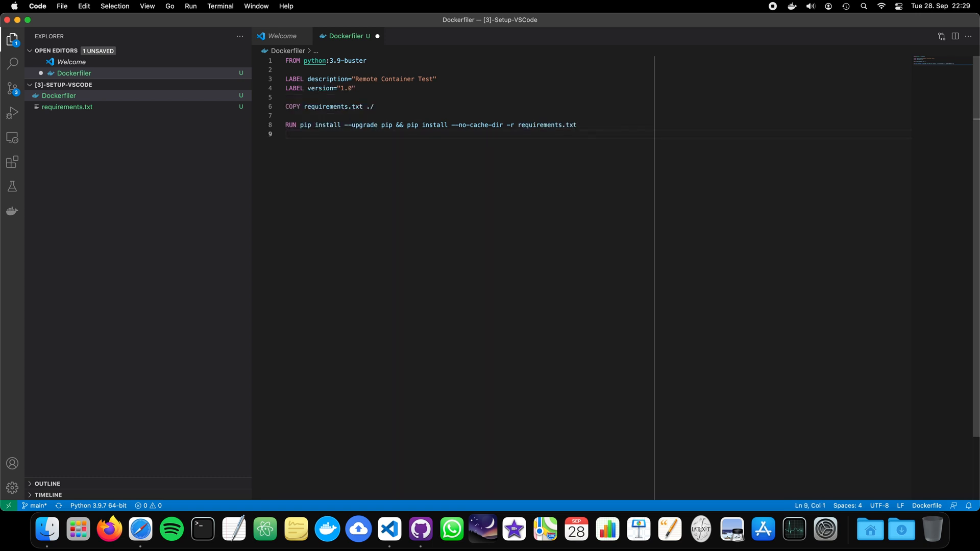
Step: Add ENV PYTHONPATH "/" and WORKDIR . lines to the Dockerfile
type("E")
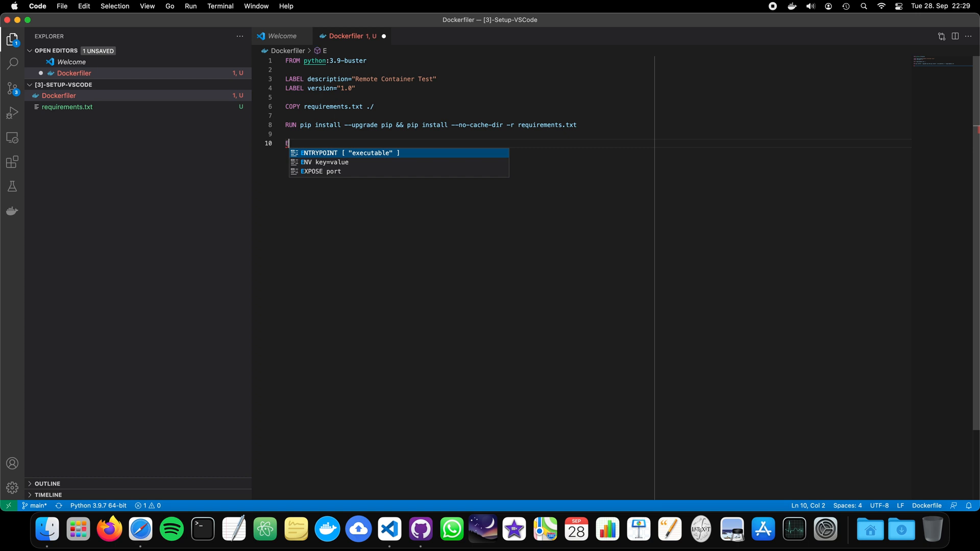
type("NV PY")
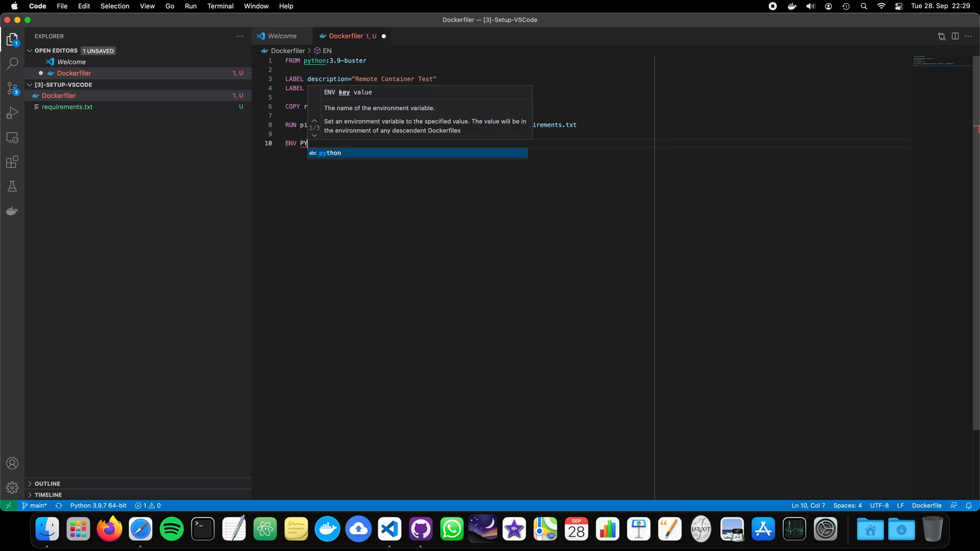
type("THON")
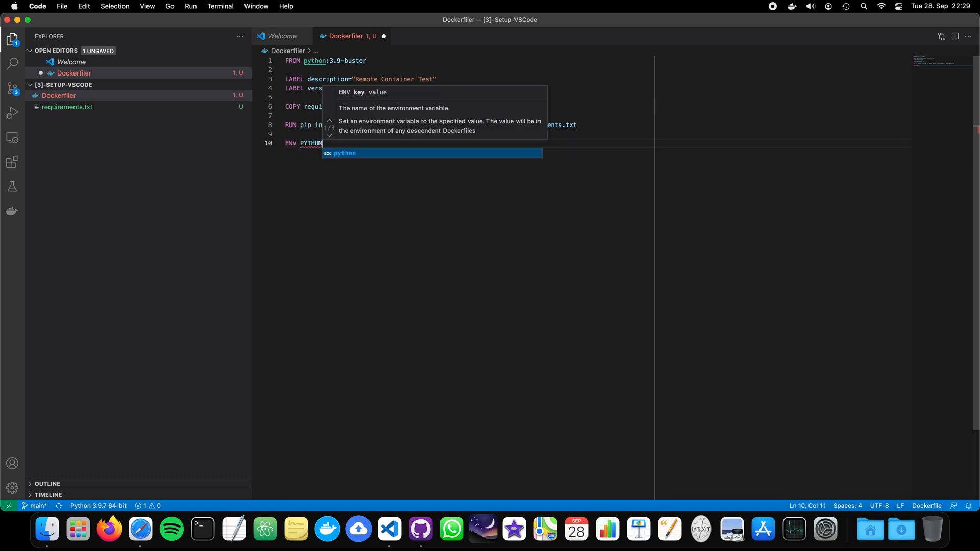
type("PATH")
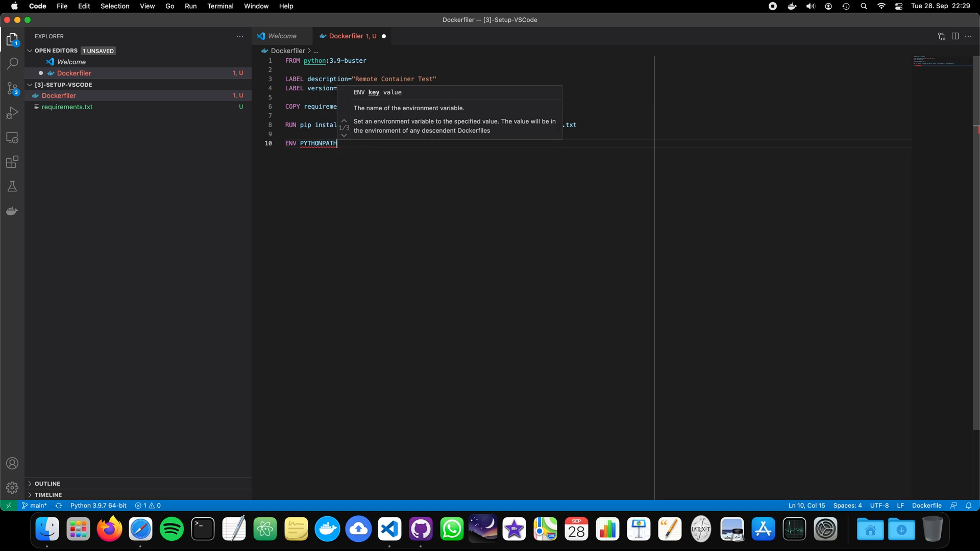
type("\"/")
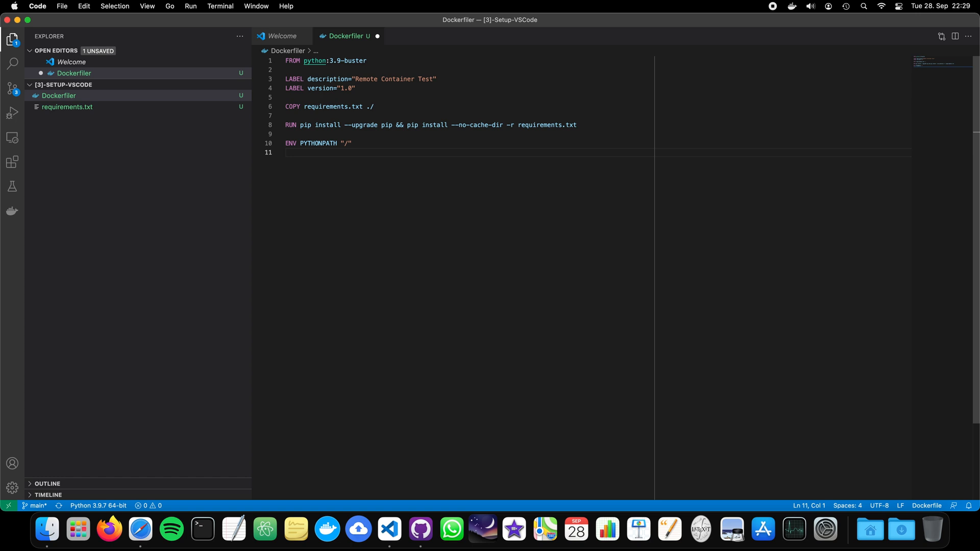
type("WORKDIR")
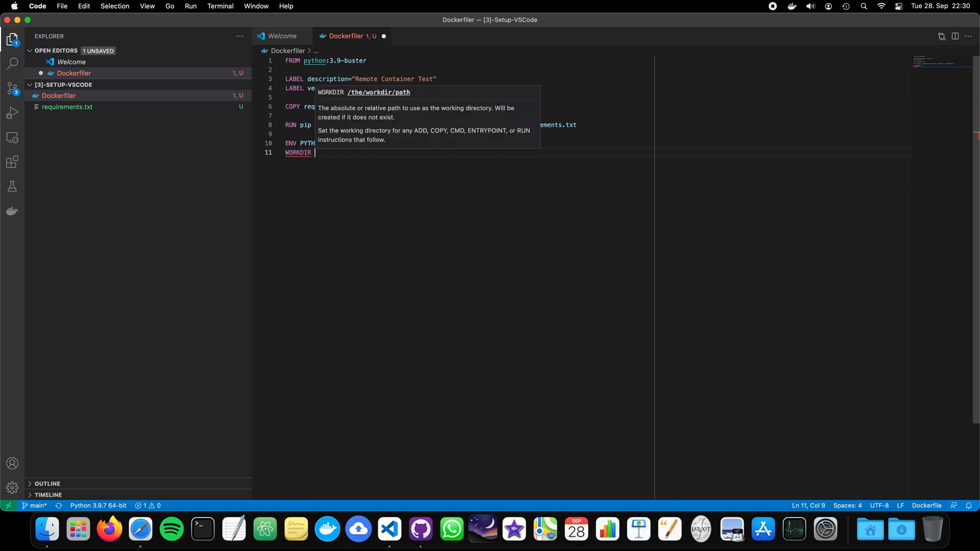
type(".")
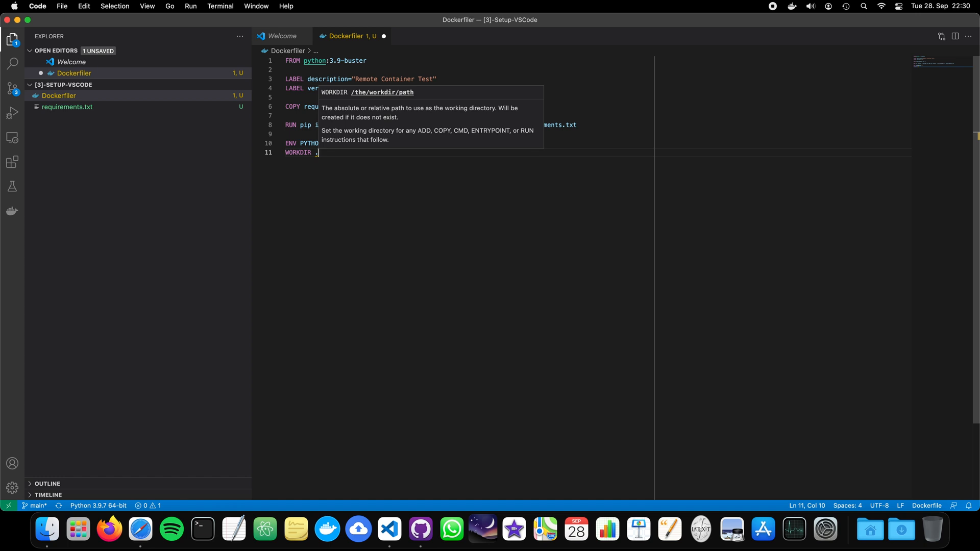
mouse_move(435, 366)
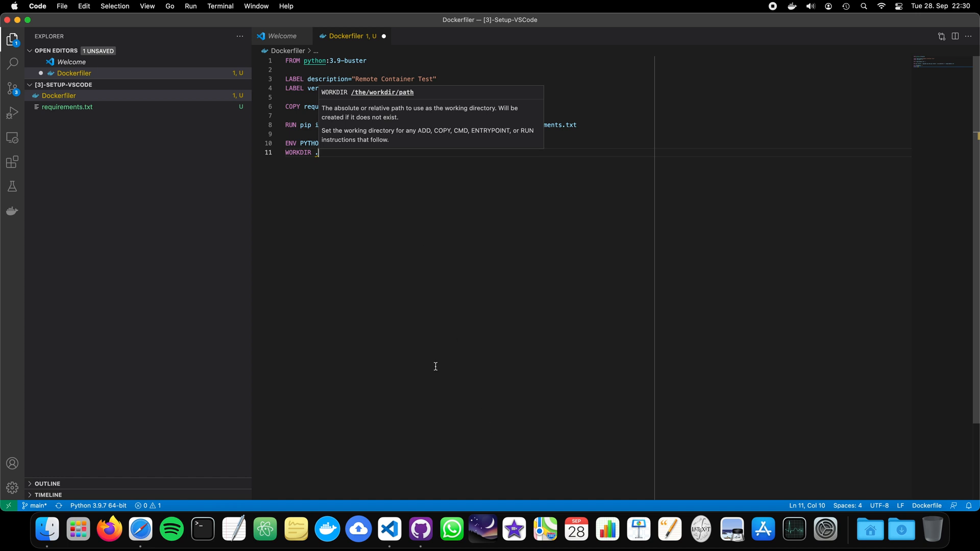
mouse_move(364, 155)
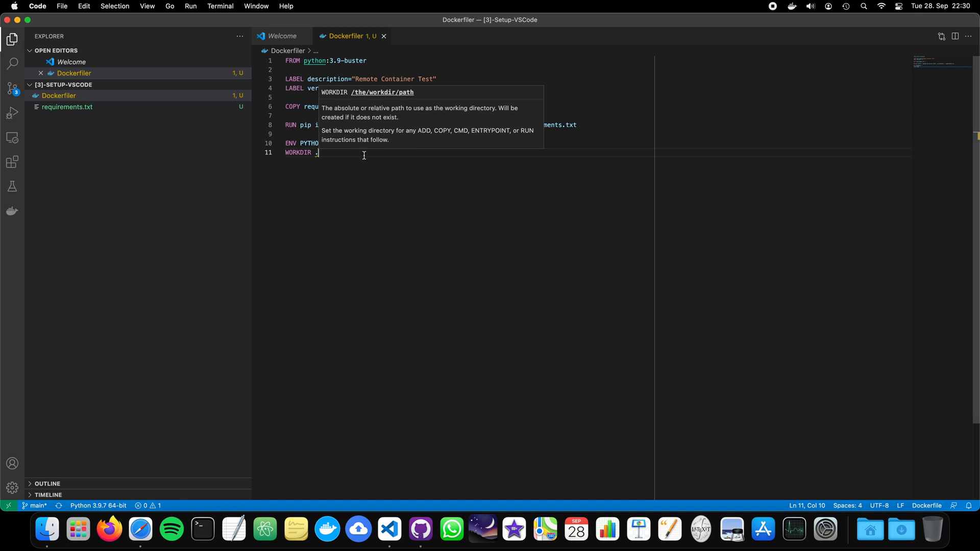
mouse_move(373, 203)
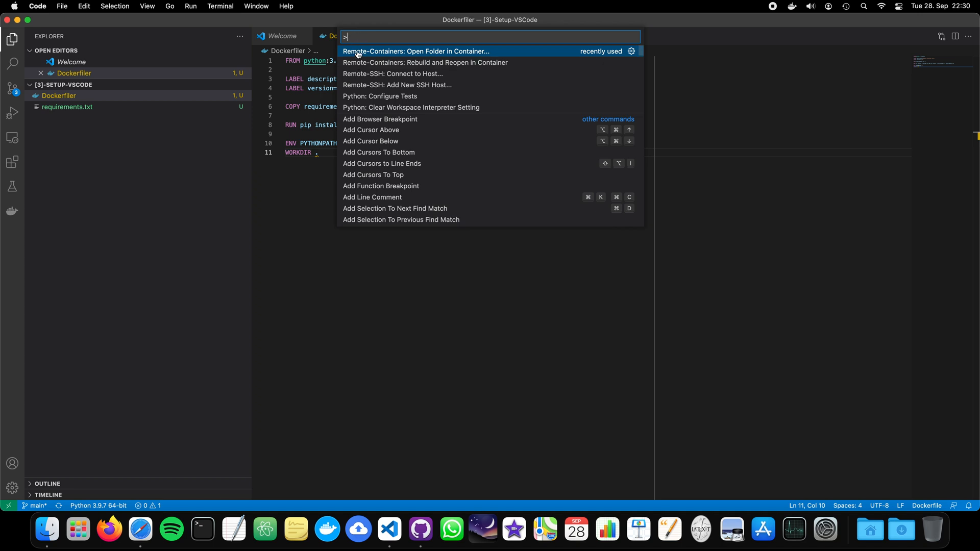
type("remote-container")
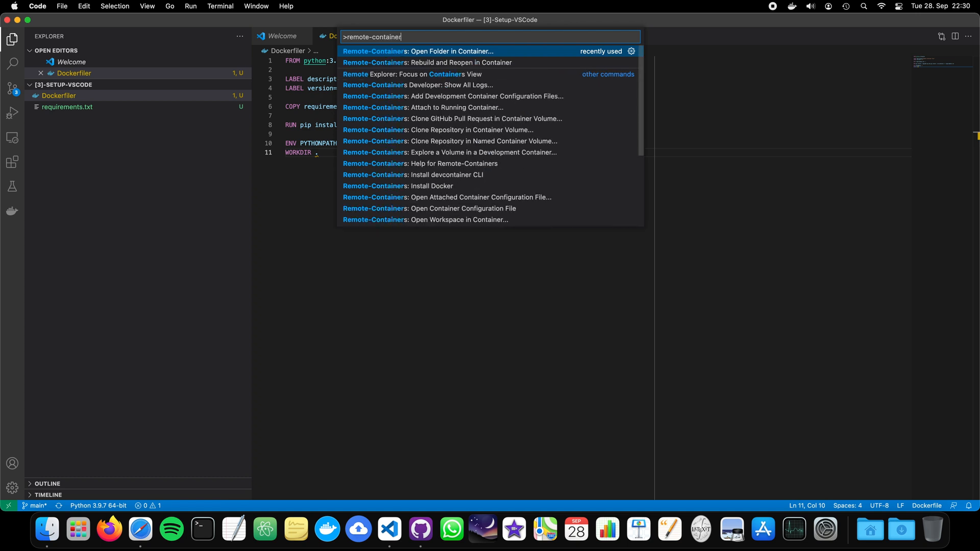
type("s")
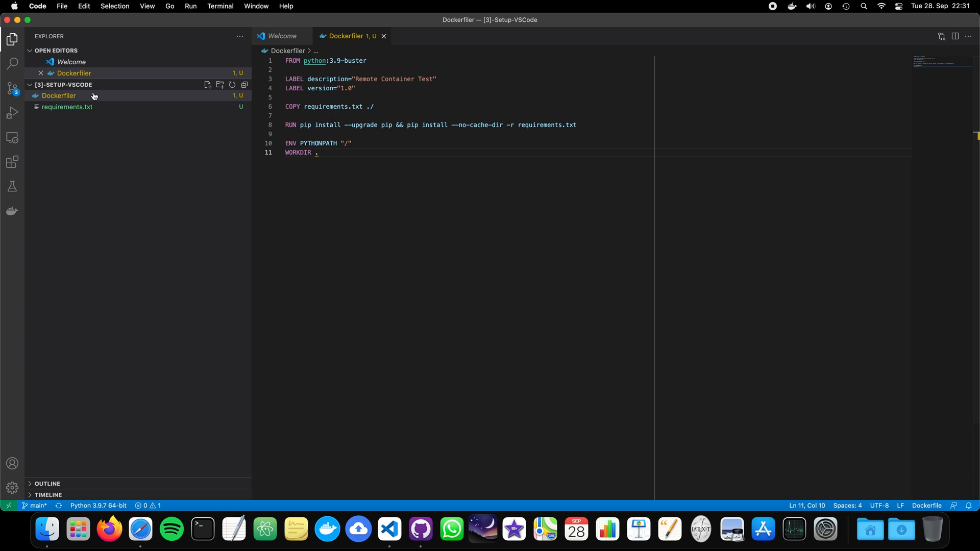
Step: Open the Dockerfile, then choose [3]-Setup-VSCode to reopen in a container
double_click(59, 96)
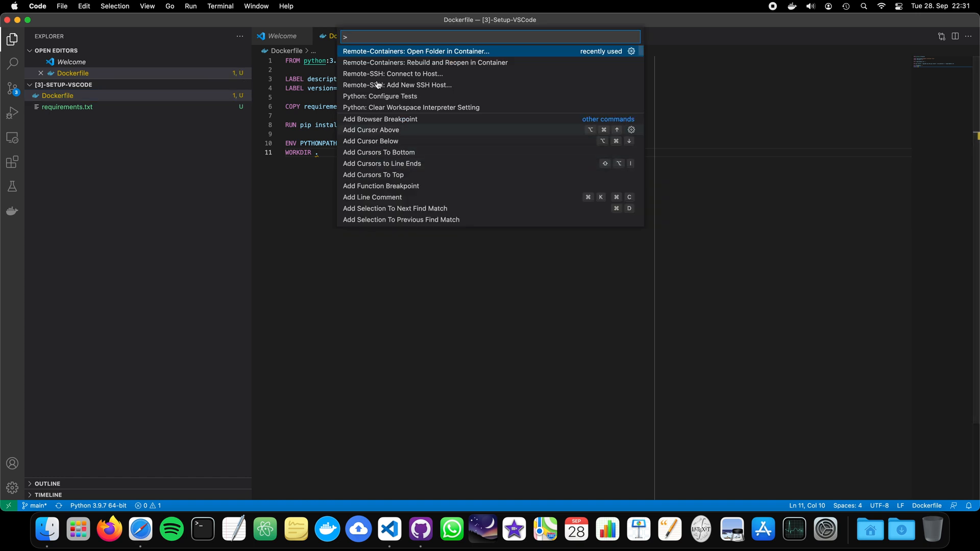
left_click(416, 51)
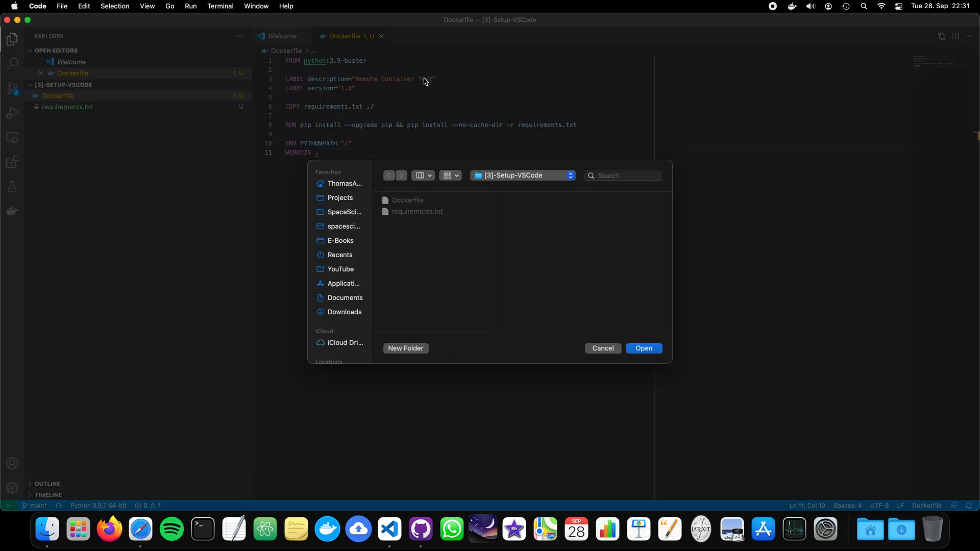
mouse_move(643, 348)
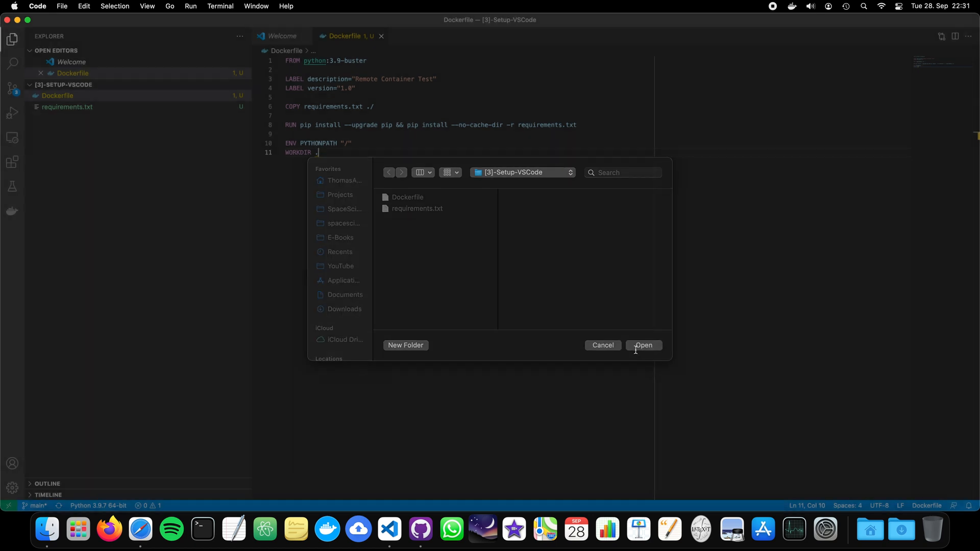
left_click(643, 345)
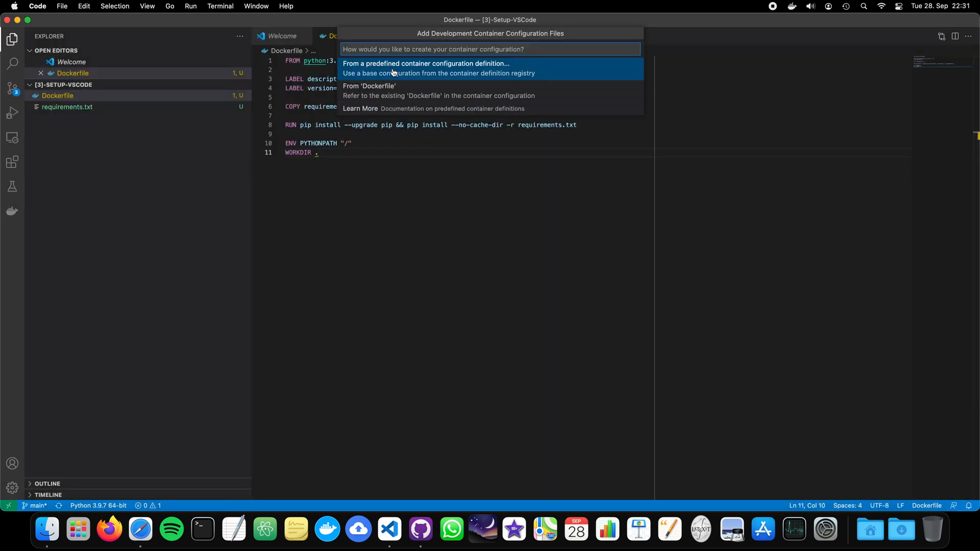
mouse_move(396, 84)
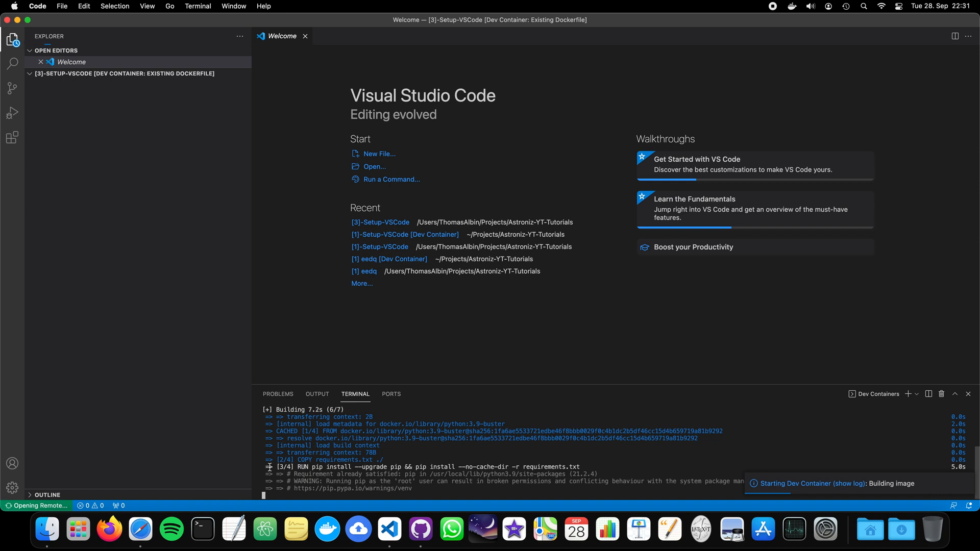
mouse_move(420, 529)
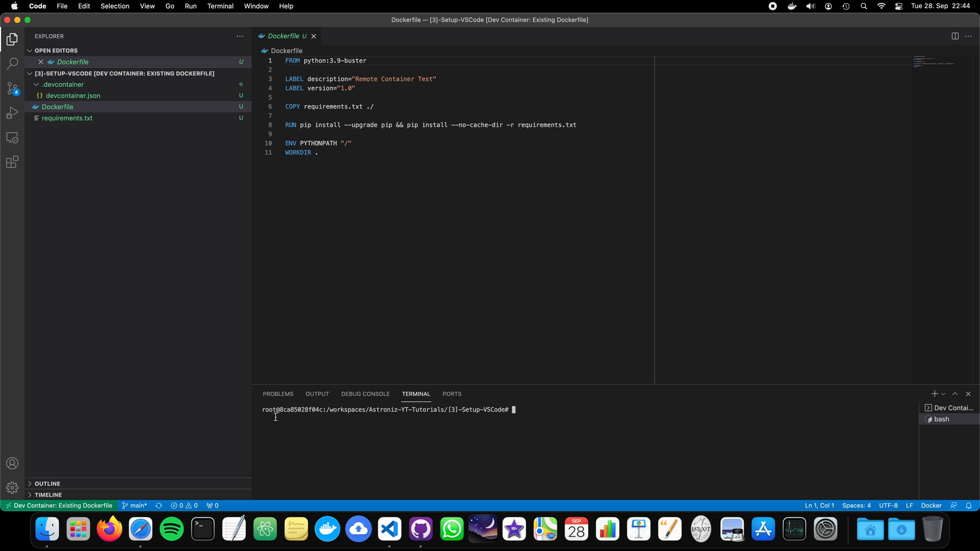
mouse_move(263, 410)
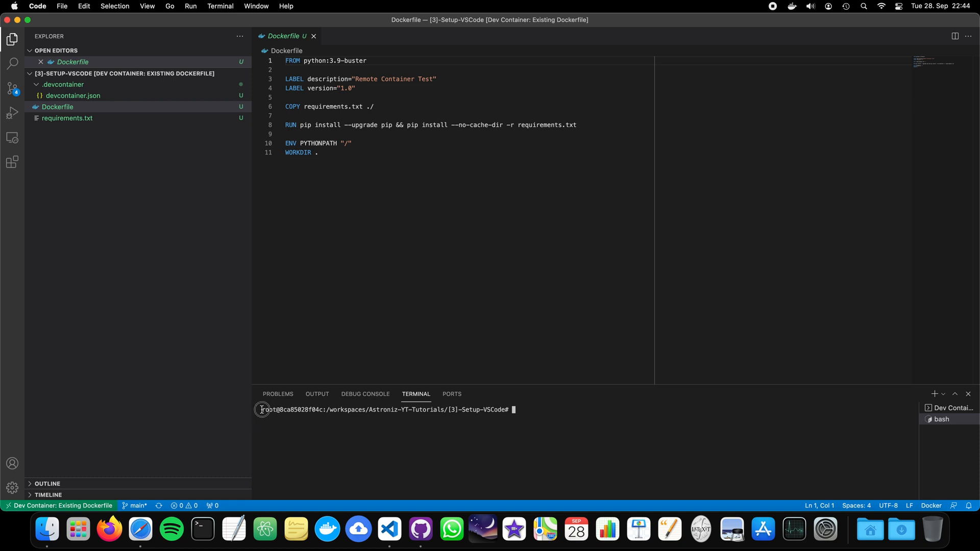
mouse_move(278, 410)
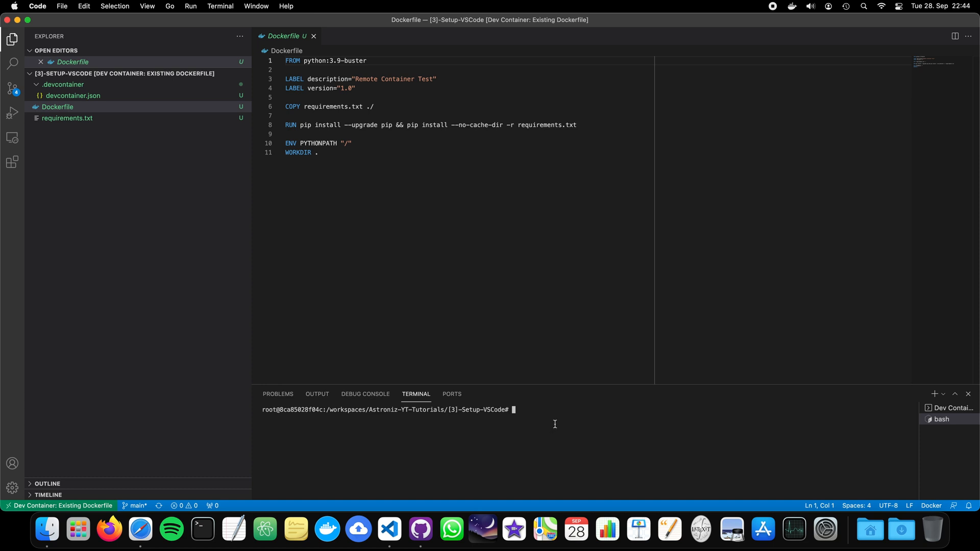
mouse_move(181, 220)
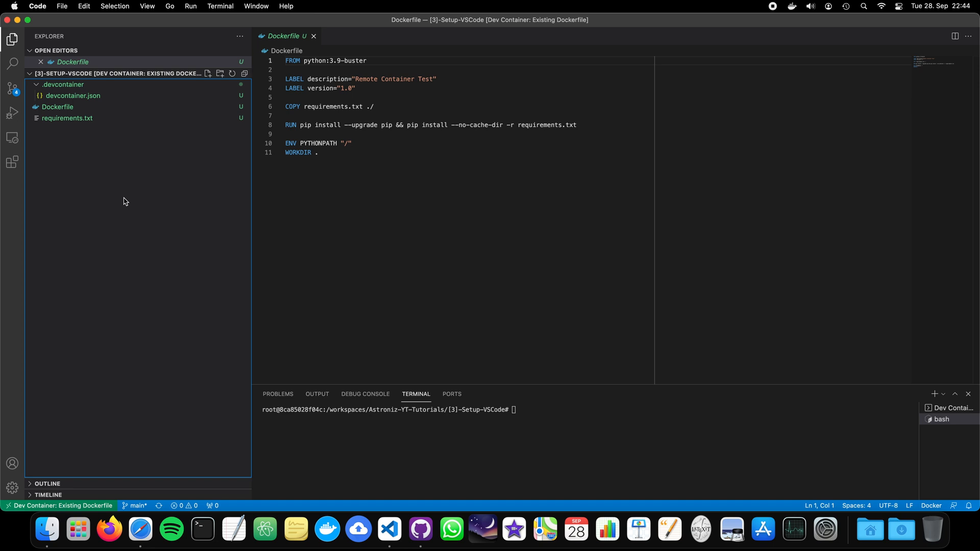
mouse_move(277, 281)
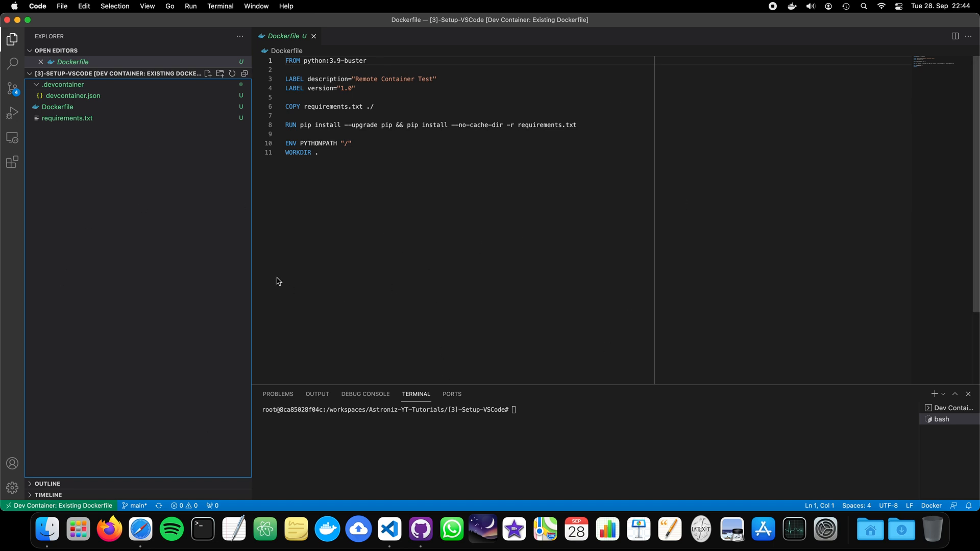
mouse_move(144, 212)
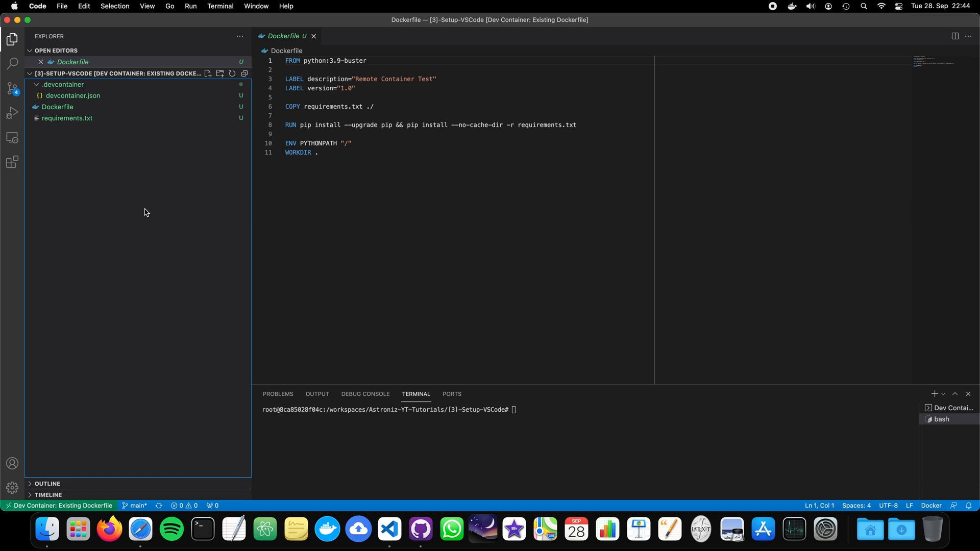
mouse_move(12, 162)
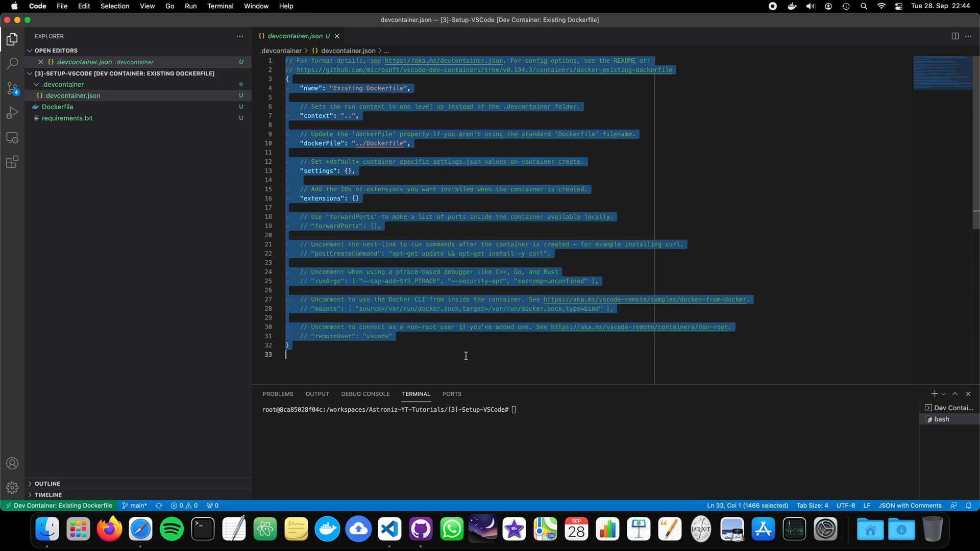
Step: Open .devcontainer/devcontainer.json to review the generated Existing Dockerfile configuration
left_click(287, 60)
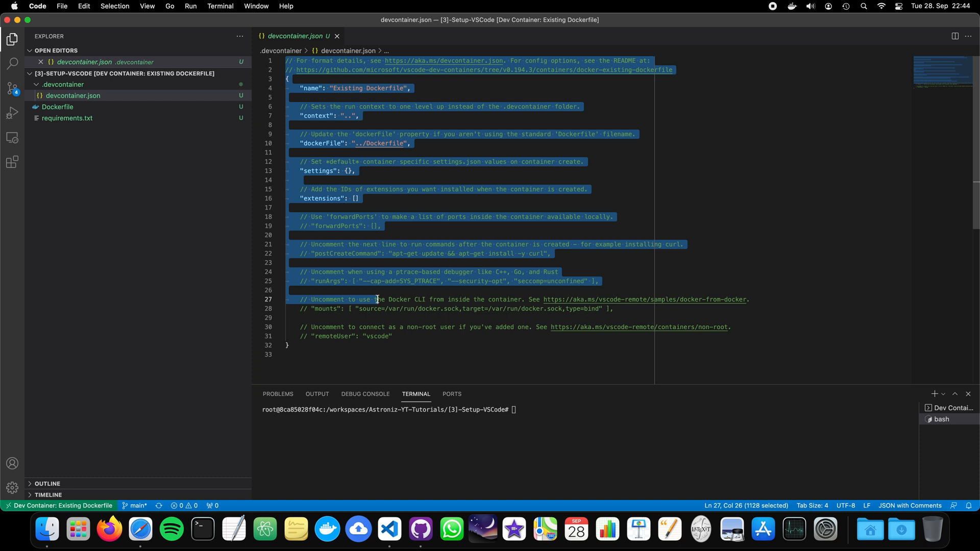
mouse_move(178, 165)
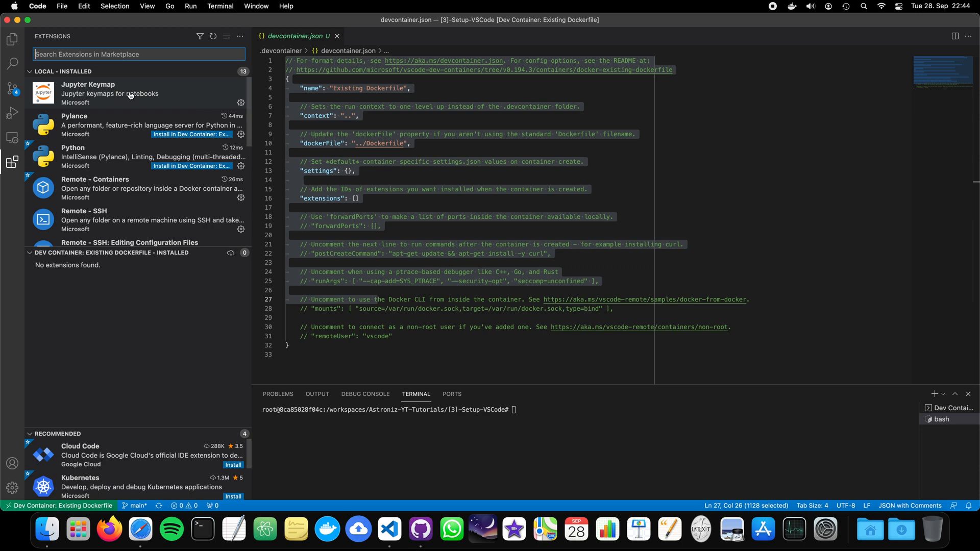
Step: Install the Jupyter extension in the dev container and open its options menu
type("jupyter")
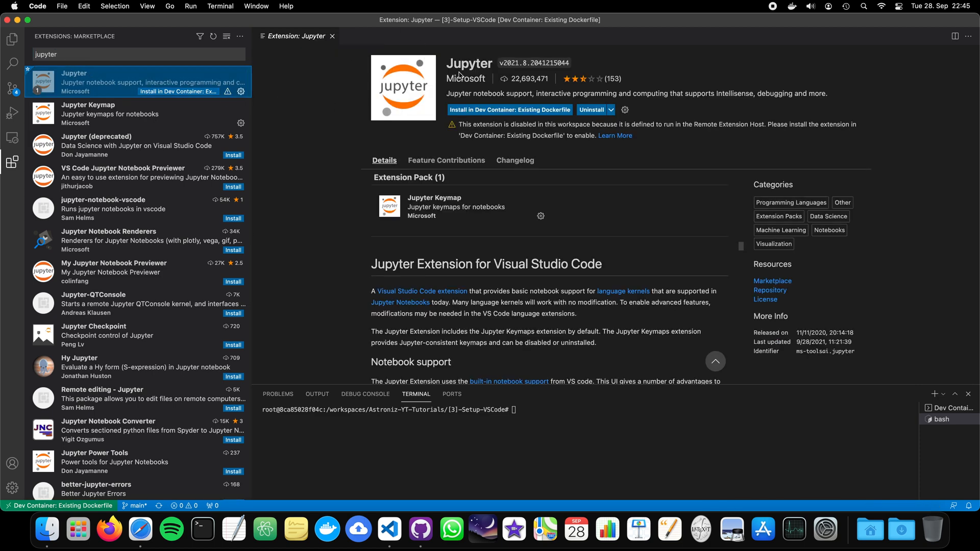
mouse_move(482, 70)
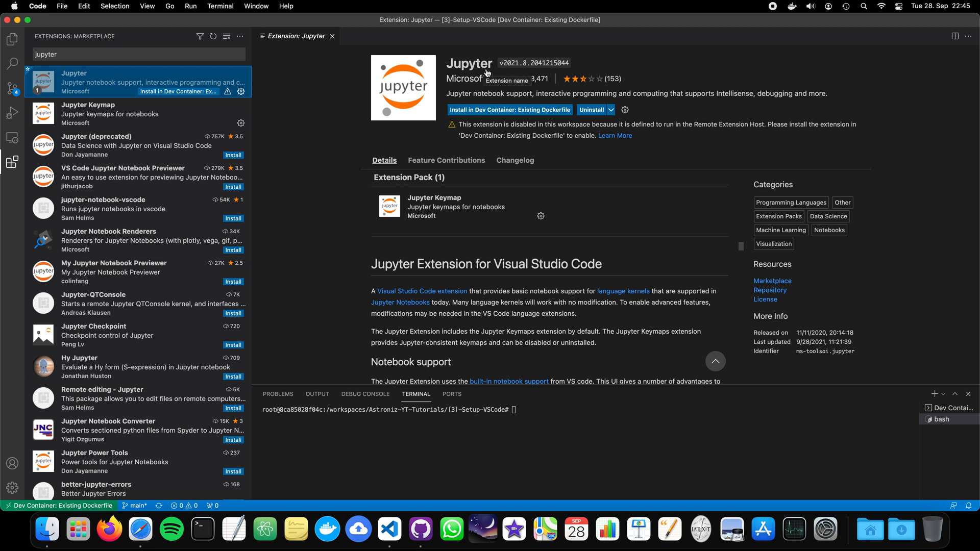
left_click(509, 110)
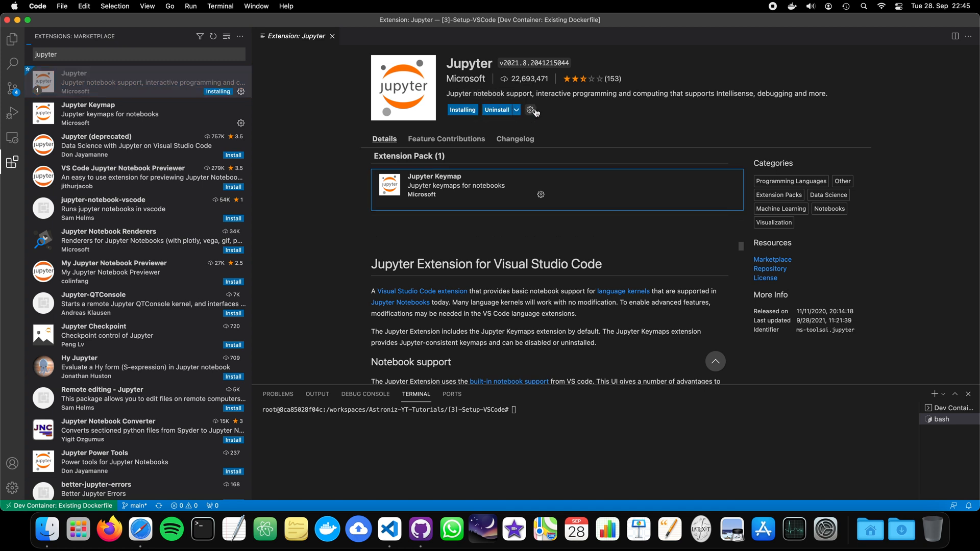
mouse_move(464, 128)
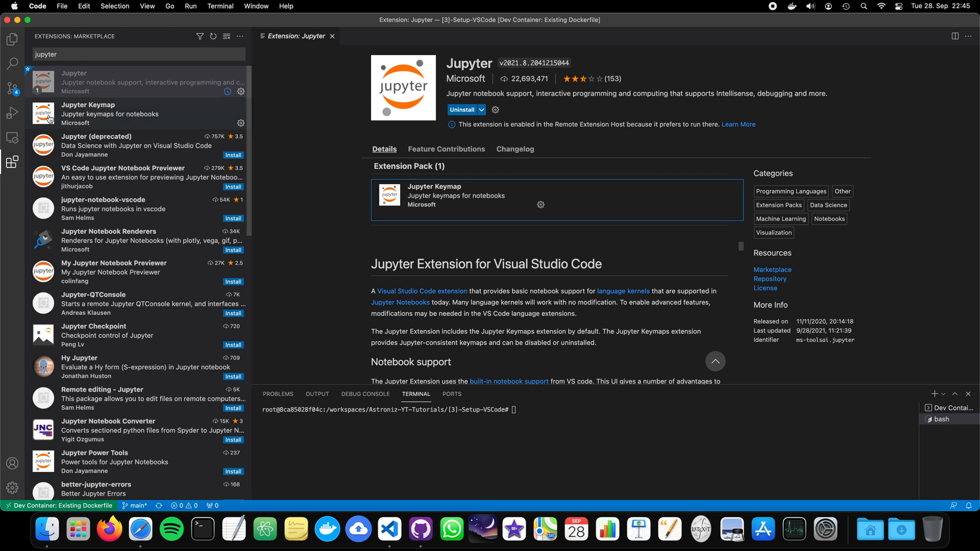
mouse_move(119, 86)
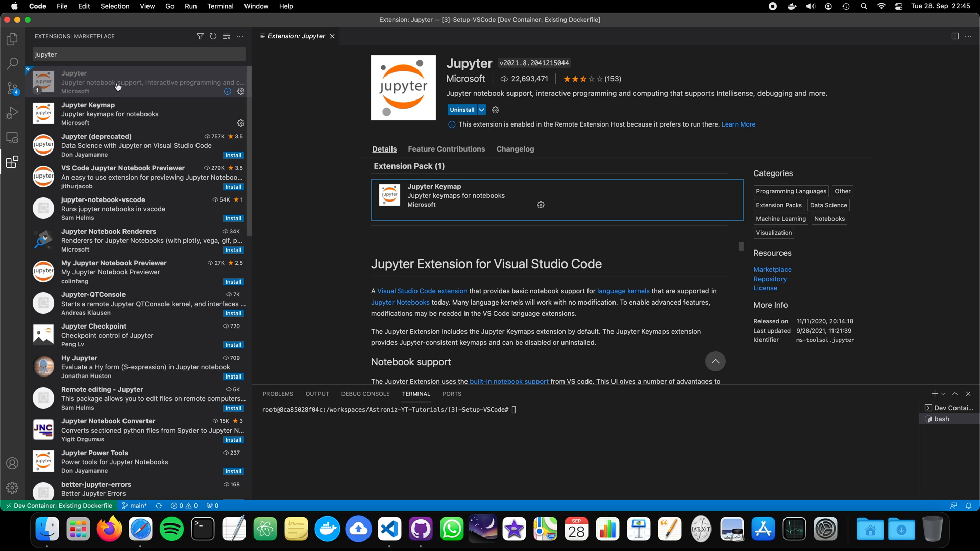
right_click(94, 81)
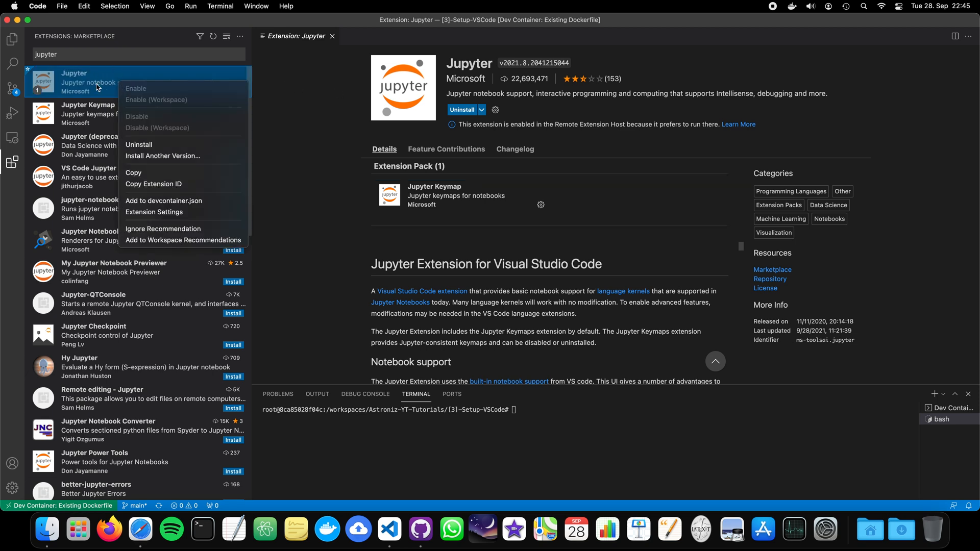
mouse_move(164, 201)
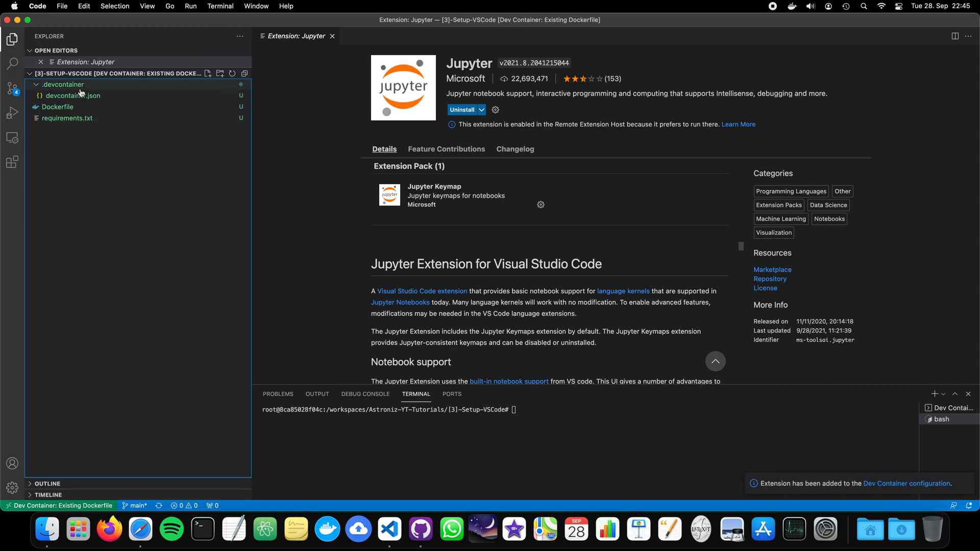
Step: Review devcontainer.json's ms-toolsai.jupyter entry and dockerFile setting, then close the file
left_click(73, 95)
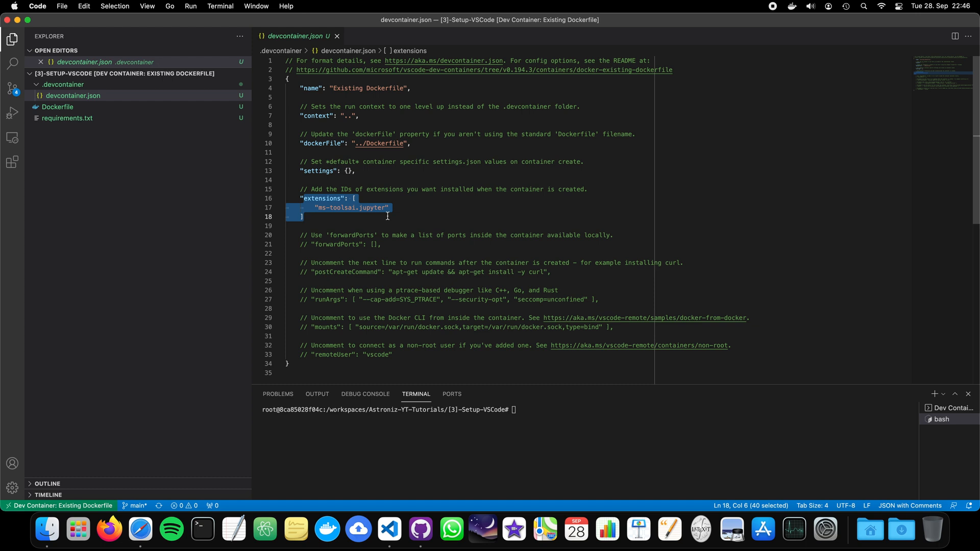
mouse_move(111, 61)
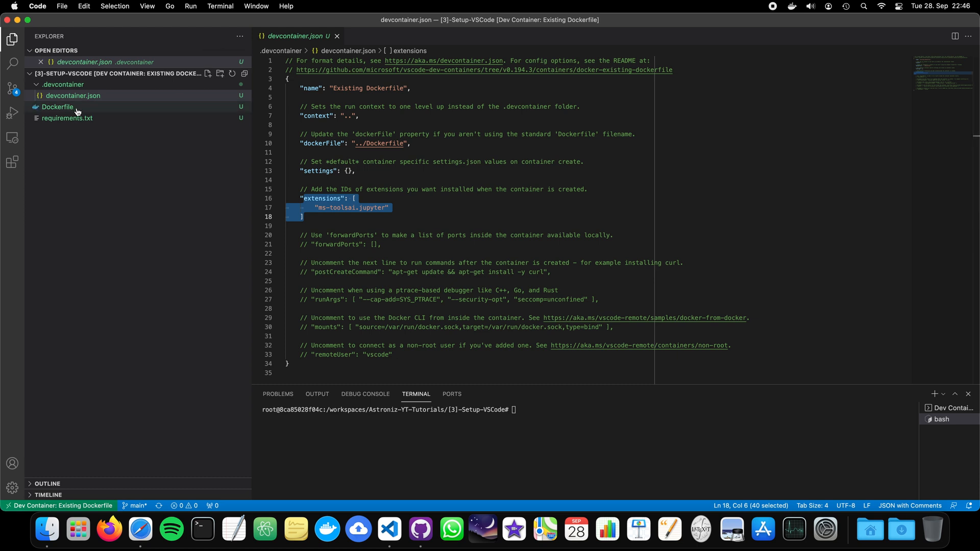
mouse_move(73, 95)
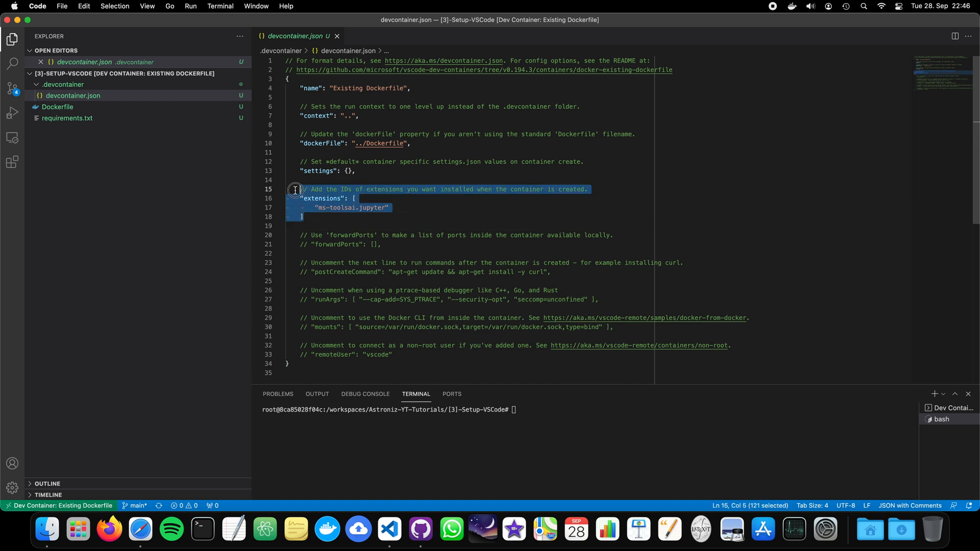
left_click(325, 143)
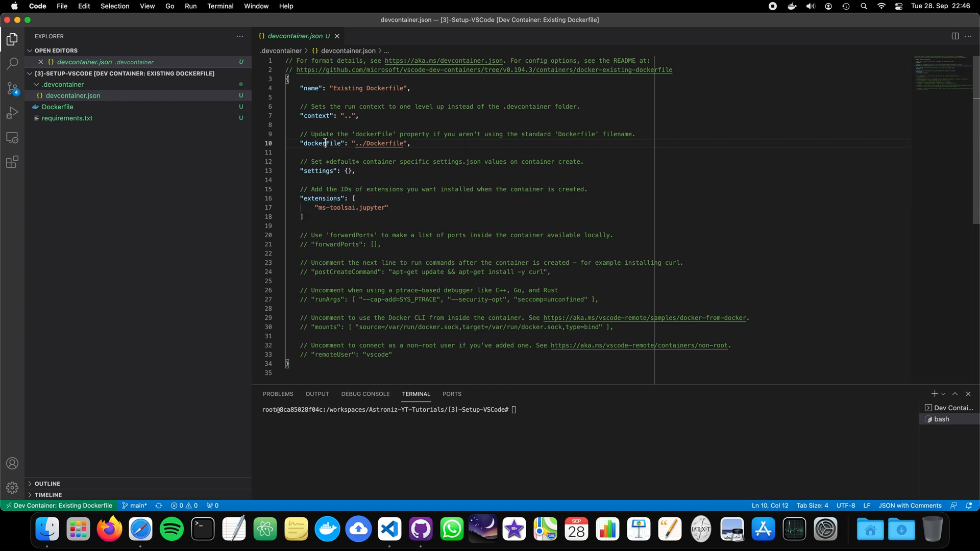
mouse_move(323, 143)
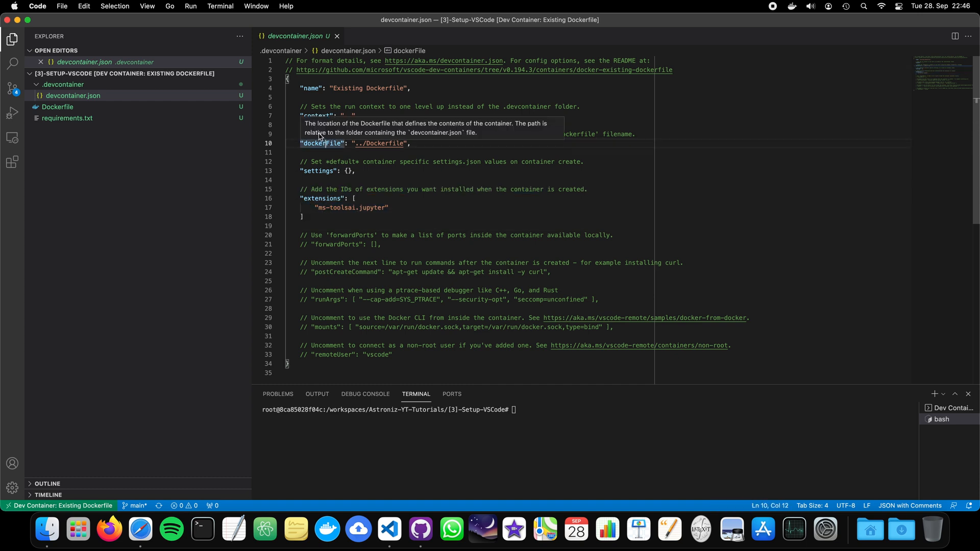
mouse_move(356, 258)
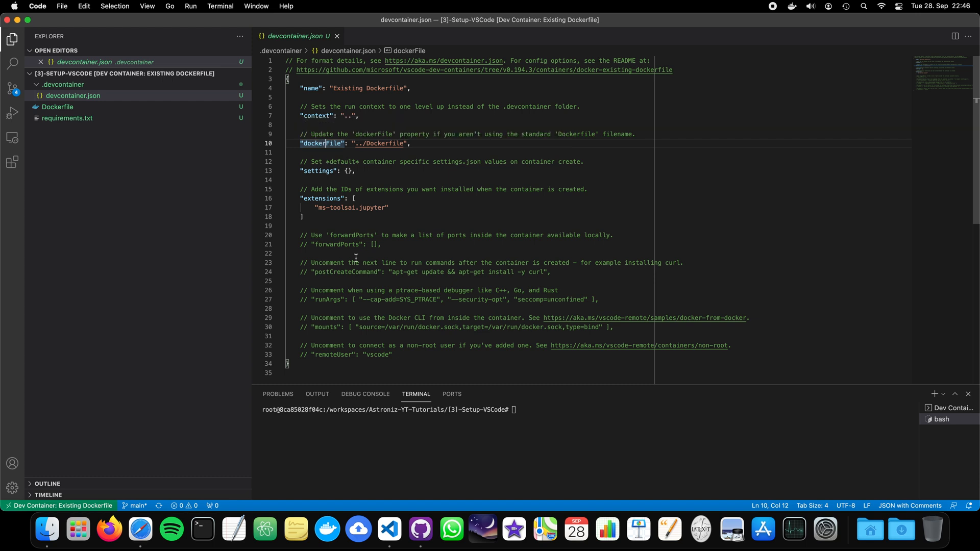
mouse_move(330, 347)
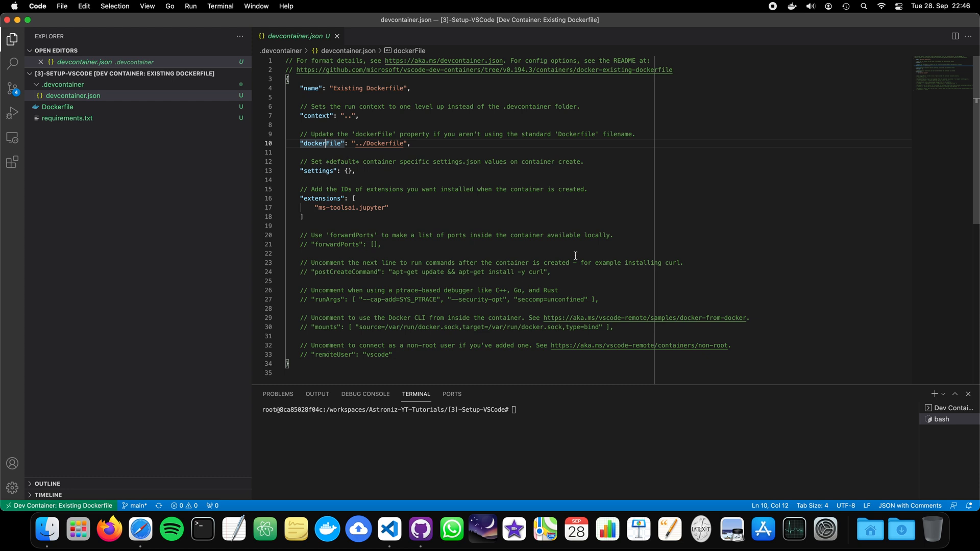
mouse_move(642, 201)
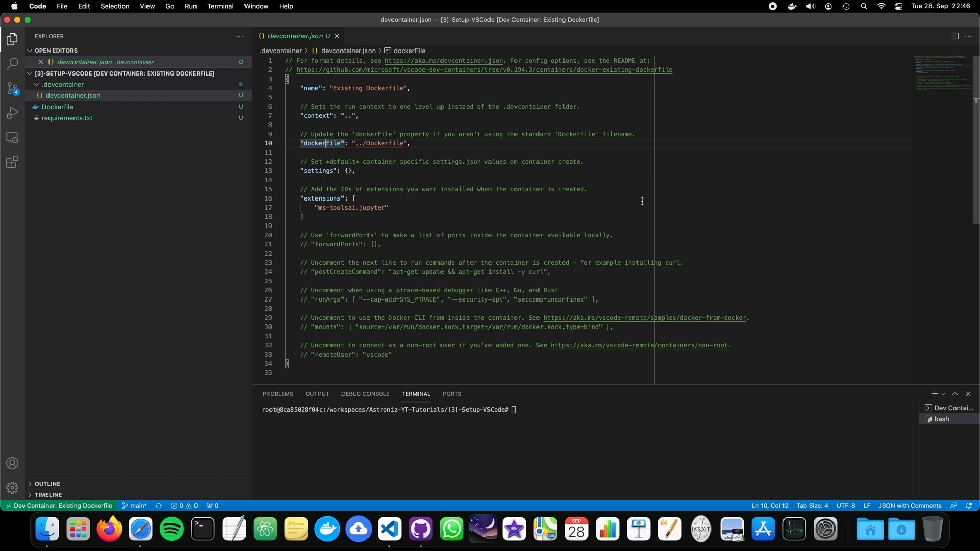
mouse_move(650, 273)
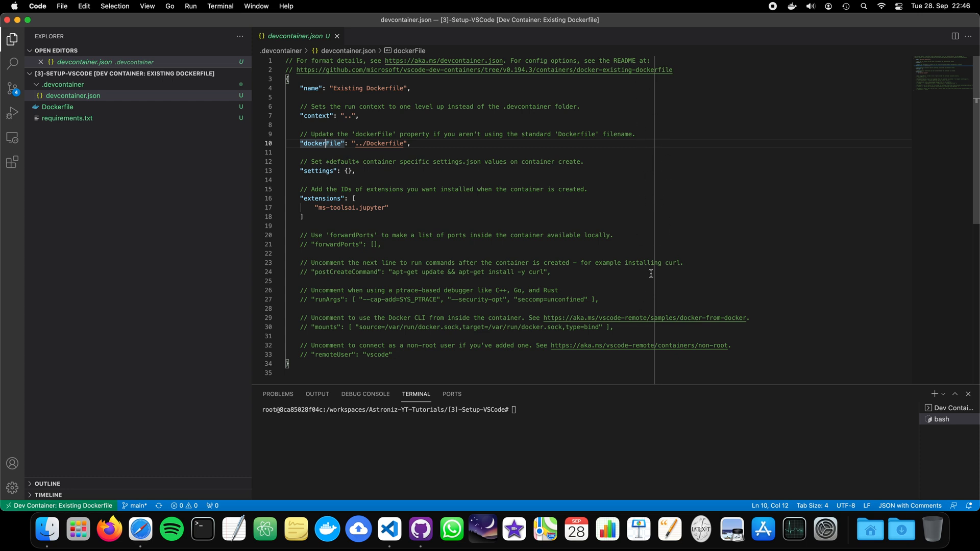
mouse_move(509, 248)
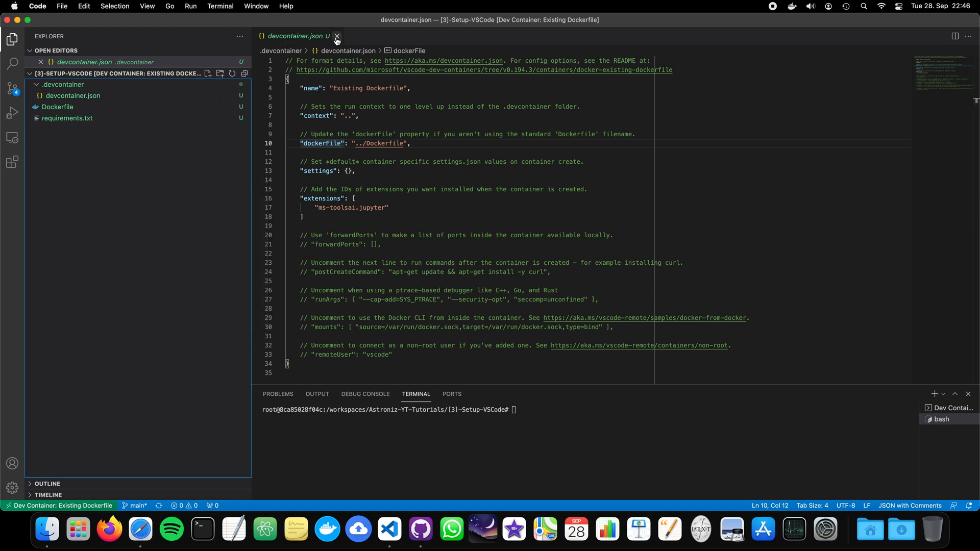
left_click(337, 36)
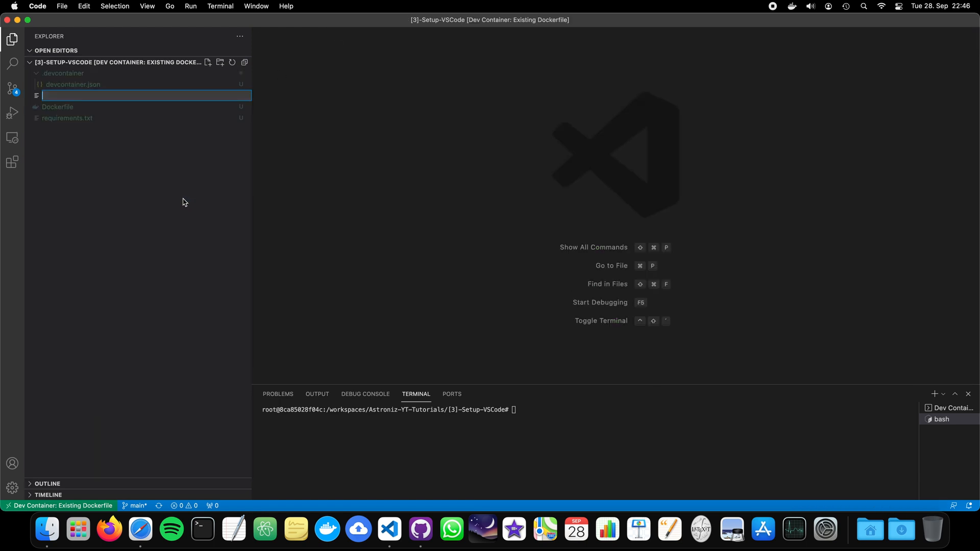
Step: Name the new workspace file first_try.ipynb to create the notebook
type("first_try.ip")
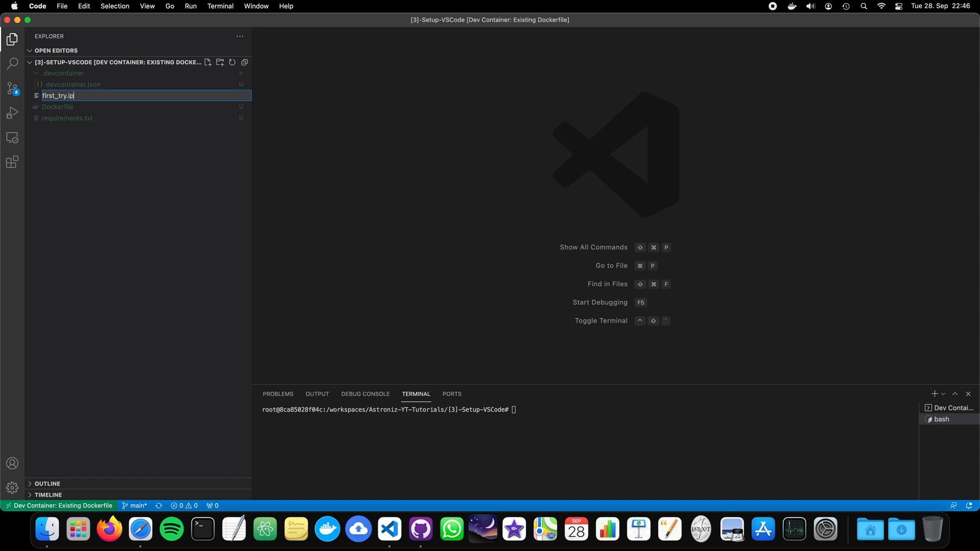
type("y")
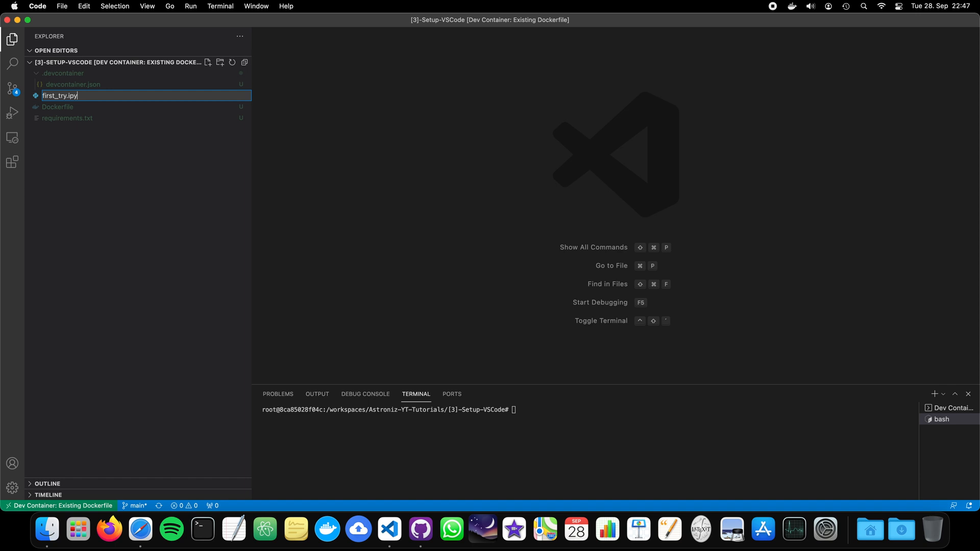
key("Return")
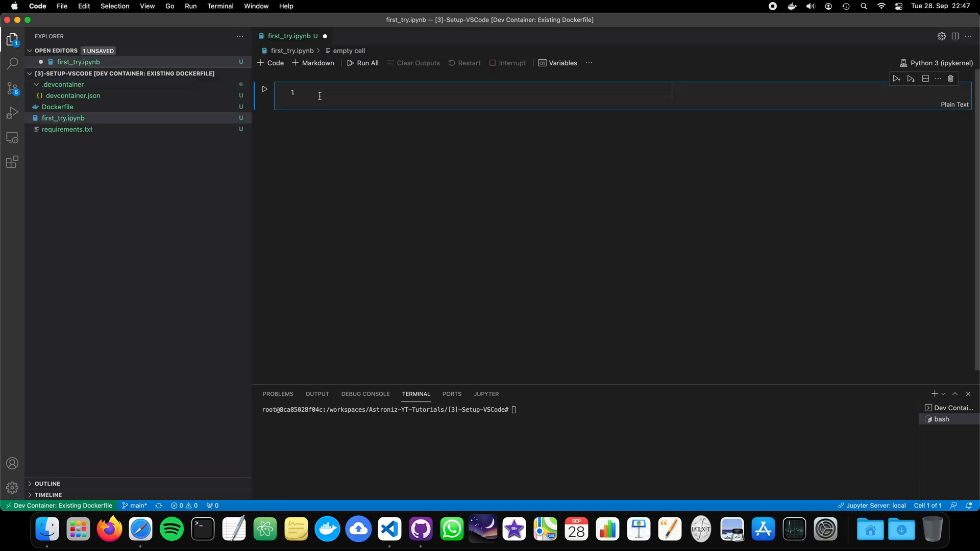
Step: Write a cell importing numpy that prints np.random.randint(10), and run it twice
type("import numpy as np")
type("print(")
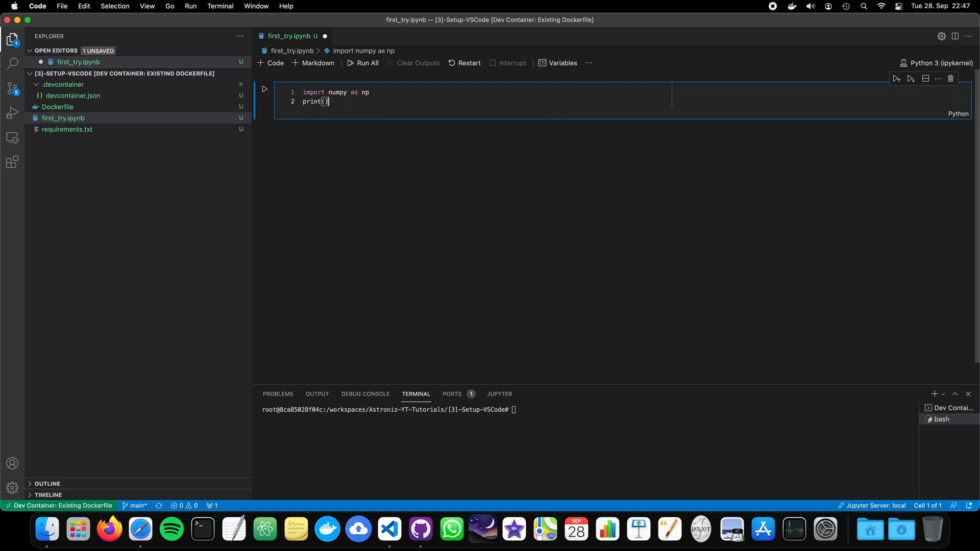
type("np.random.randint(10")
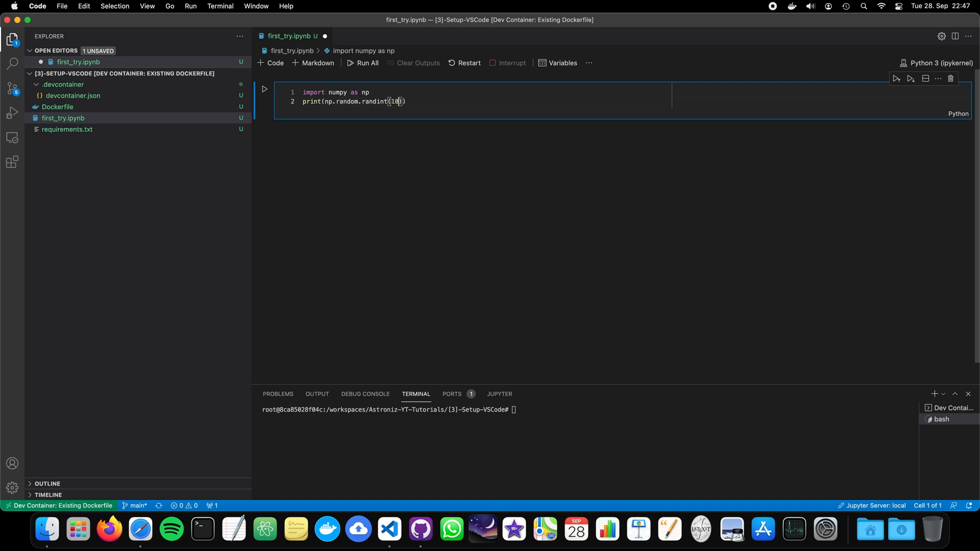
left_click(264, 89)
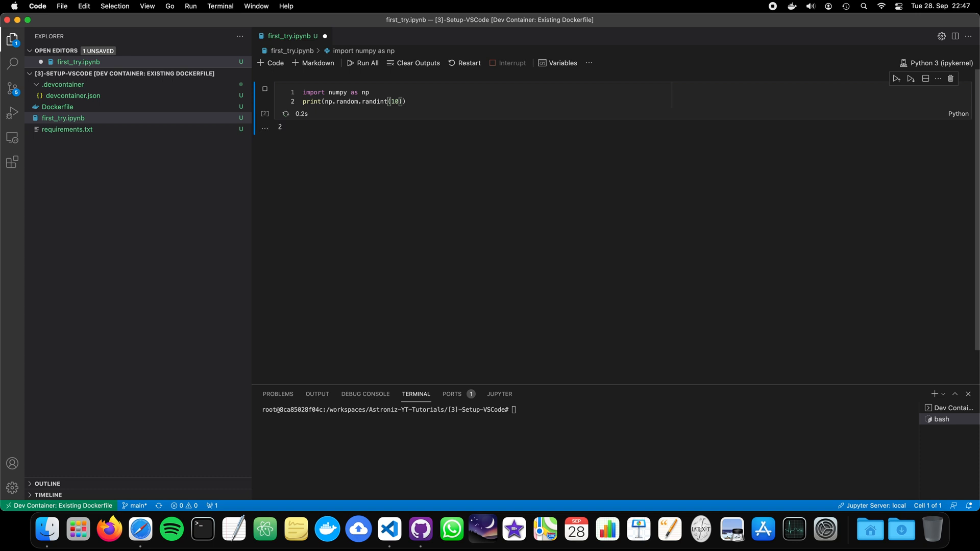
left_click(264, 89)
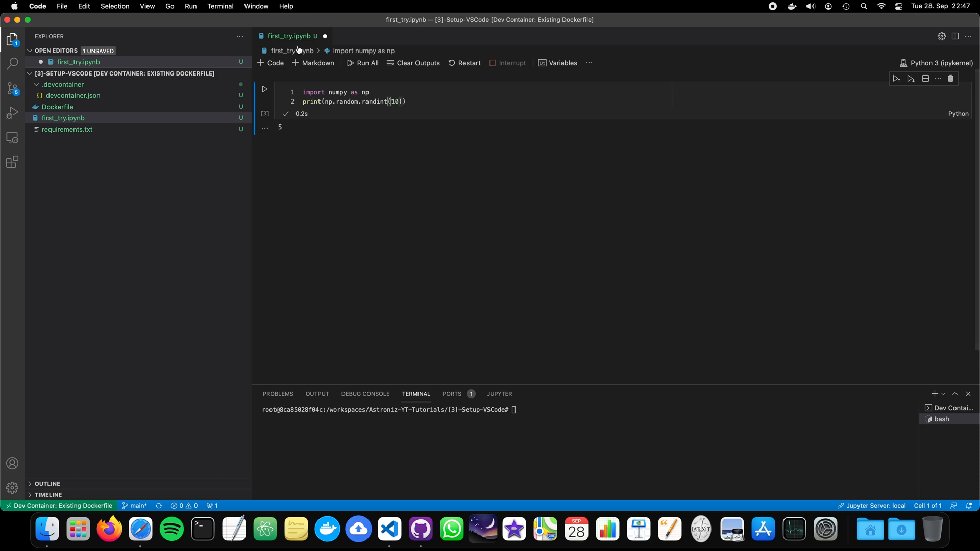
type("i")
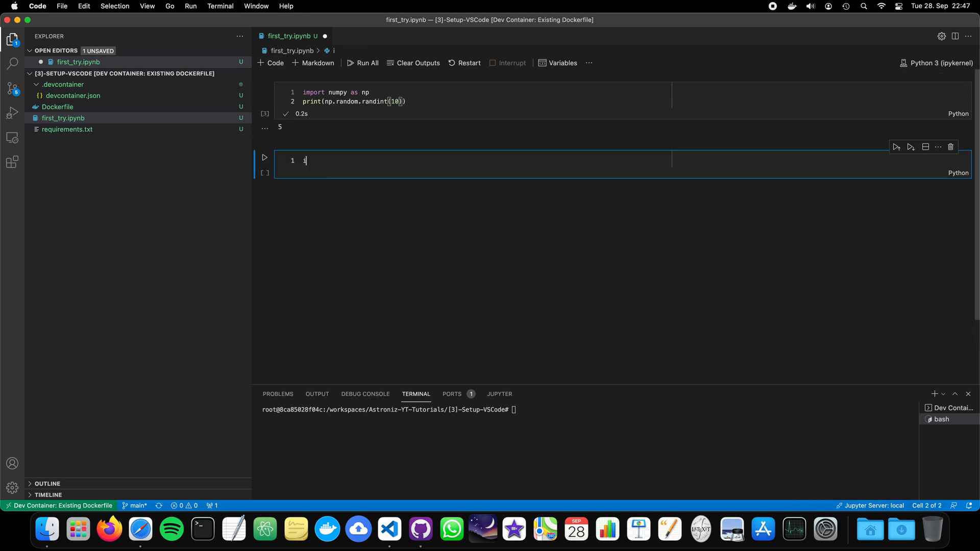
Step: Import matplotlib.pyplot as plt and apply the dark_background style in the second cell
type("mport matplotlib.")
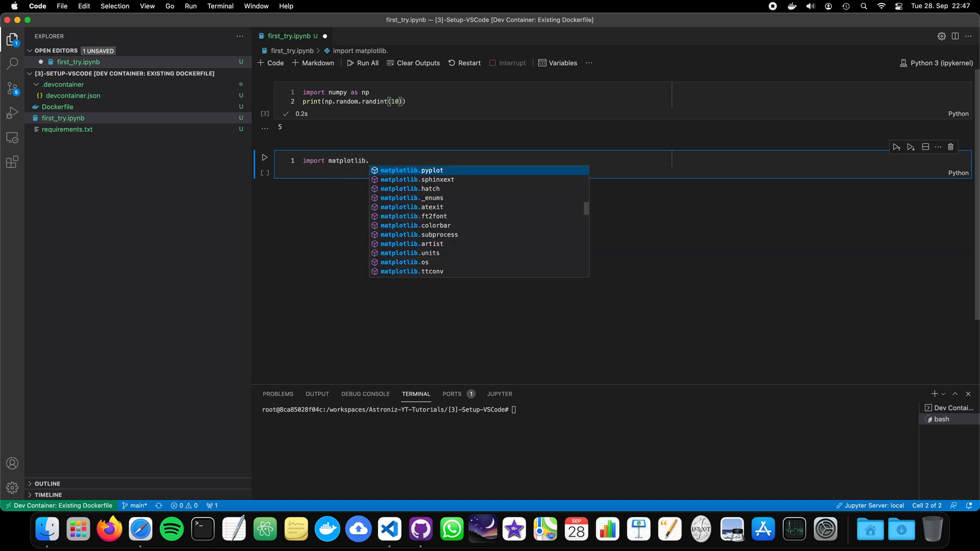
type("pyplot as plt")
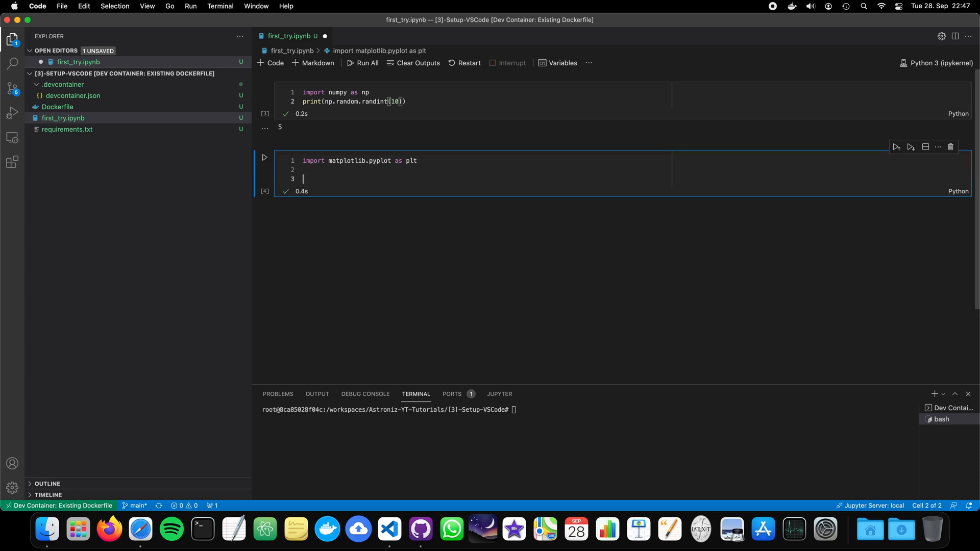
type("plt")
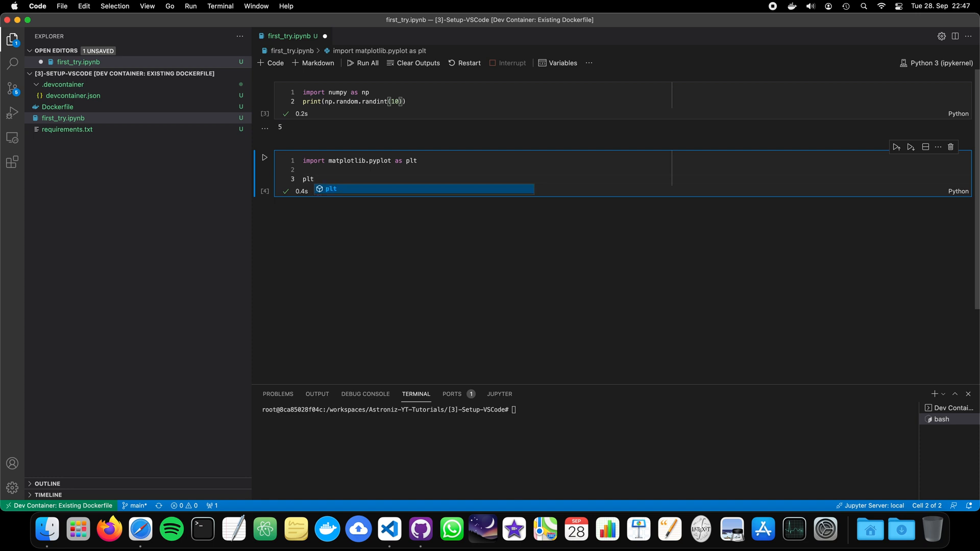
type(".st")
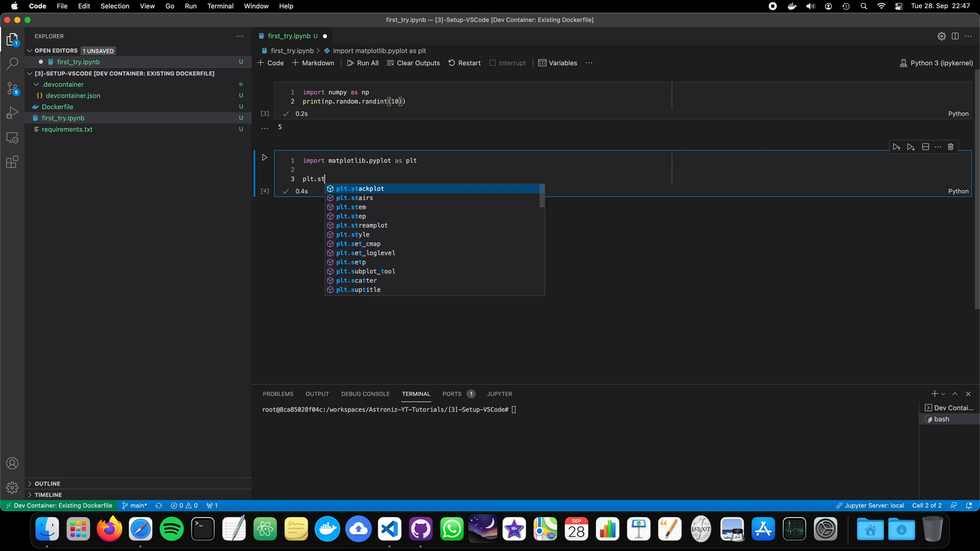
type("yle.use")
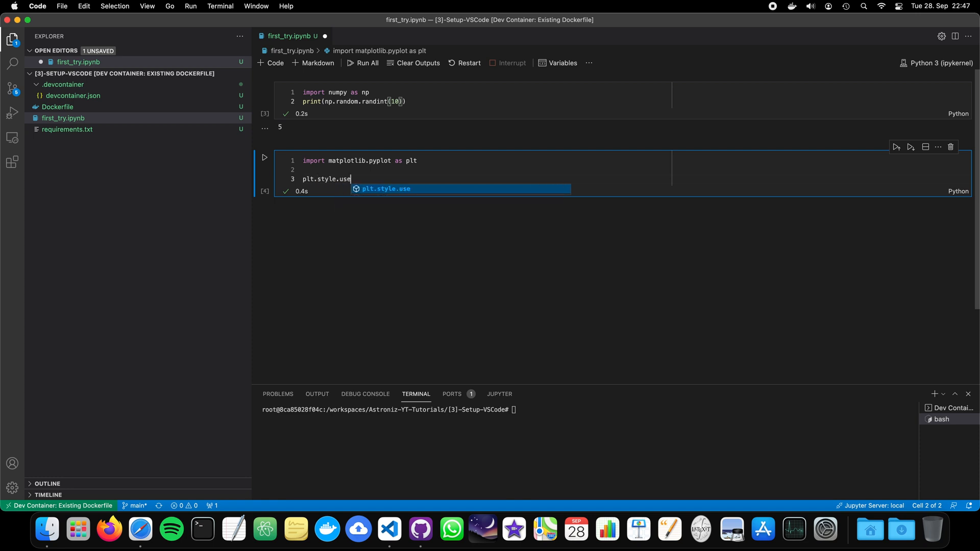
type("(\"dark\")")
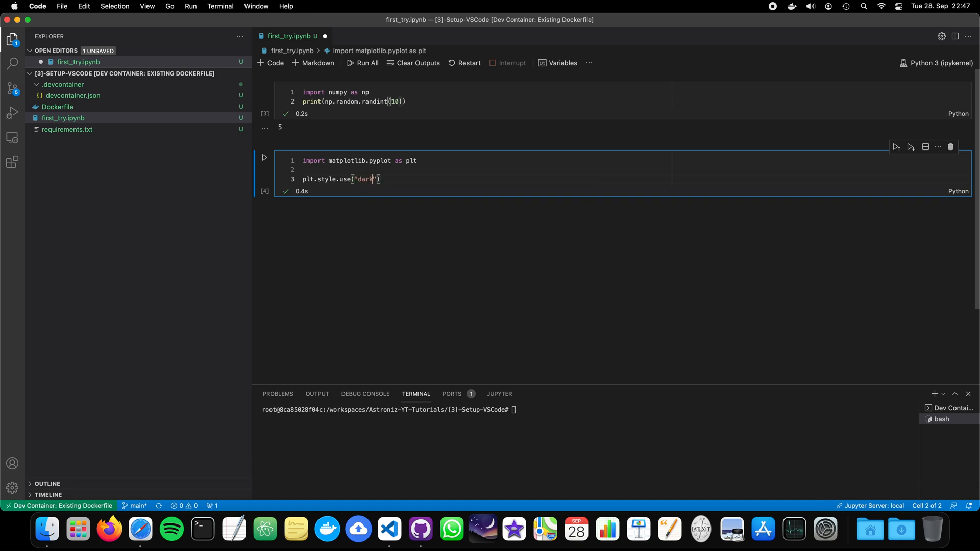
type("_background")
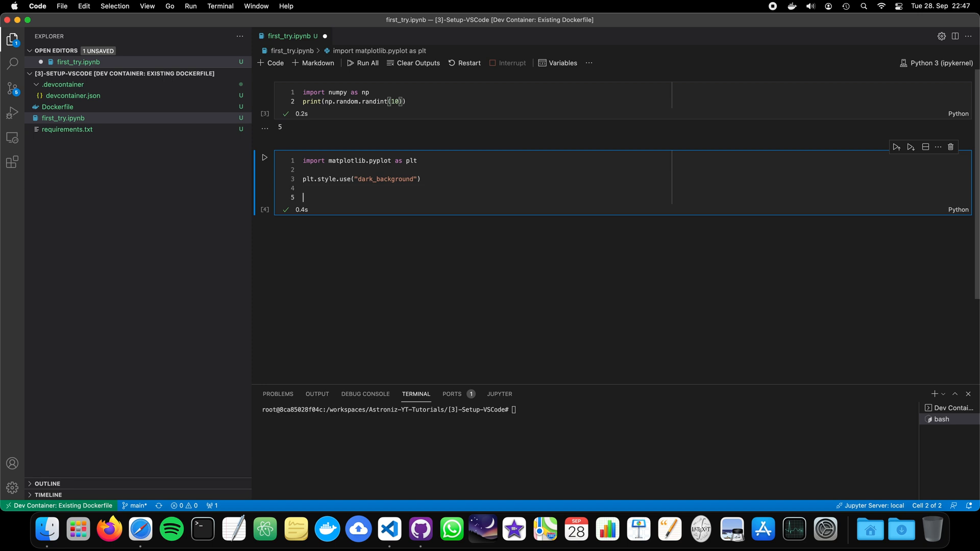
Step: Add a 10x8 figure, a line plot, and 'X Axis' and 'Y Axis' labels
type("plt.")
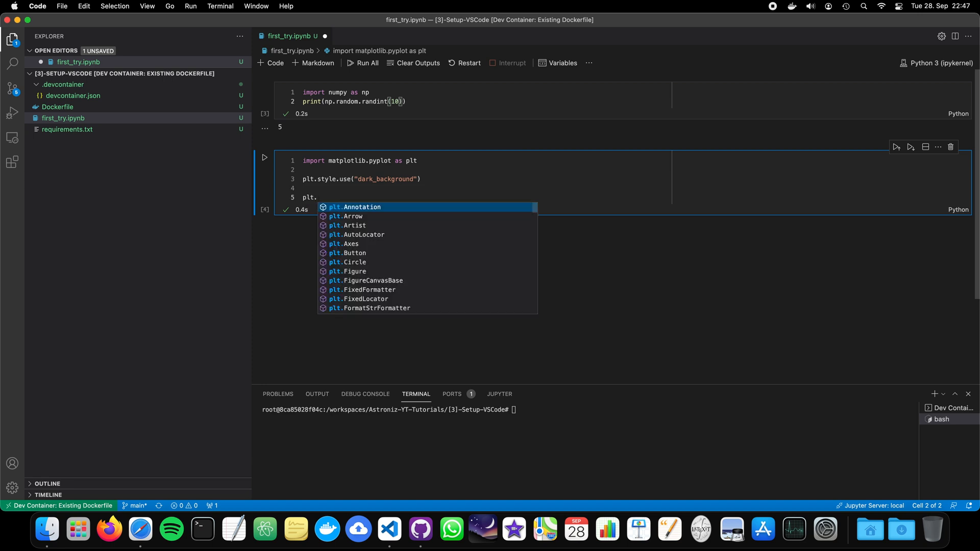
type("fi")
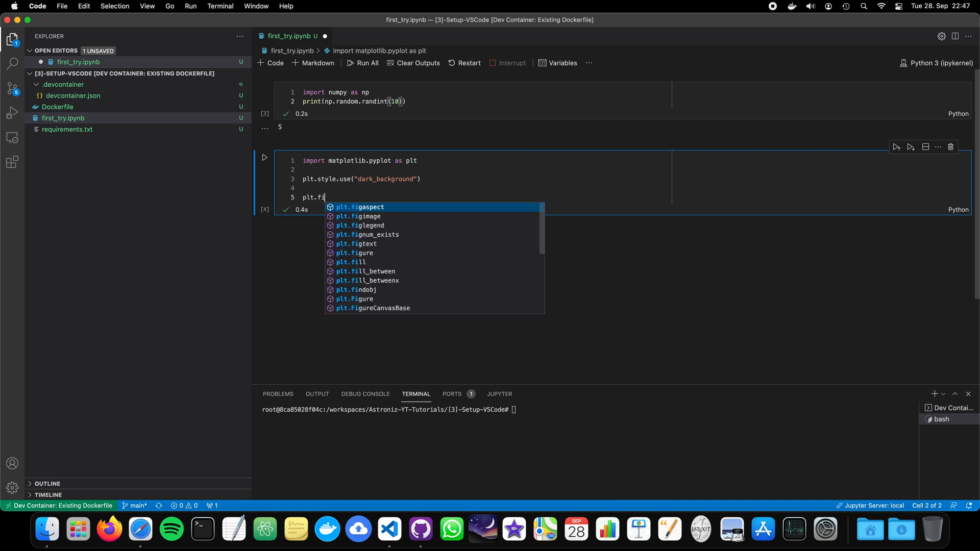
type("gure(fi")
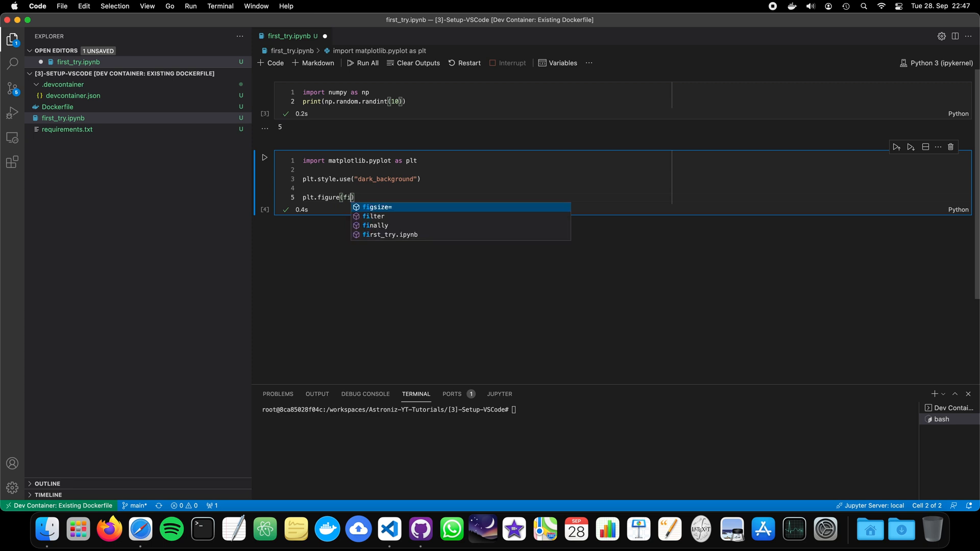
left_click(377, 207)
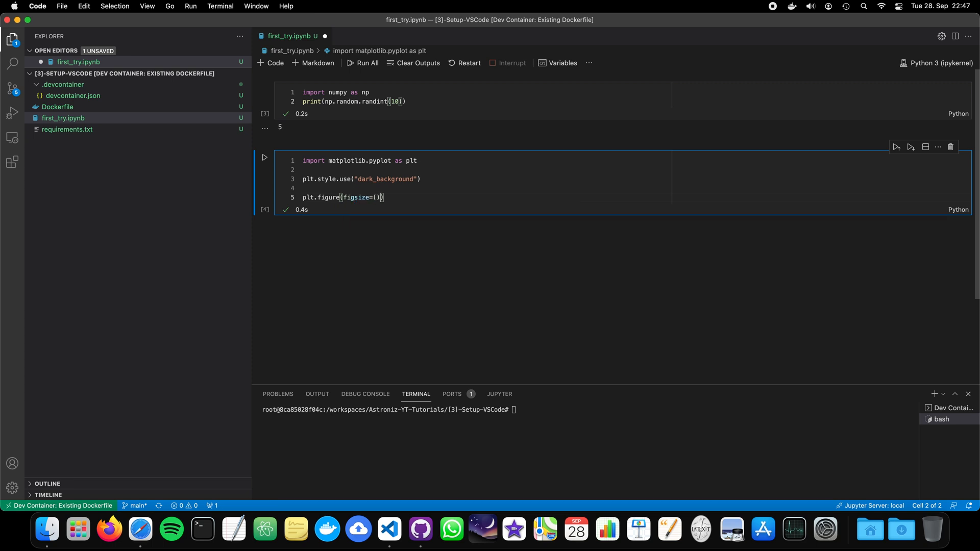
type("10,8")
type("plt.plot([1.0, ")
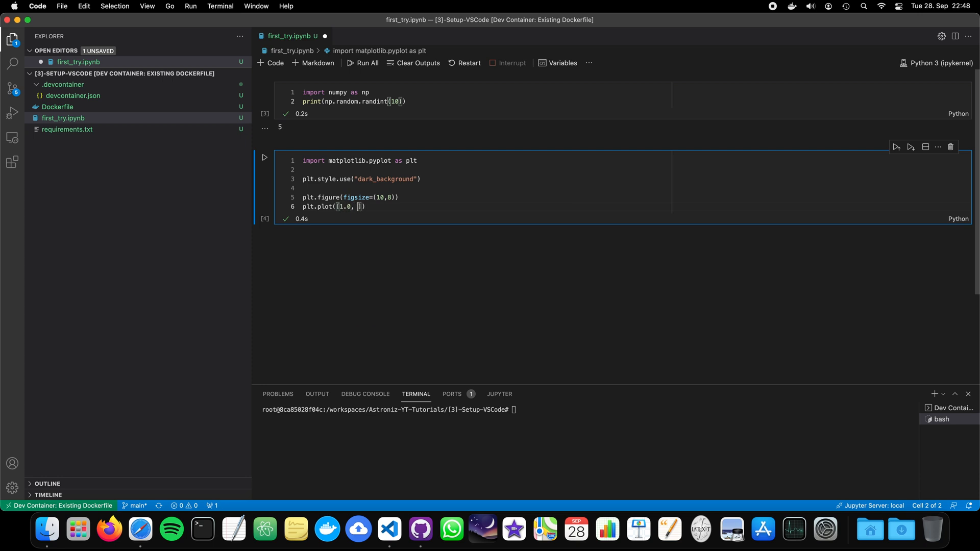
type("10.0],")
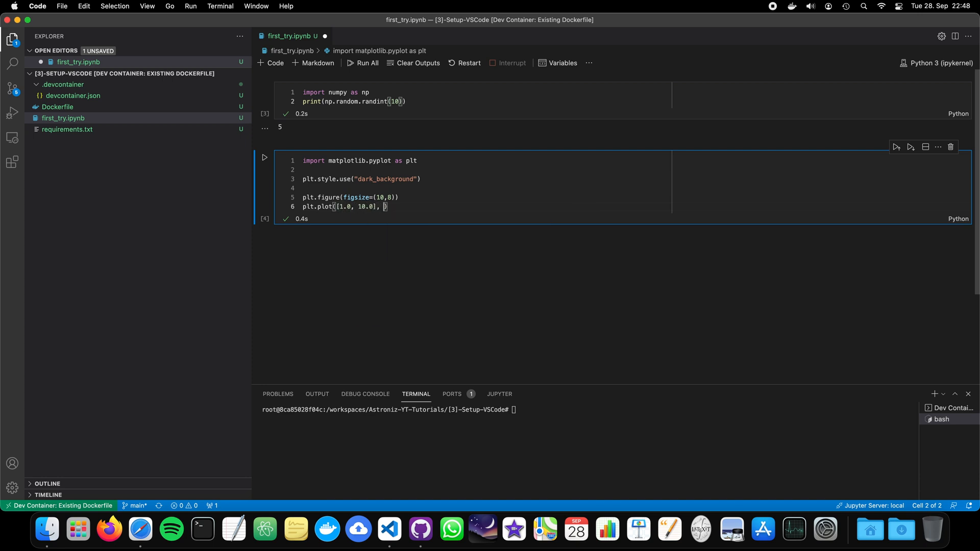
type("[2.0, 5.0]")
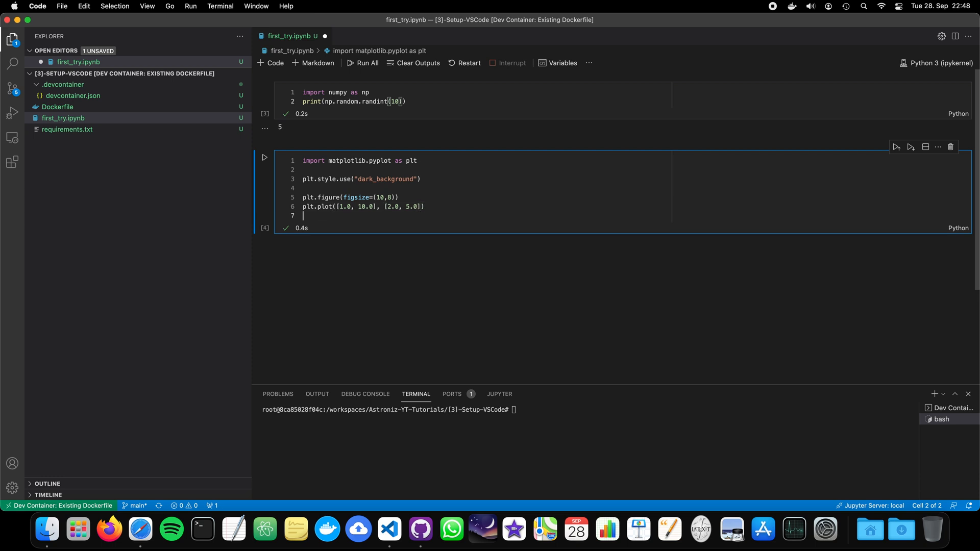
type("plt.xlabe")
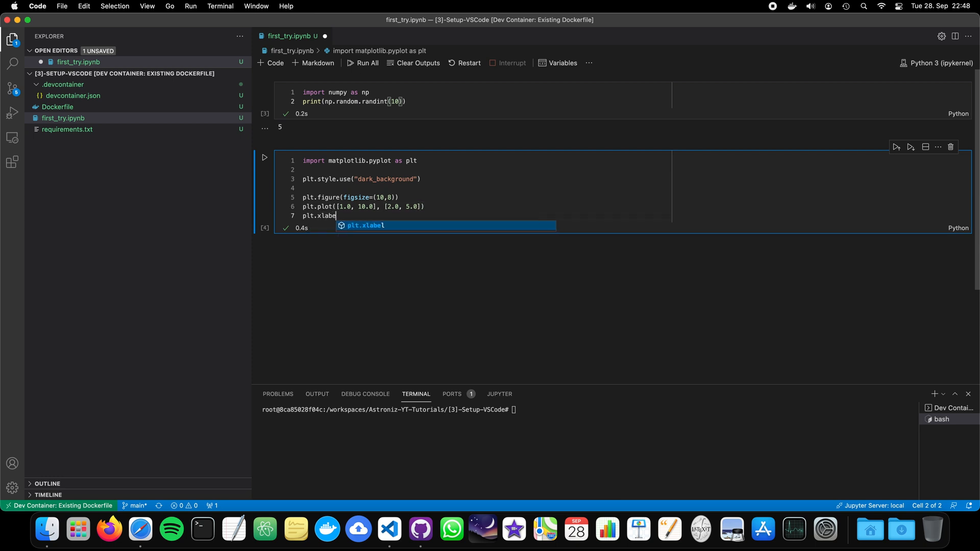
type("(\"X Axis")
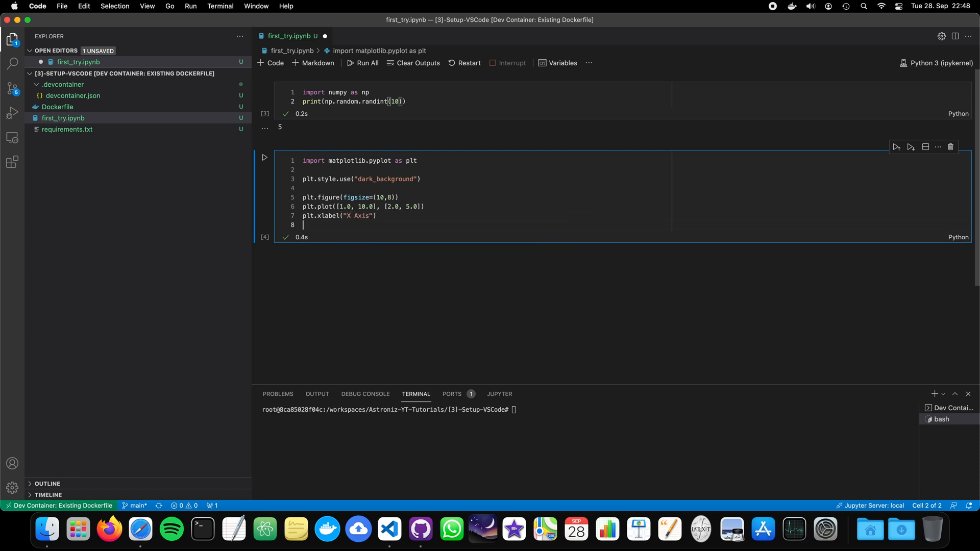
type("plt.ya")
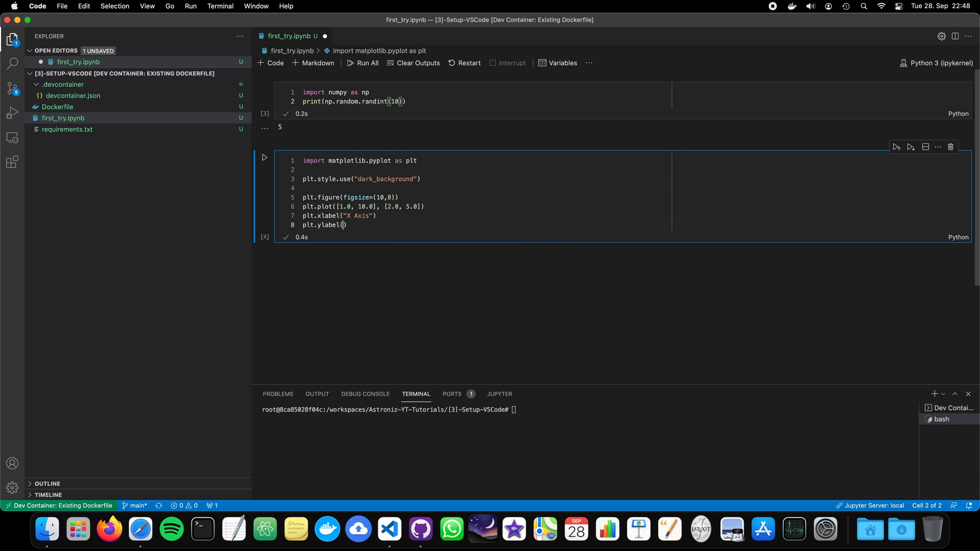
type("\"Y Axis\"")
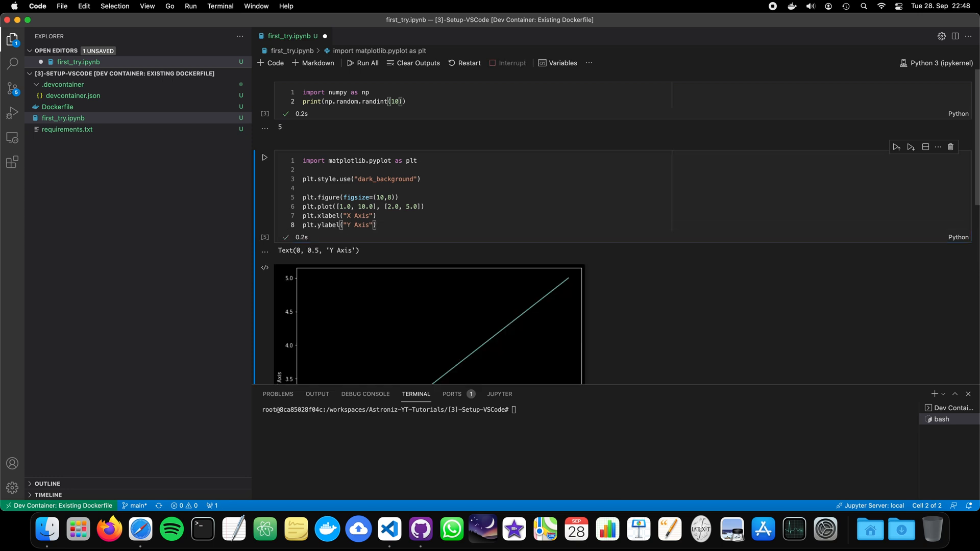
Step: Look over the rendered dark plot, then switch to GitHub Desktop
scroll("down", 3)
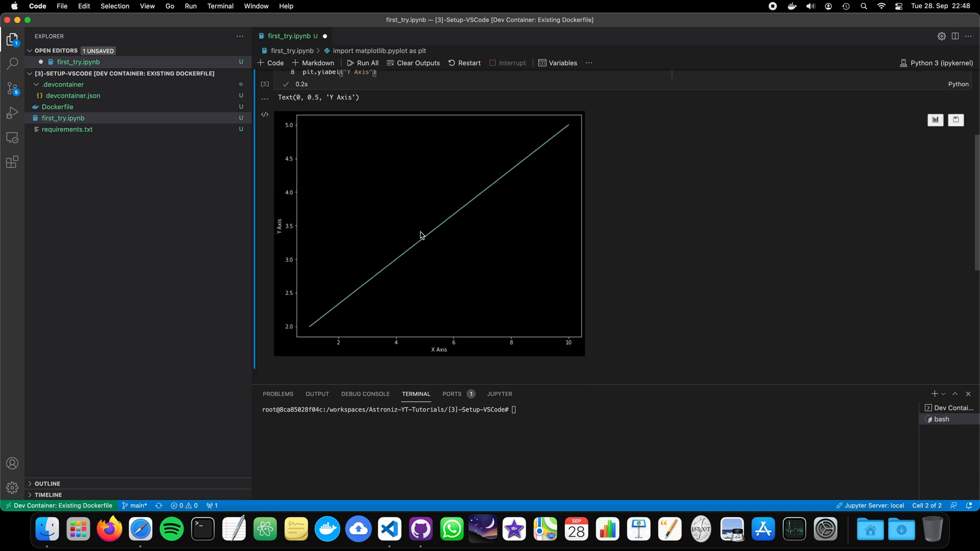
scroll("up", 3)
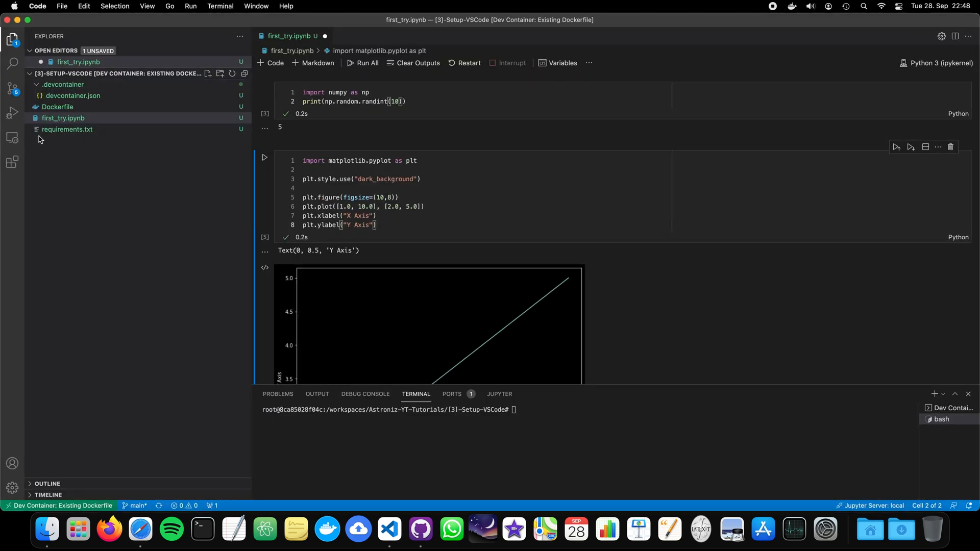
mouse_move(137, 86)
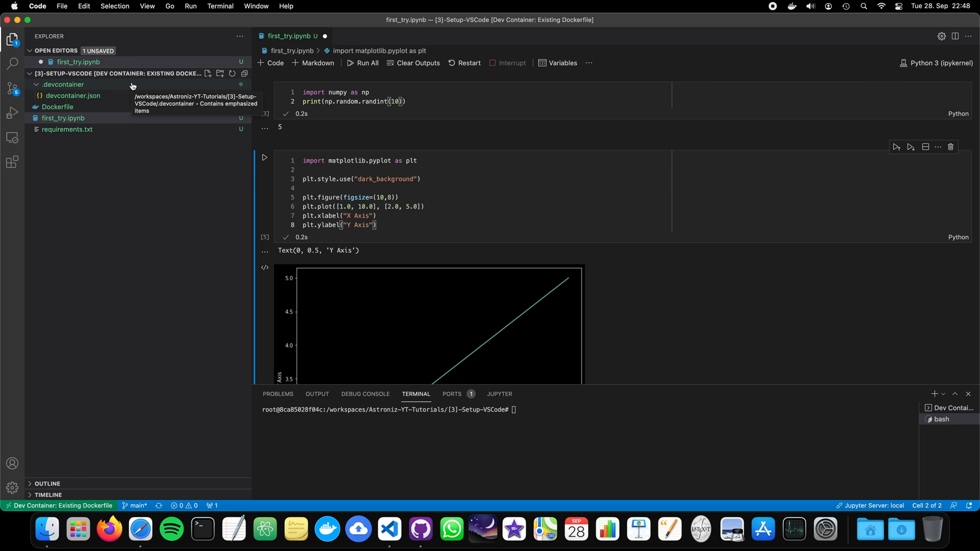
mouse_move(420, 530)
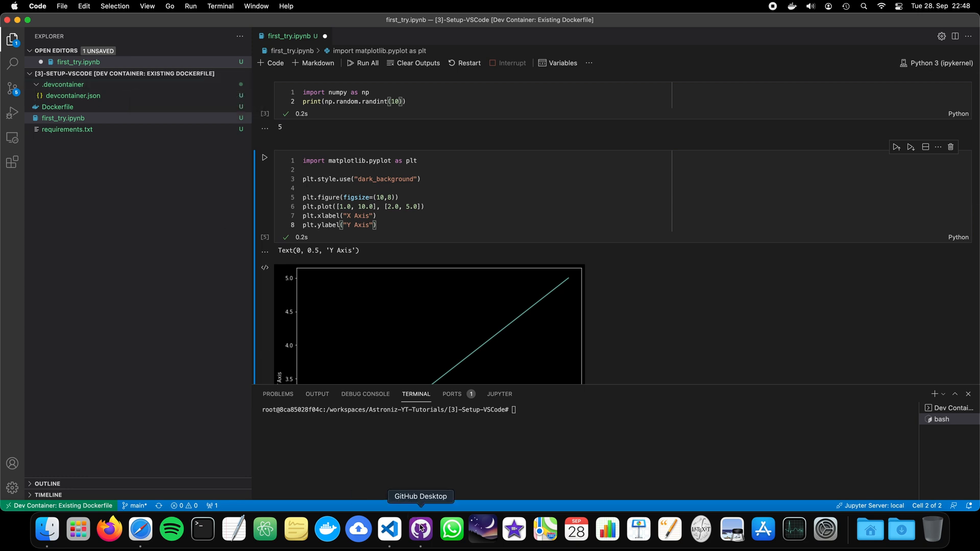
left_click(420, 529)
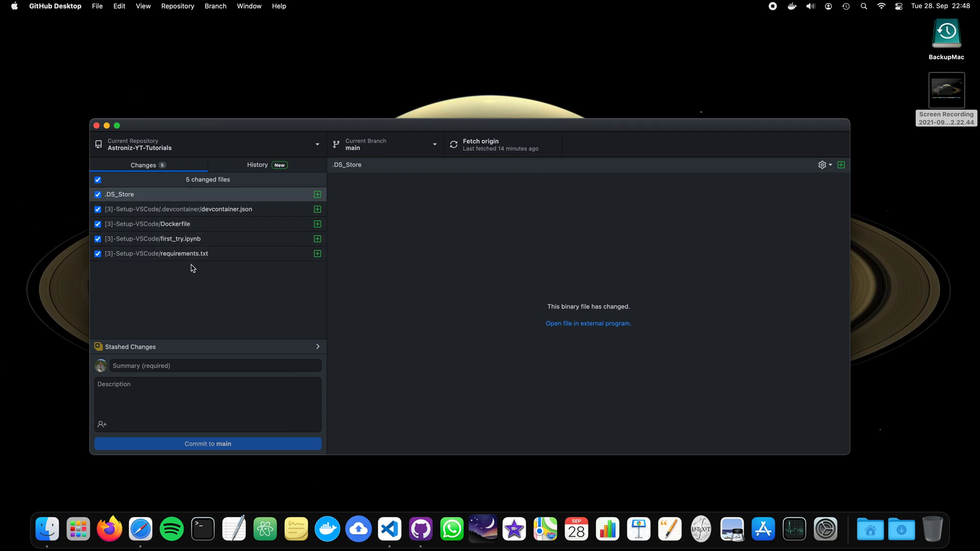
mouse_move(181, 261)
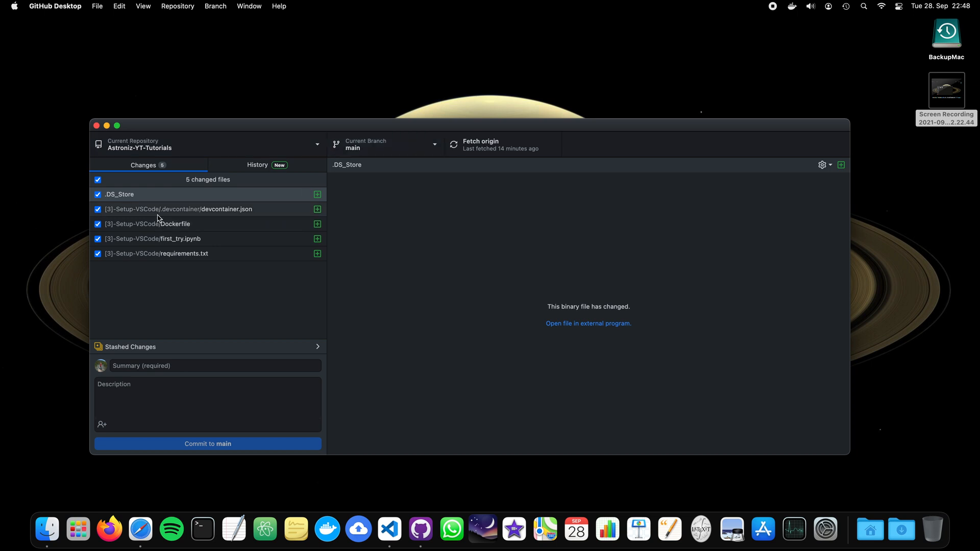
mouse_move(115, 227)
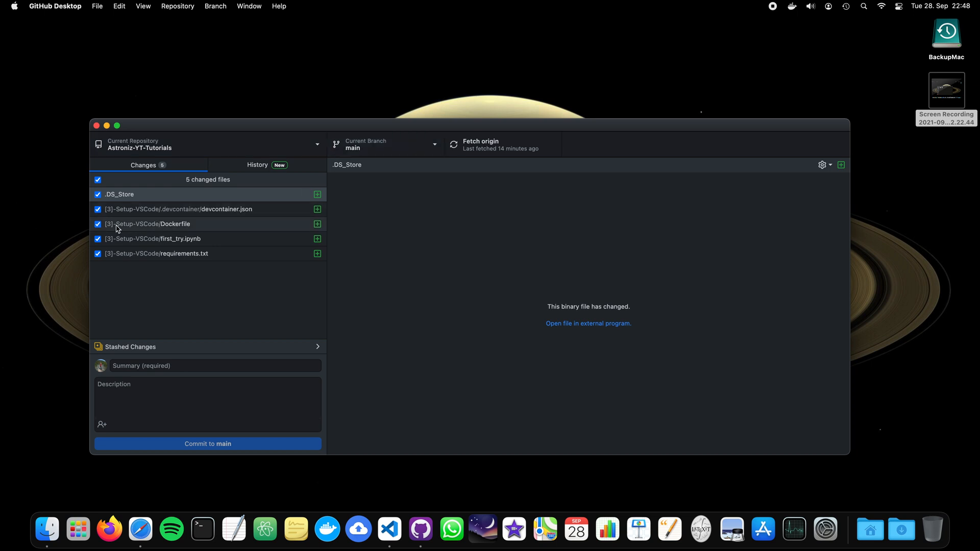
mouse_move(193, 248)
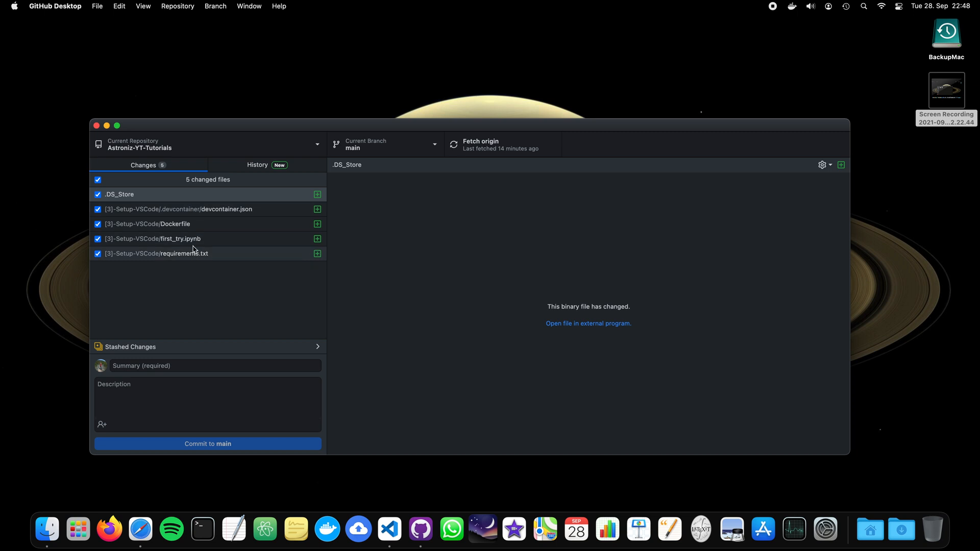
mouse_move(191, 225)
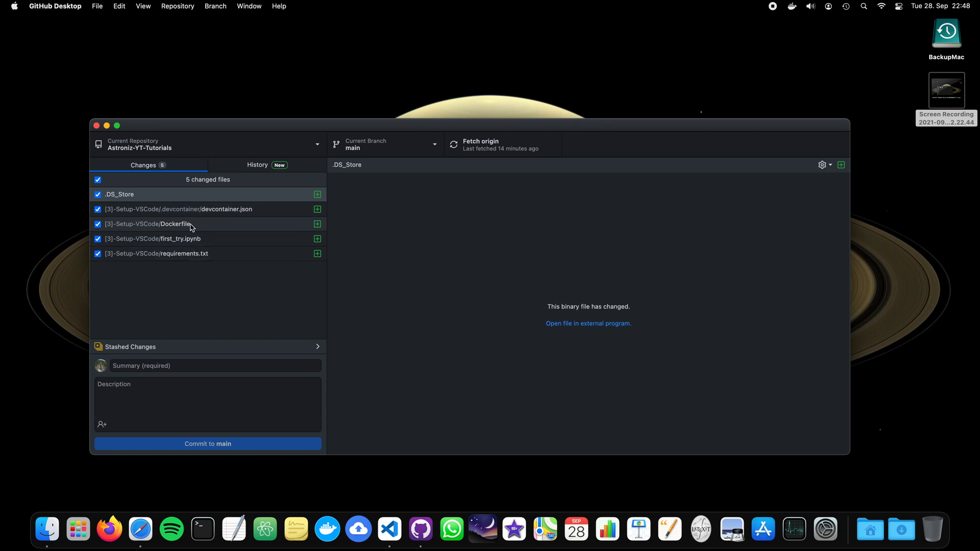
mouse_move(213, 209)
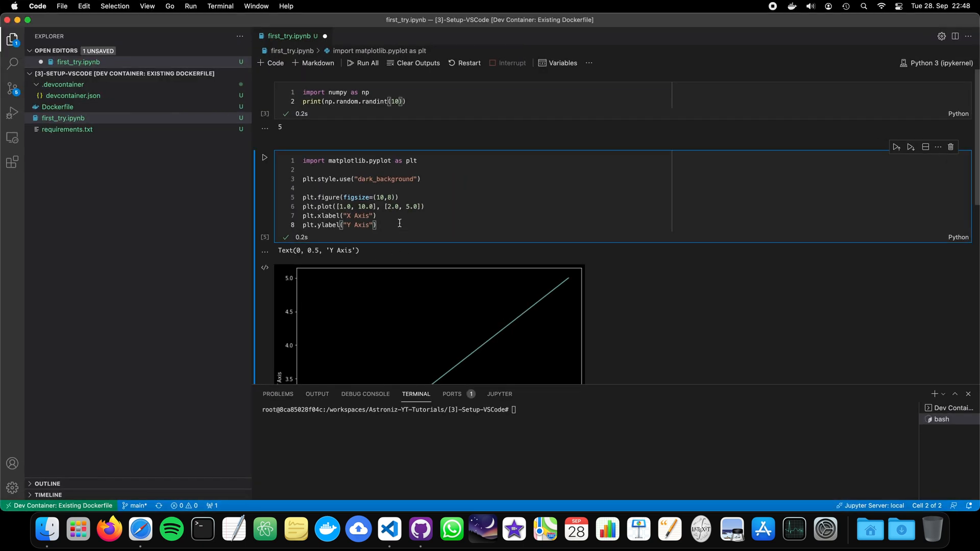
scroll("up", 3)
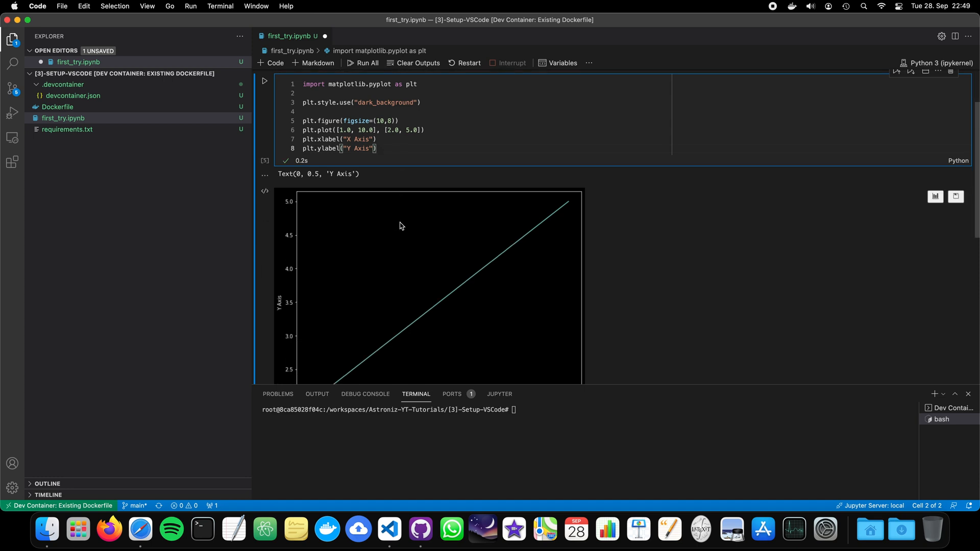
scroll("down", 3)
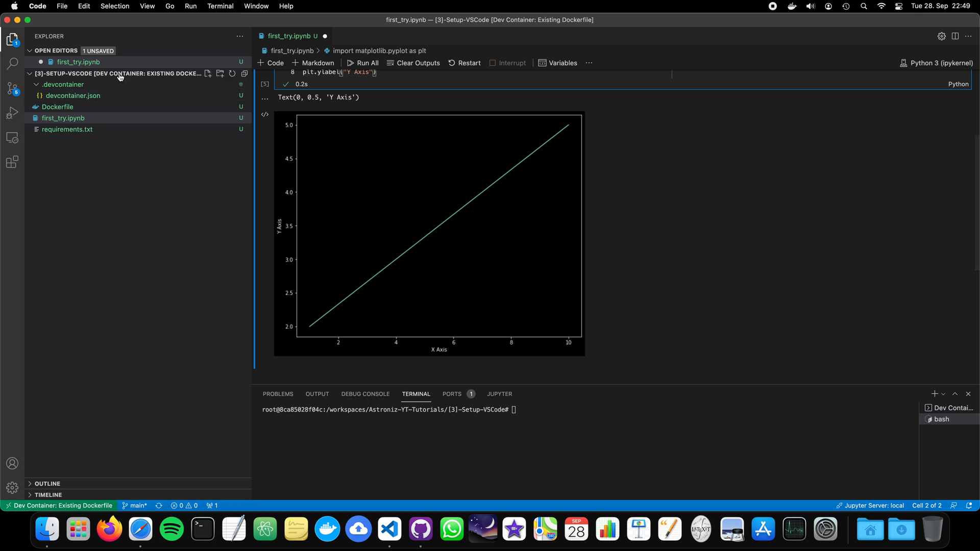
mouse_move(192, 191)
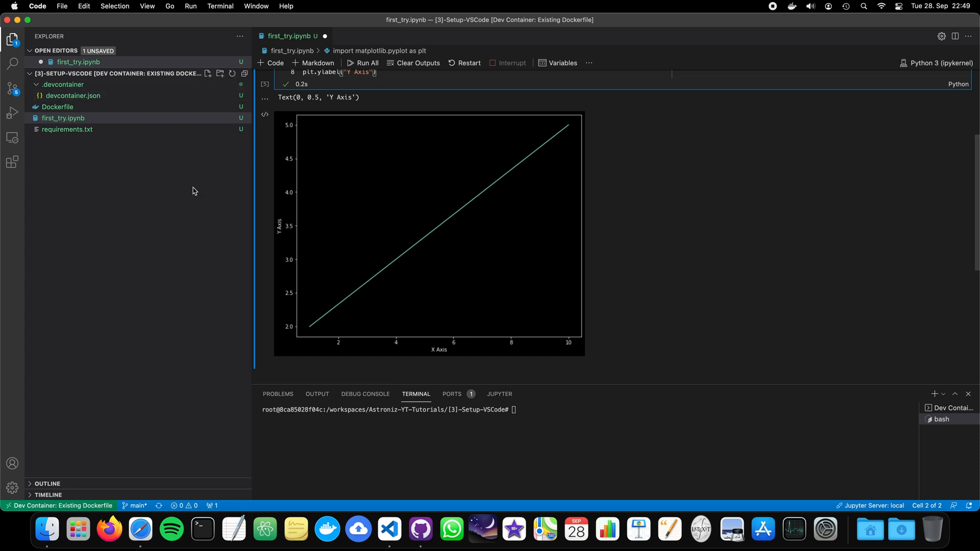